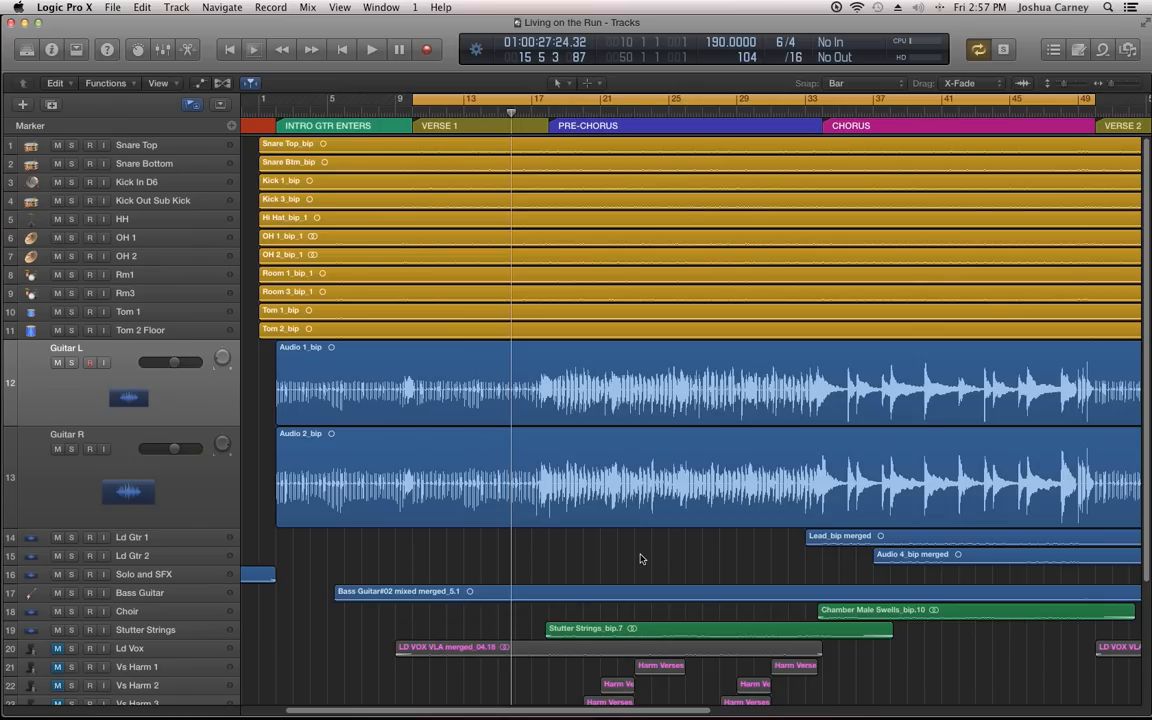
pyautogui.moveTo(632, 555)
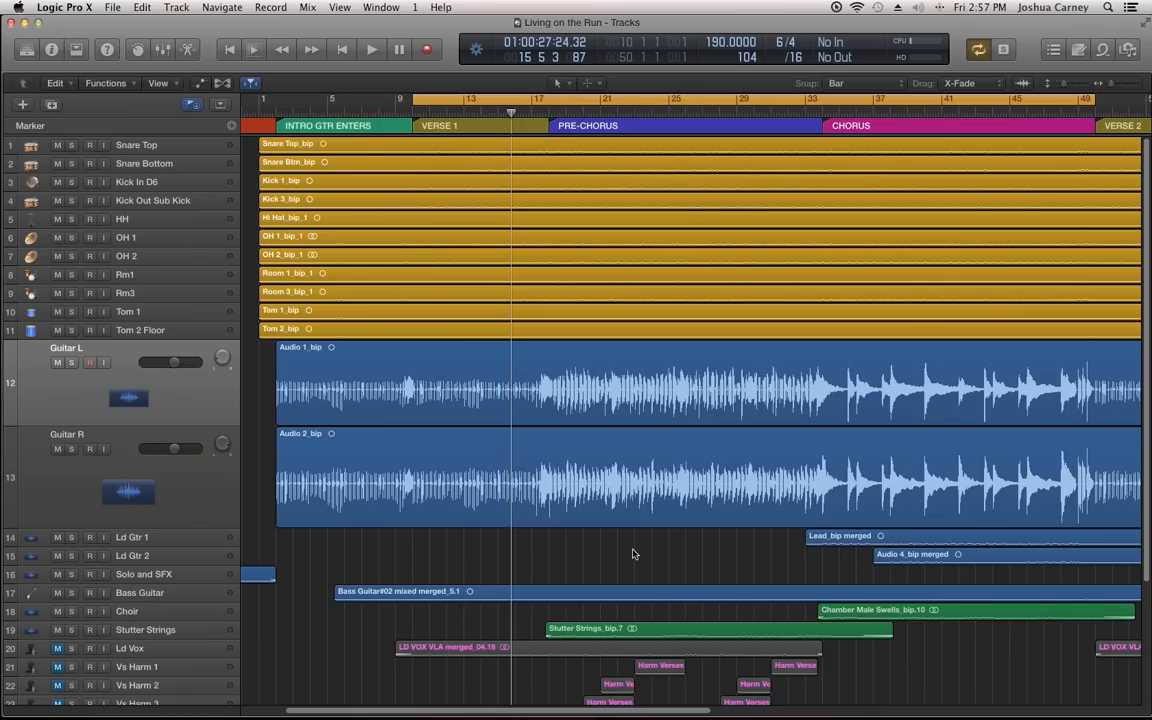
pyautogui.moveTo(570, 430)
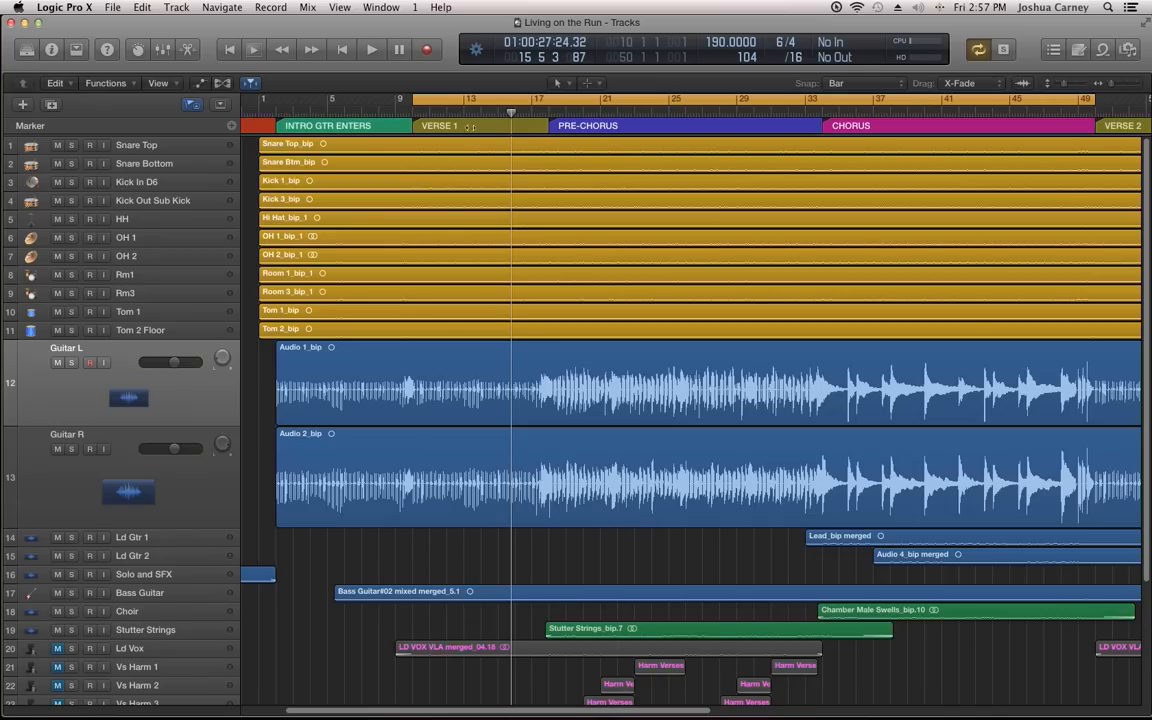
pyautogui.moveTo(638, 547)
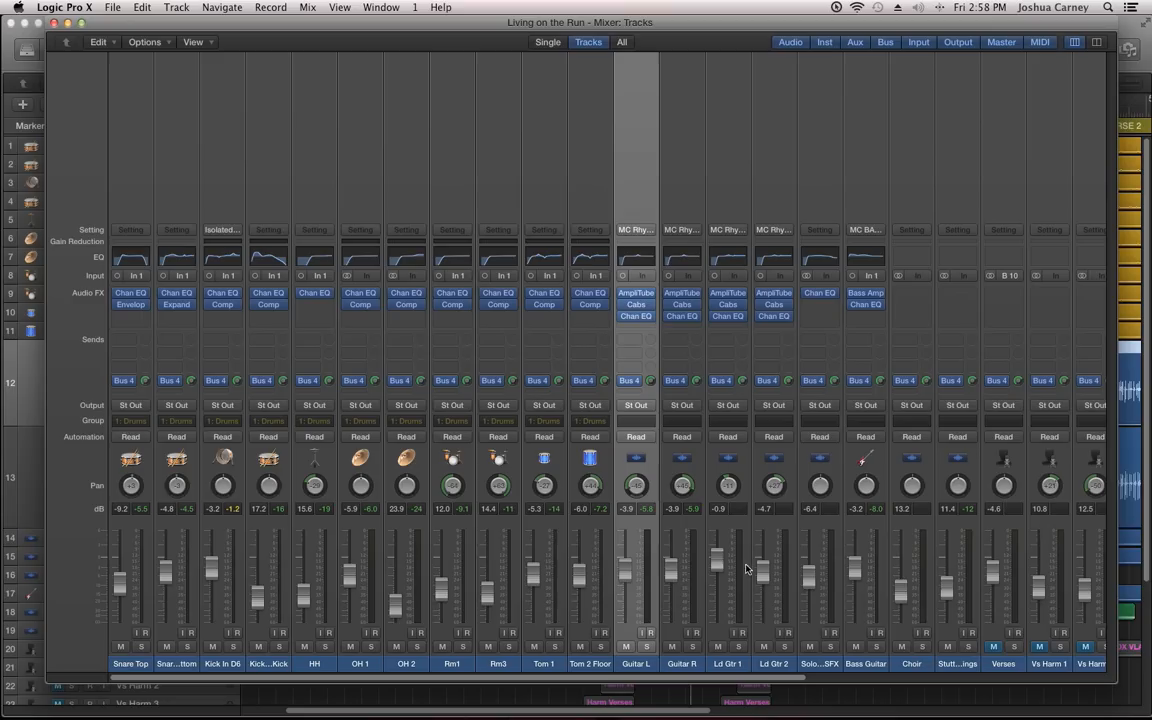
pyautogui.moveTo(603, 513)
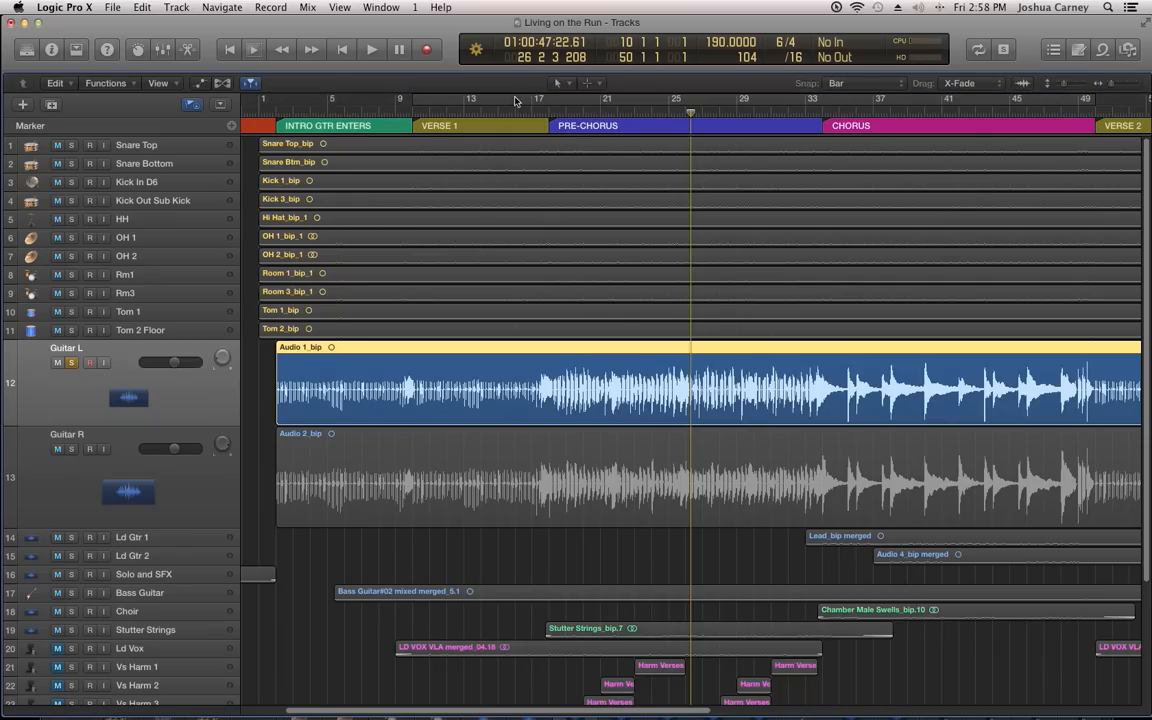
# Step: Set a cycle range across bars 25 to 27 in the ruler
pyautogui.moveTo(510, 99); pyautogui.dragTo(700, 99)
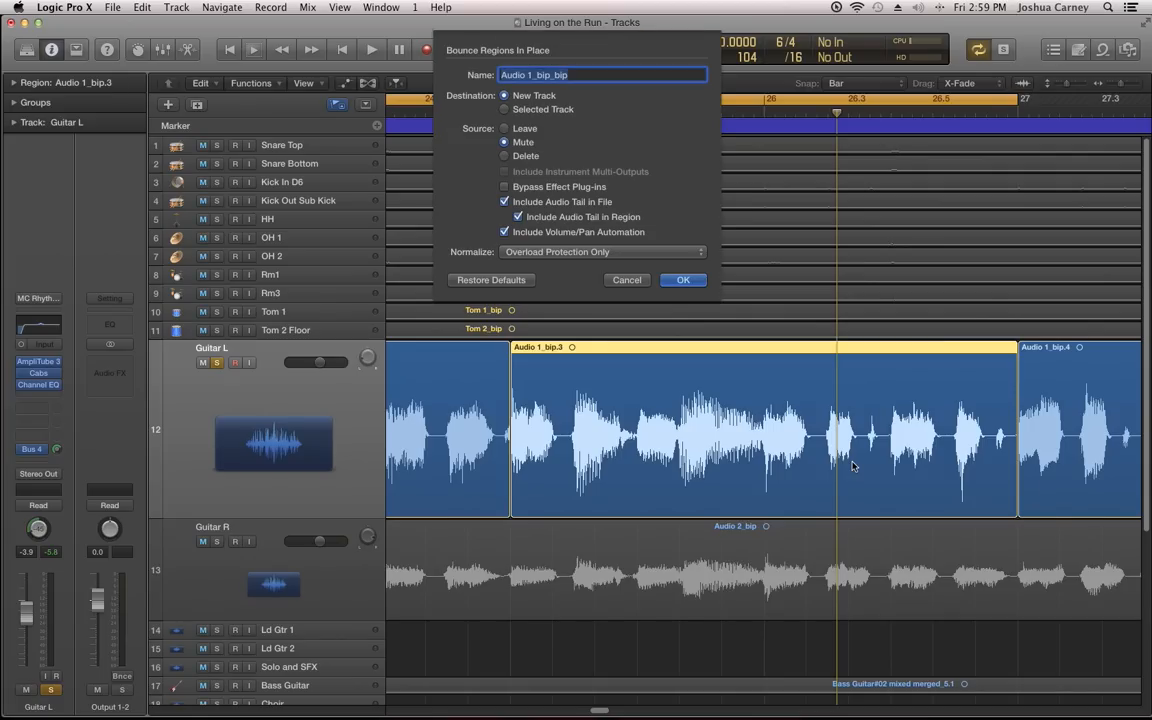
# Step: Confirm bouncing the Guitar L region onto a new track, then scroll down
pyautogui.click(683, 279)
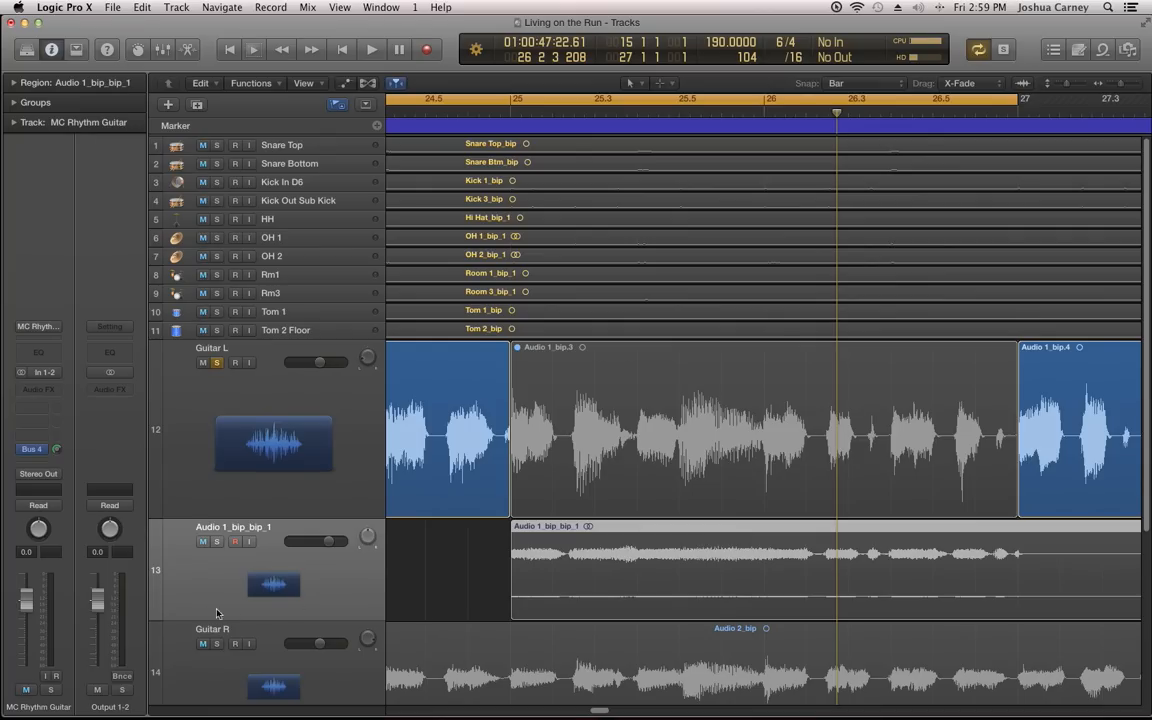
pyautogui.scroll(-3)
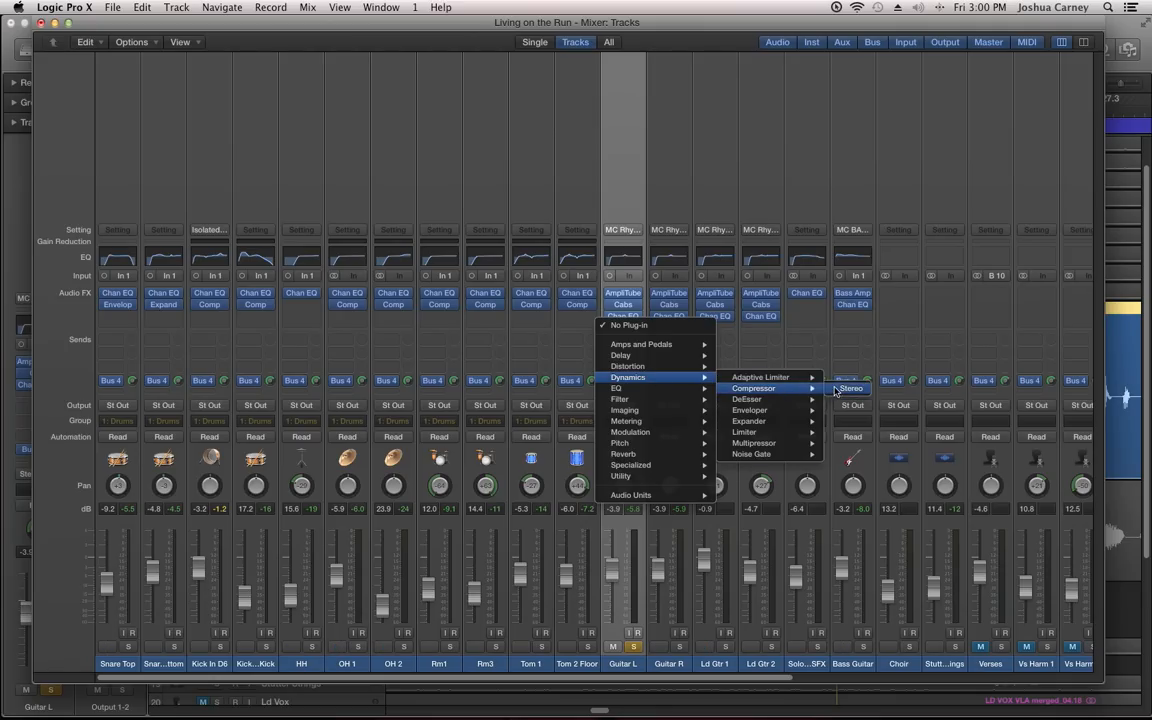
# Step: Insert a stereo Compressor into an empty Audio FX slot on Guitar L
pyautogui.click(849, 388)
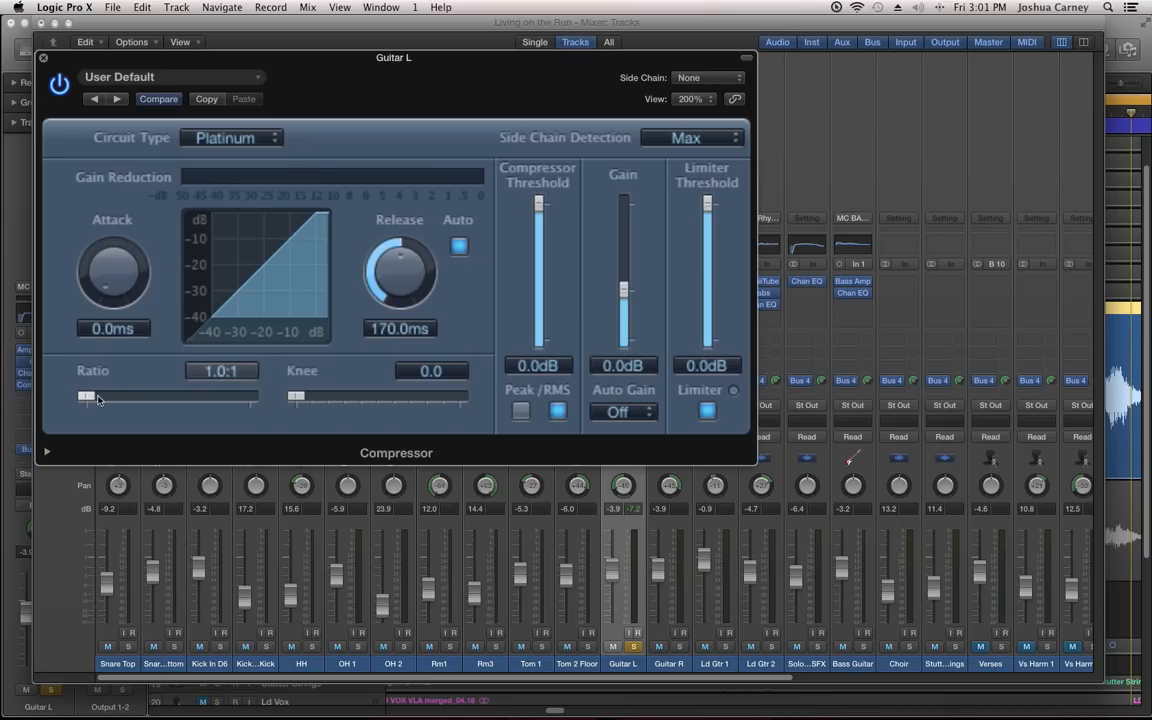
# Step: Set the compressor ratio to 4.8:1 and the threshold to −20 dB
pyautogui.moveTo(88, 397); pyautogui.dragTo(165, 397)
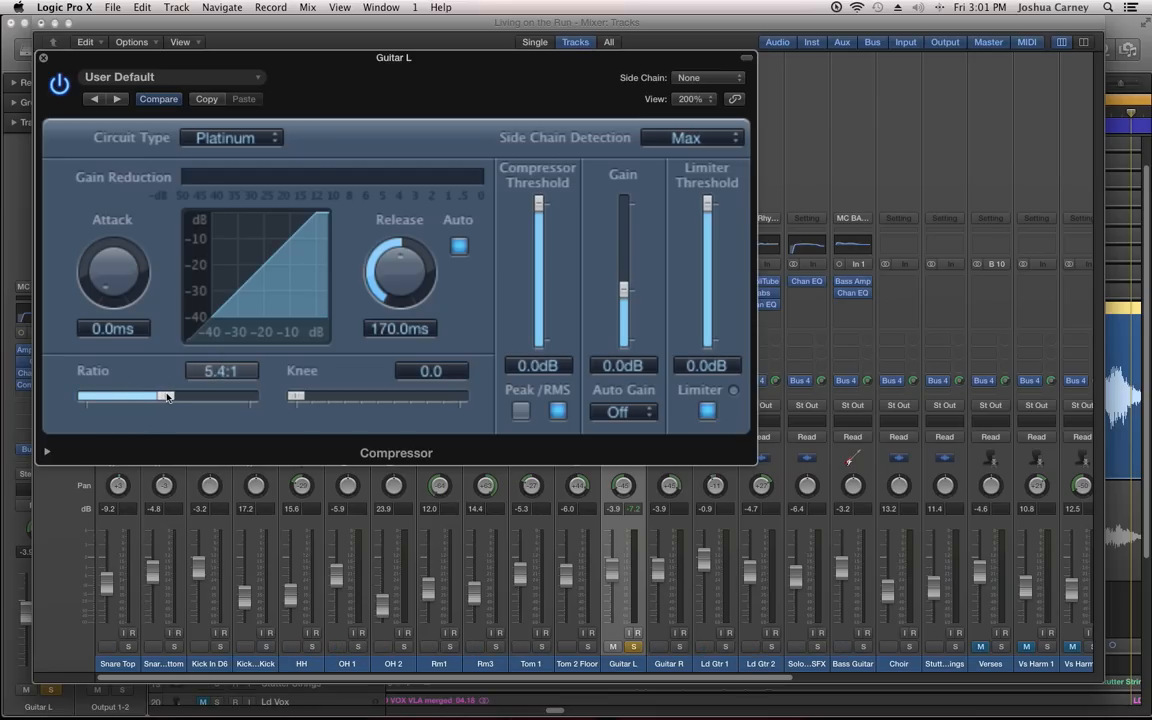
pyautogui.moveTo(155, 397); pyautogui.dragTo(168, 397)
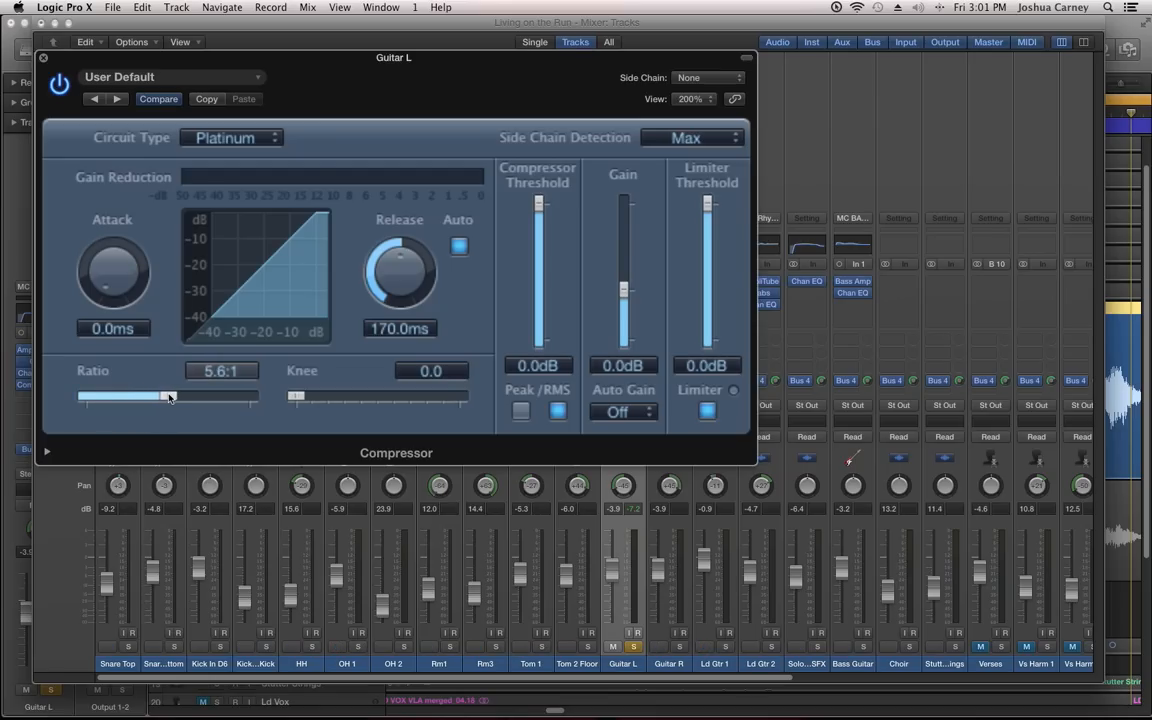
pyautogui.moveTo(170, 397); pyautogui.dragTo(158, 397)
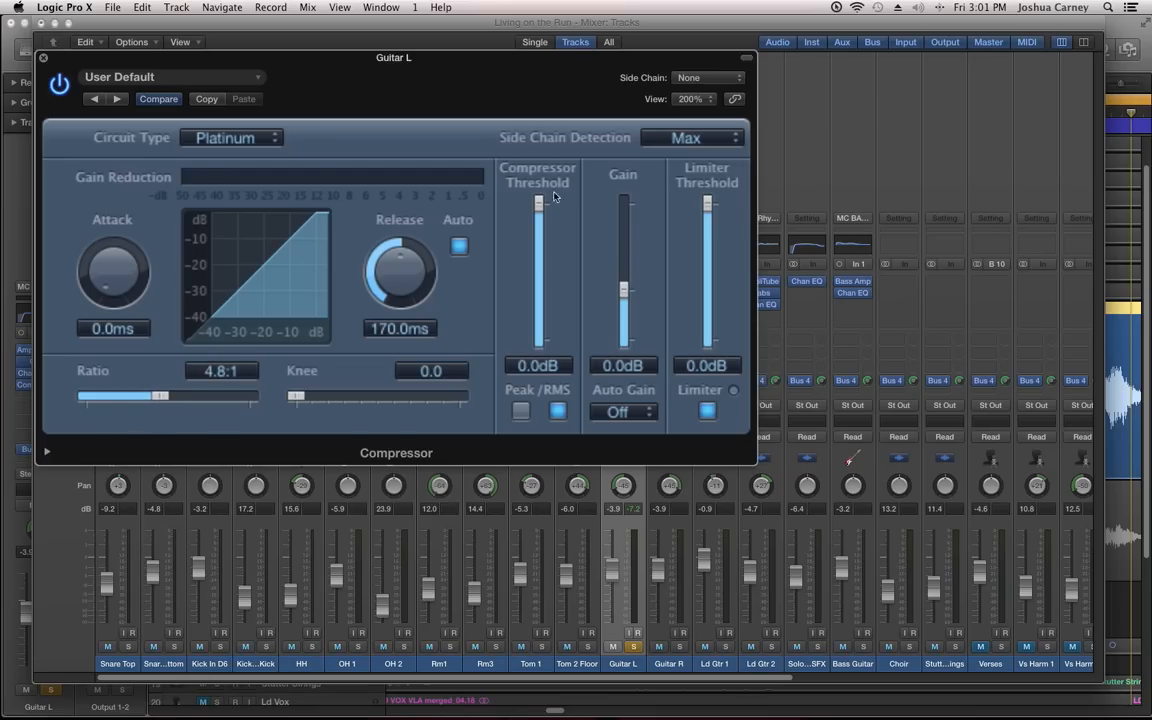
pyautogui.moveTo(538, 205); pyautogui.dragTo(538, 215)
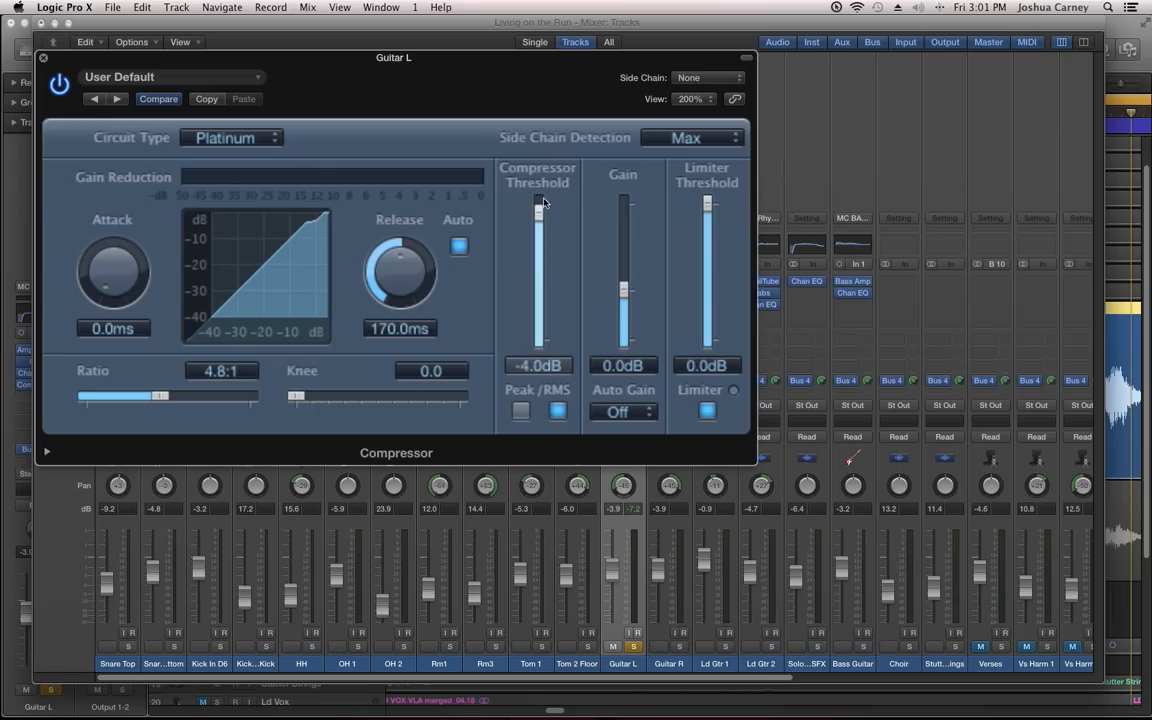
pyautogui.moveTo(539, 212); pyautogui.dragTo(539, 205)
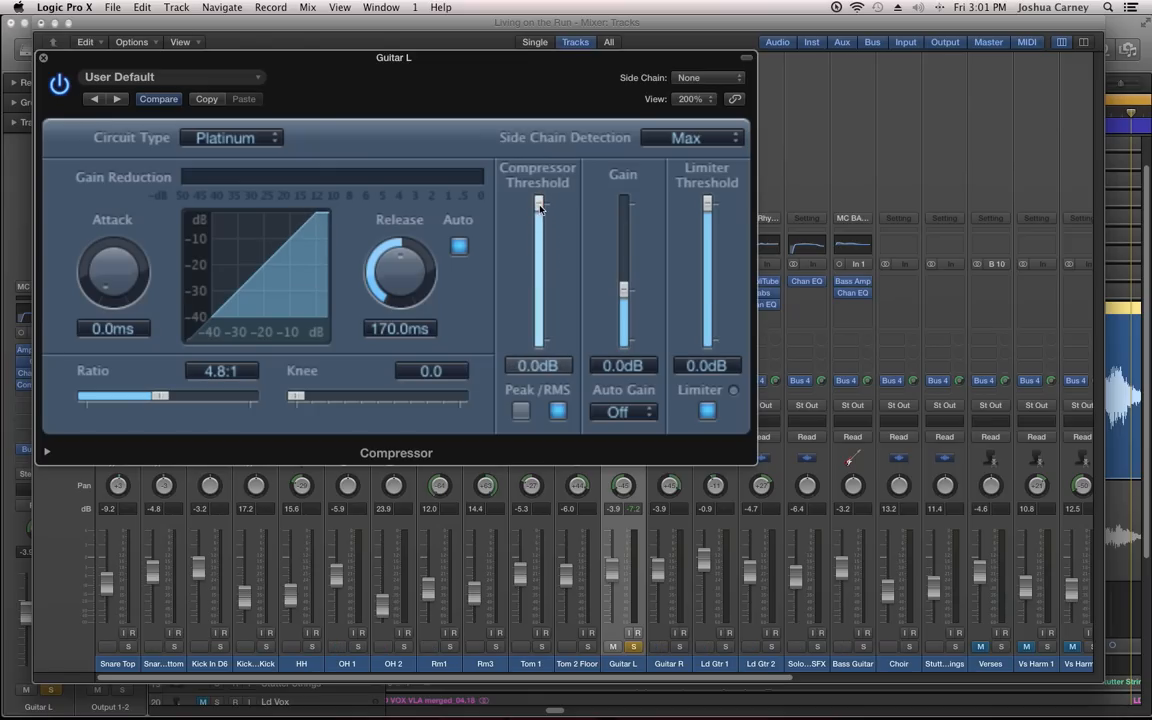
pyautogui.moveTo(539, 205); pyautogui.dragTo(539, 220)
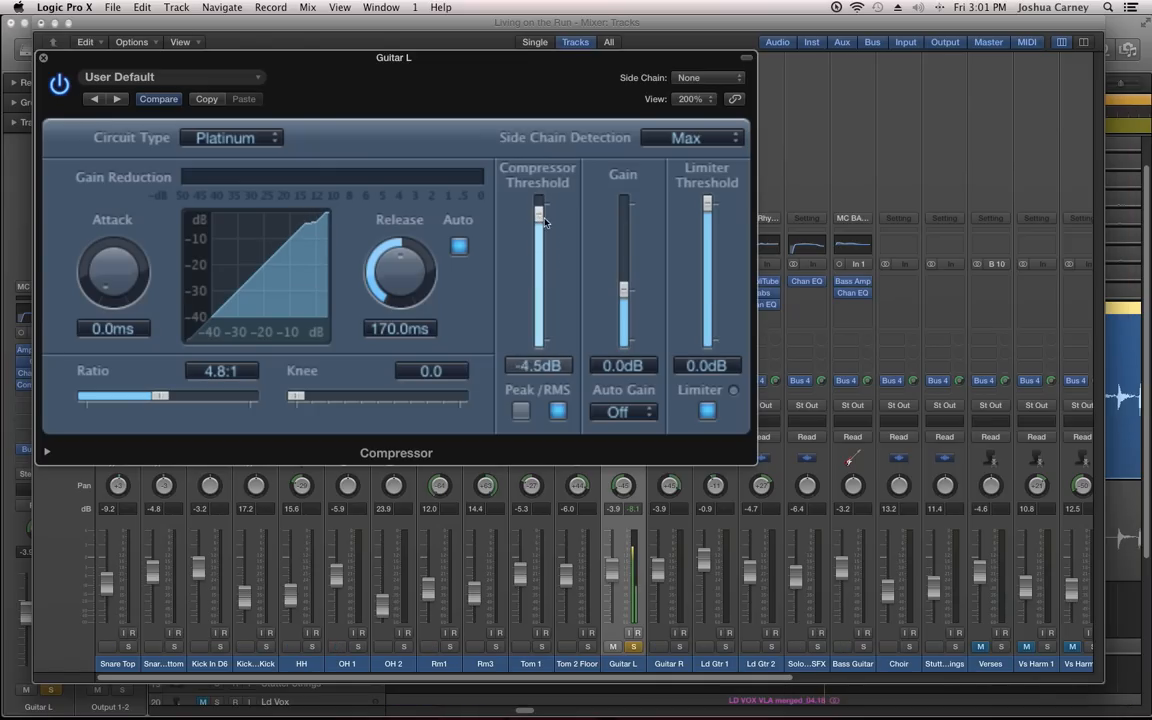
pyautogui.moveTo(538, 218); pyautogui.dragTo(538, 258)
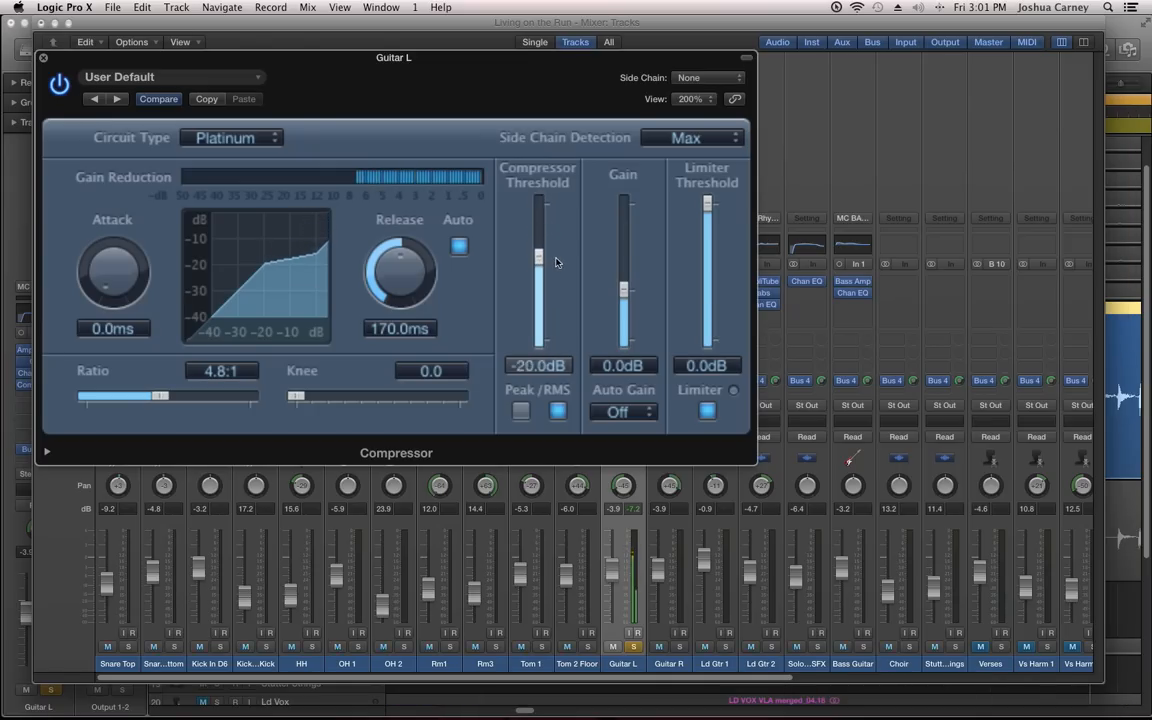
pyautogui.moveTo(538, 258); pyautogui.dragTo(538, 245)
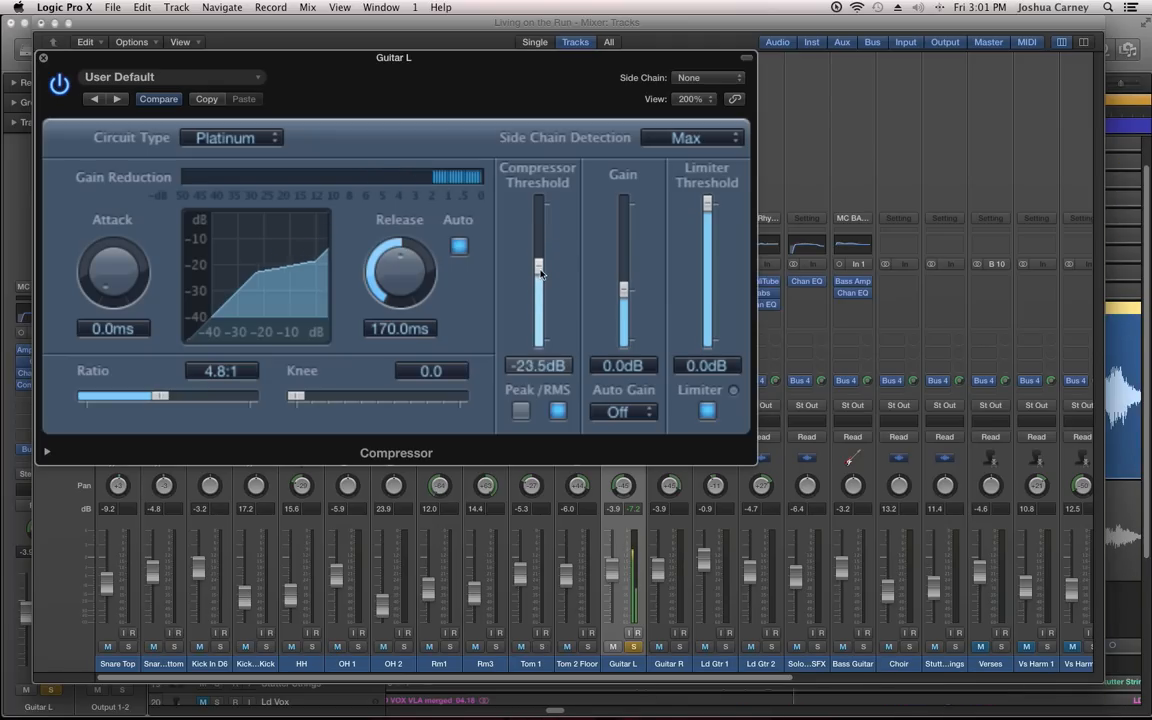
pyautogui.moveTo(539, 270); pyautogui.dragTo(539, 255)
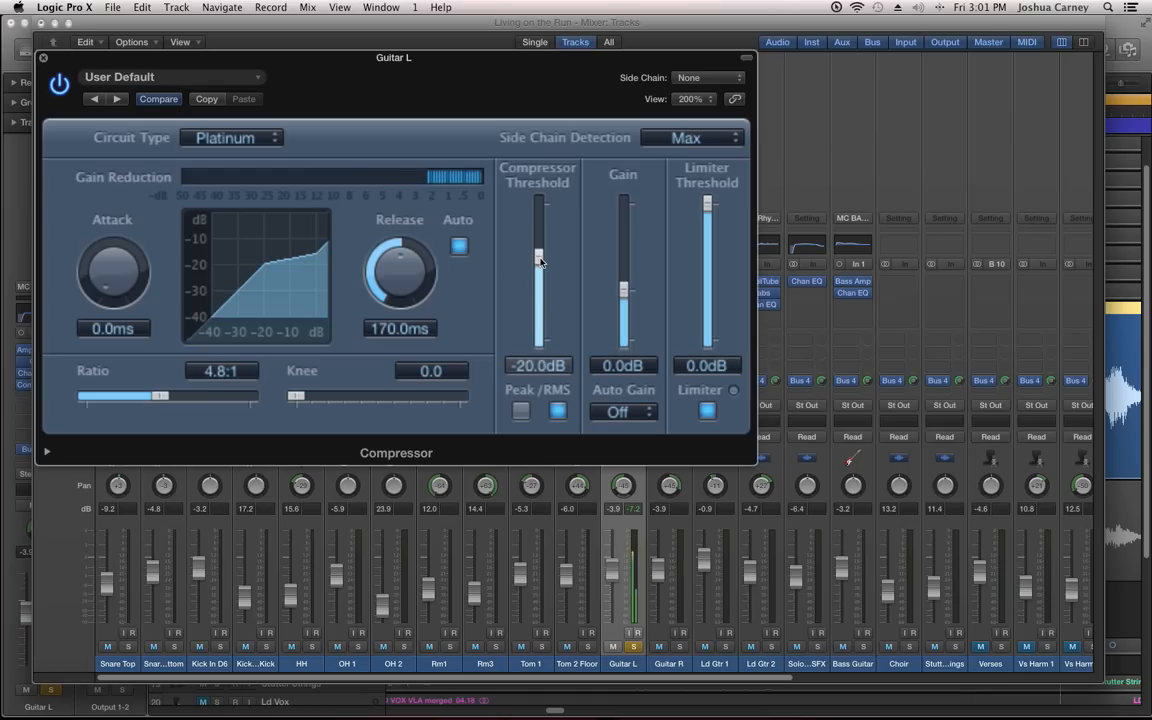
# Step: Try a 40 ms release, then settle the release at 120 ms
pyautogui.moveTo(399, 270); pyautogui.dragTo(399, 290)
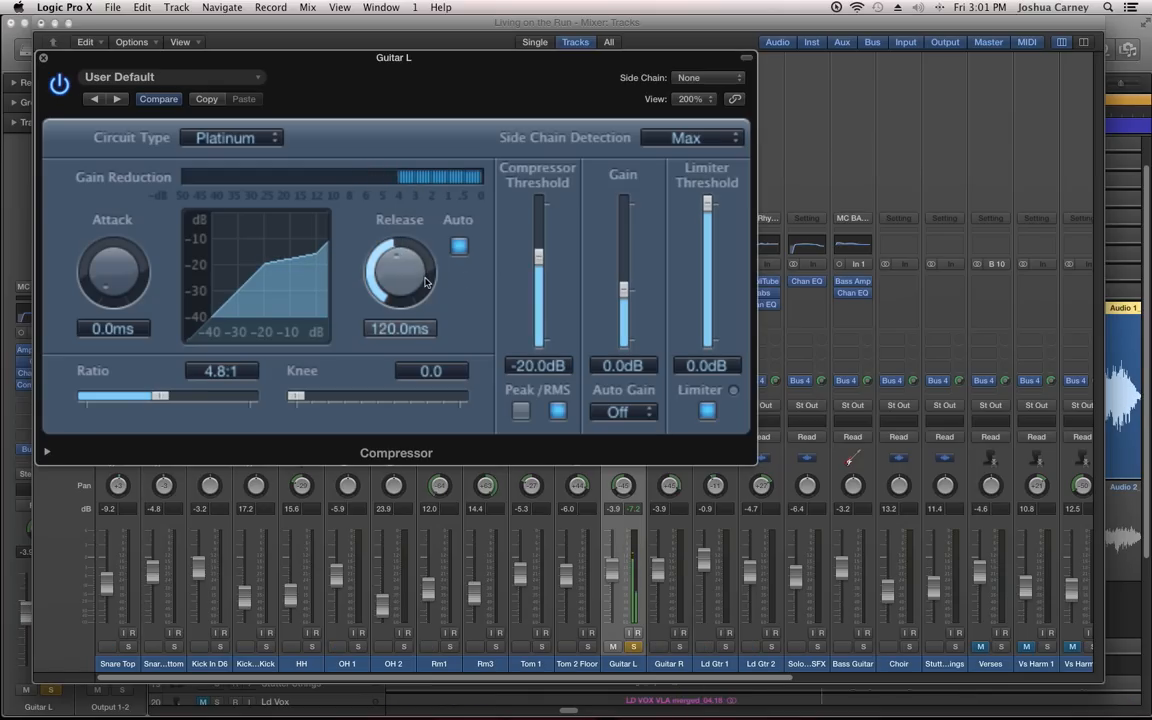
pyautogui.moveTo(399, 260); pyautogui.dragTo(410, 235)
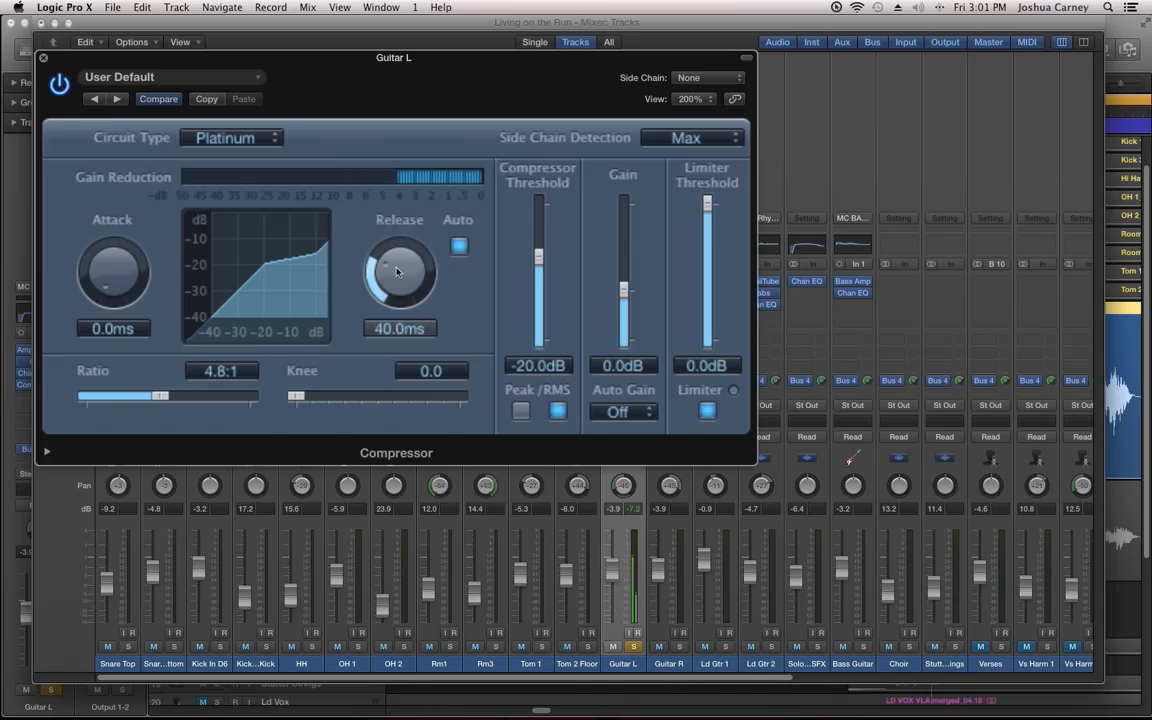
pyautogui.moveTo(399, 270); pyautogui.dragTo(405, 230)
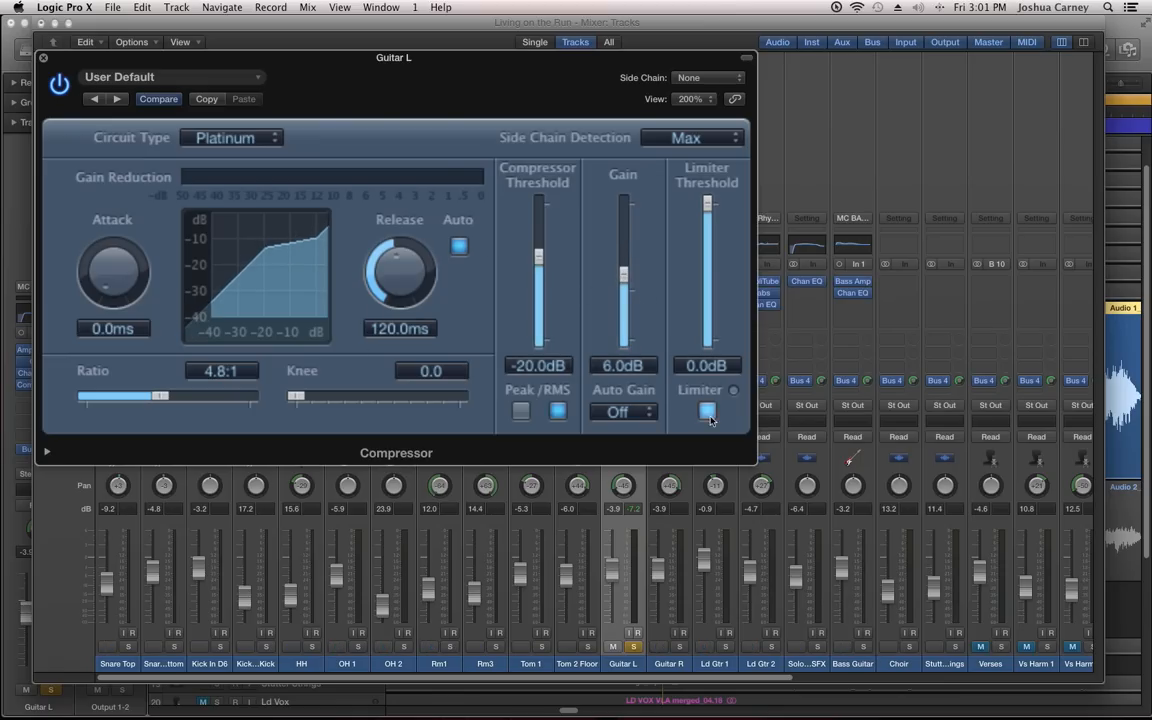
# Step: Disable the limiter and set threshold −26 dB, makeup gain 9 dB, release 77 ms
pyautogui.click(707, 411)
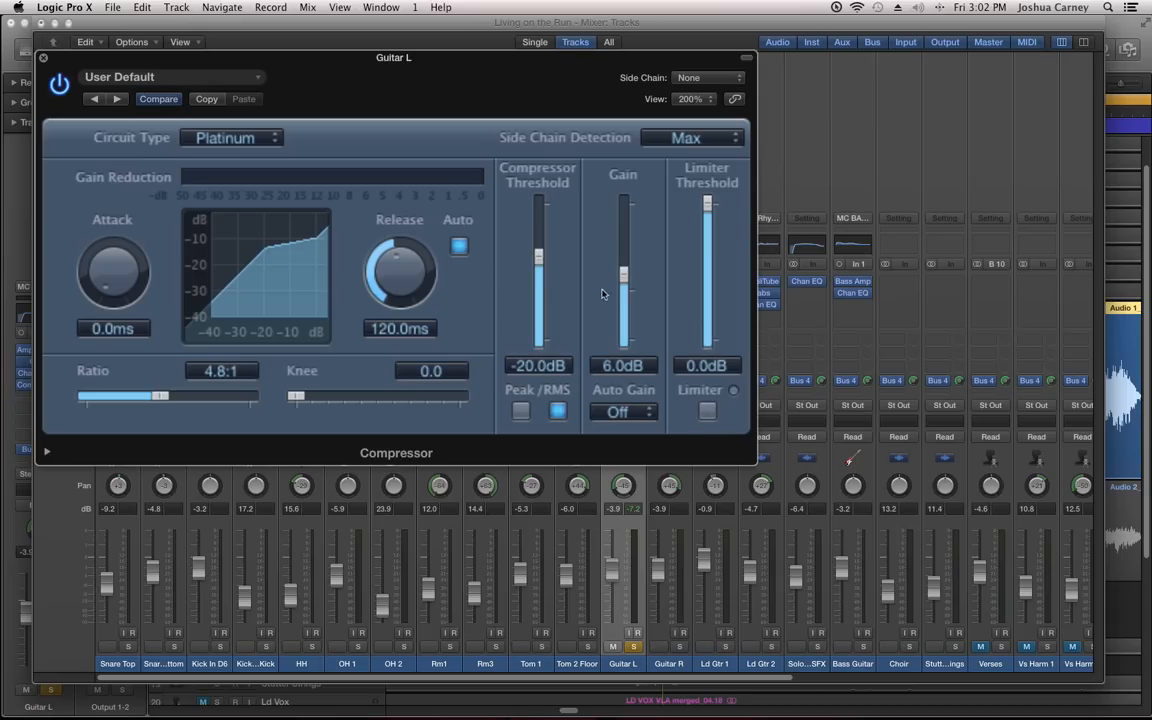
pyautogui.moveTo(623, 275); pyautogui.dragTo(623, 285)
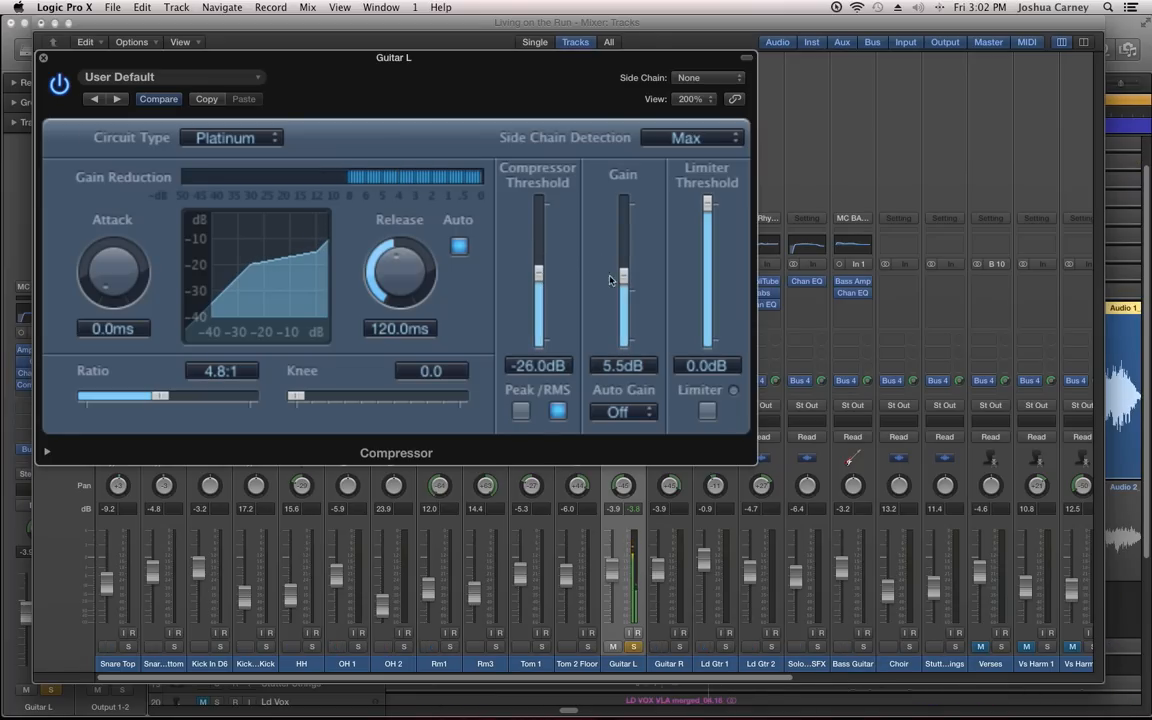
pyautogui.moveTo(623, 295); pyautogui.dragTo(623, 265)
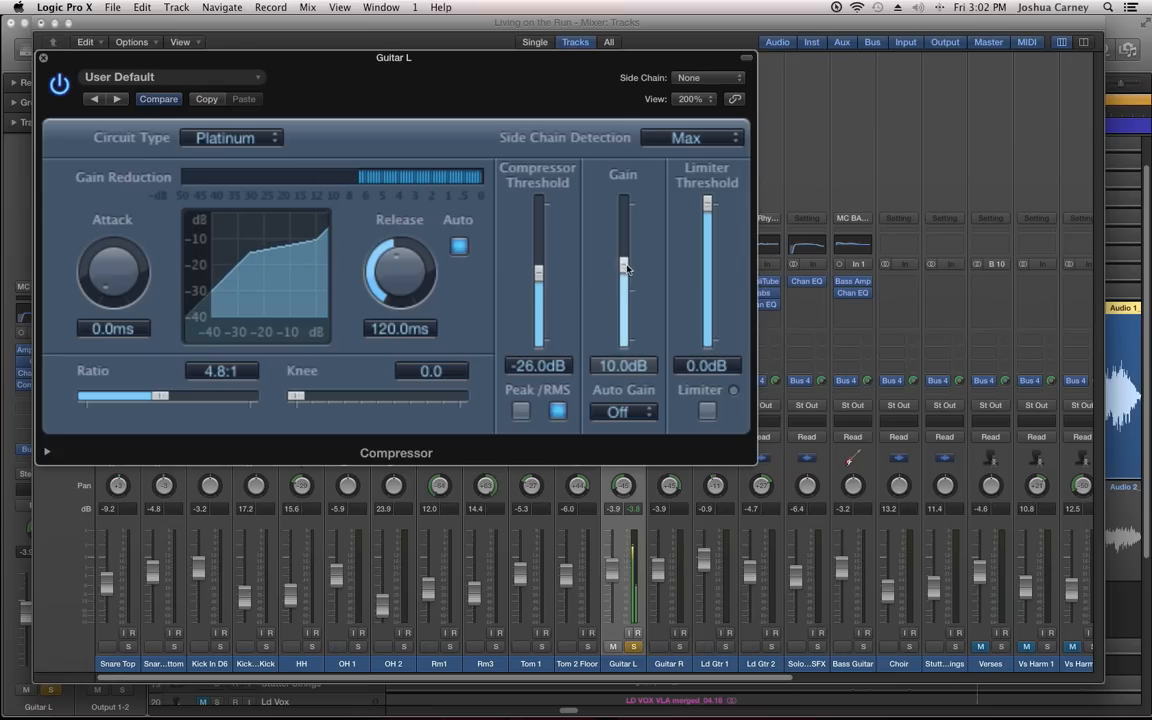
pyautogui.moveTo(623, 265); pyautogui.dragTo(623, 275)
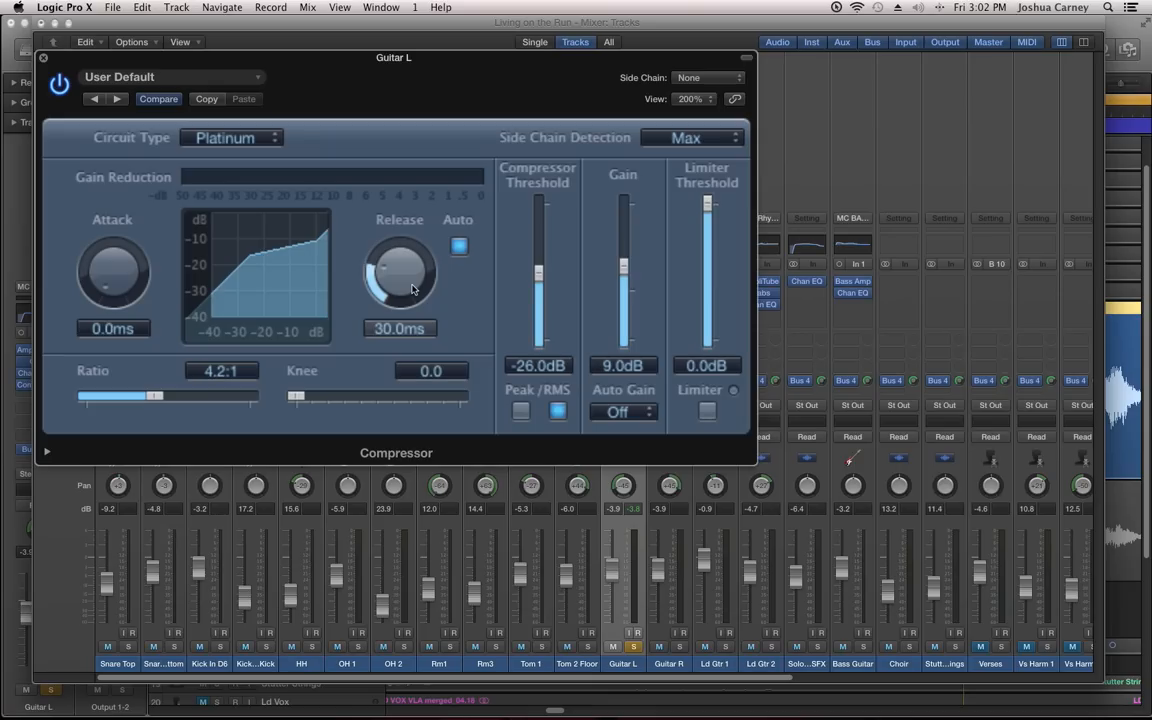
pyautogui.moveTo(400, 270); pyautogui.dragTo(410, 240)
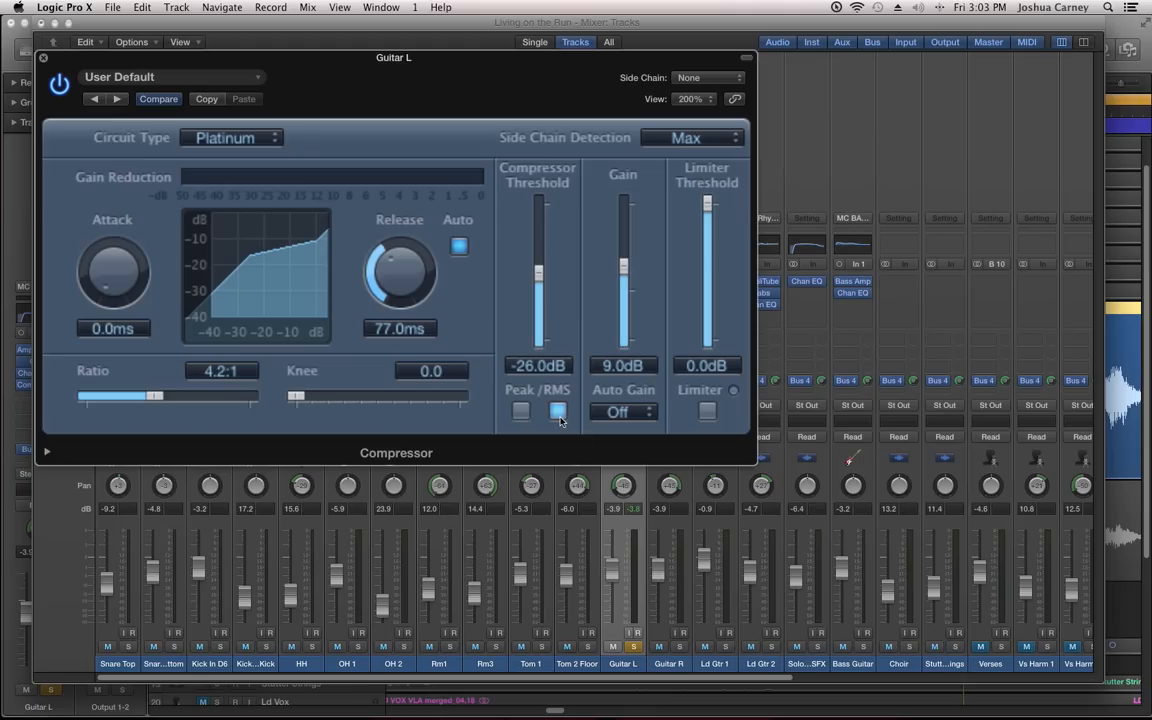
# Step: Show the compressor's extended parameters and set Output Distortion to Hard
pyautogui.click(557, 411)
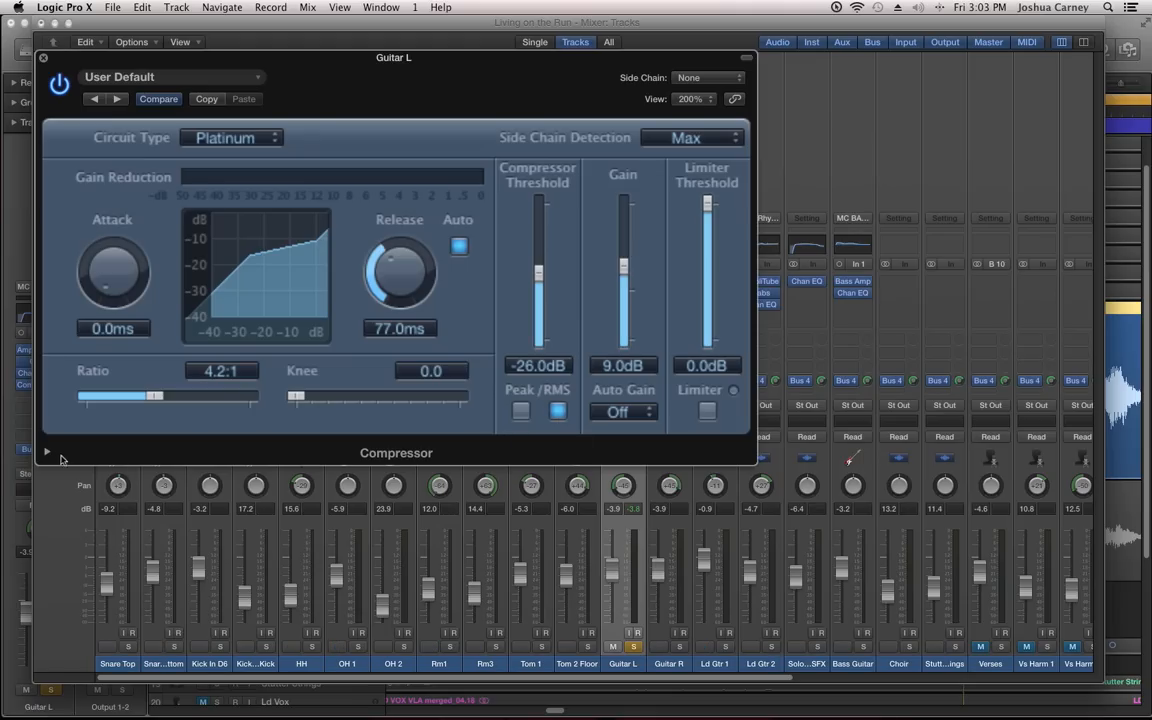
pyautogui.click(46, 450)
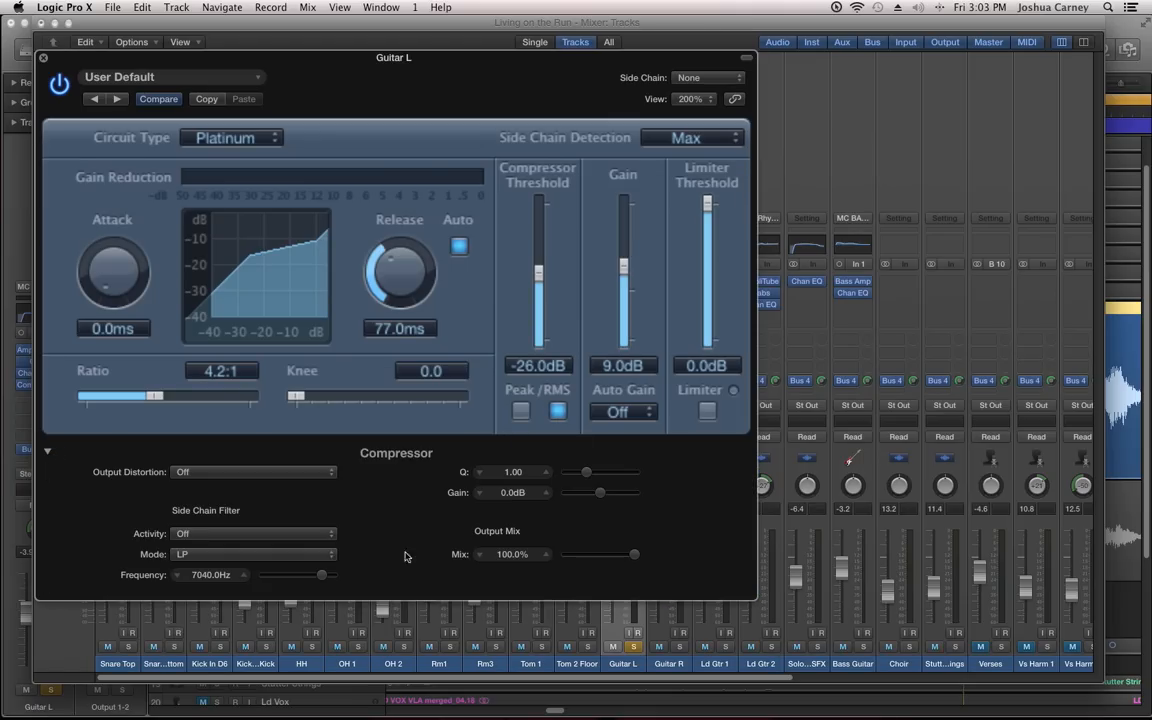
pyautogui.click(253, 471)
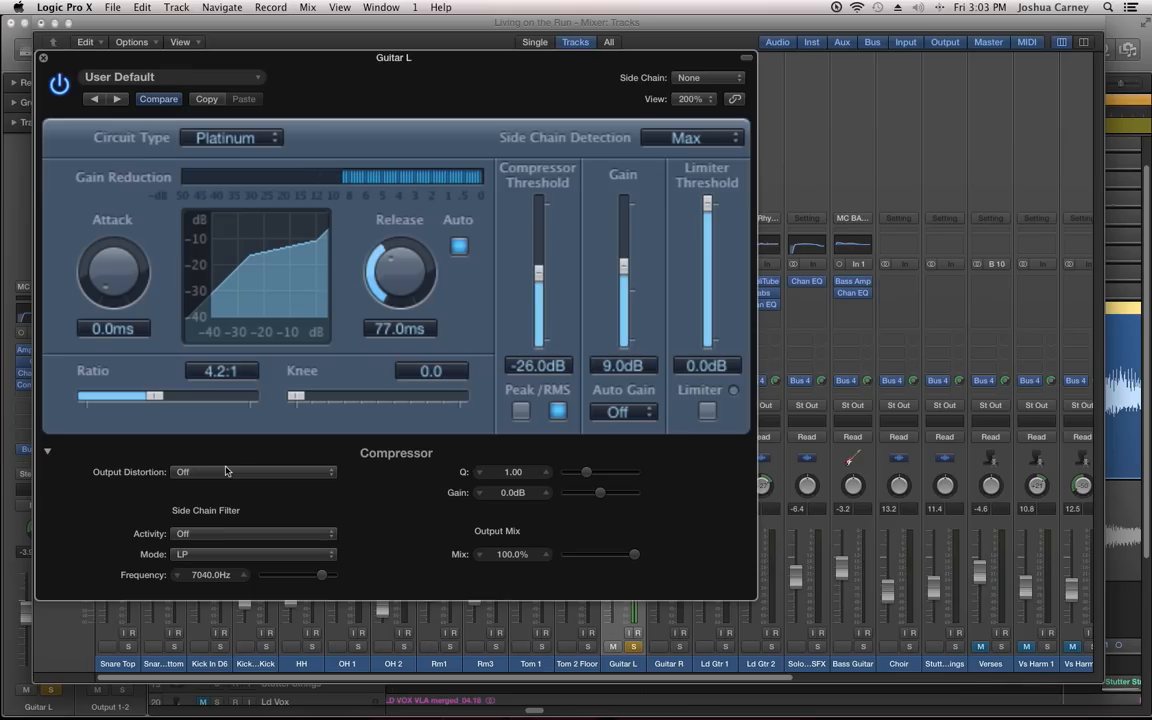
pyautogui.click(253, 471)
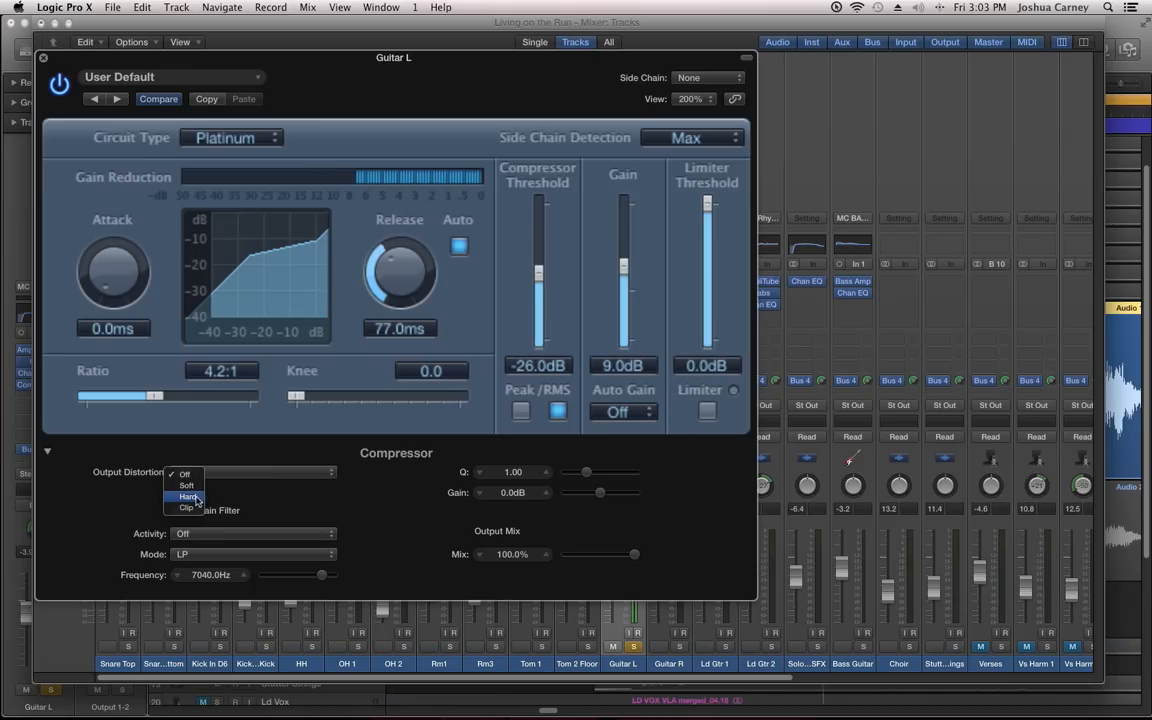
pyautogui.click(187, 497)
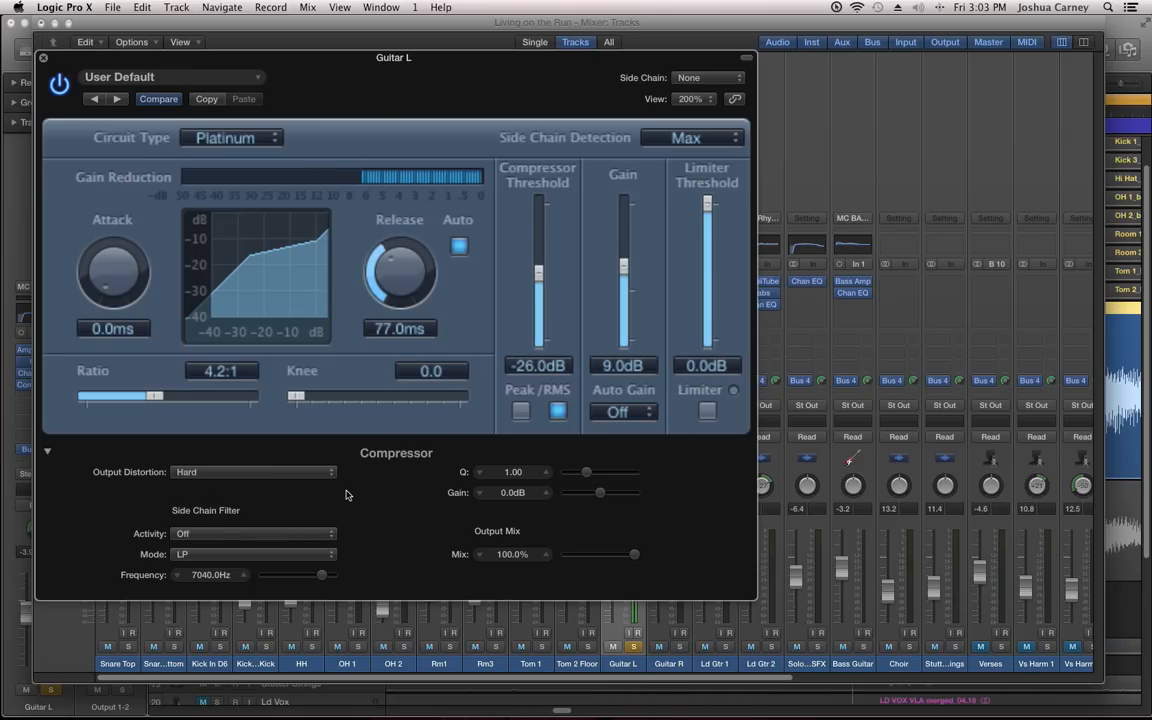
pyautogui.moveTo(140, 397); pyautogui.dragTo(167, 397)
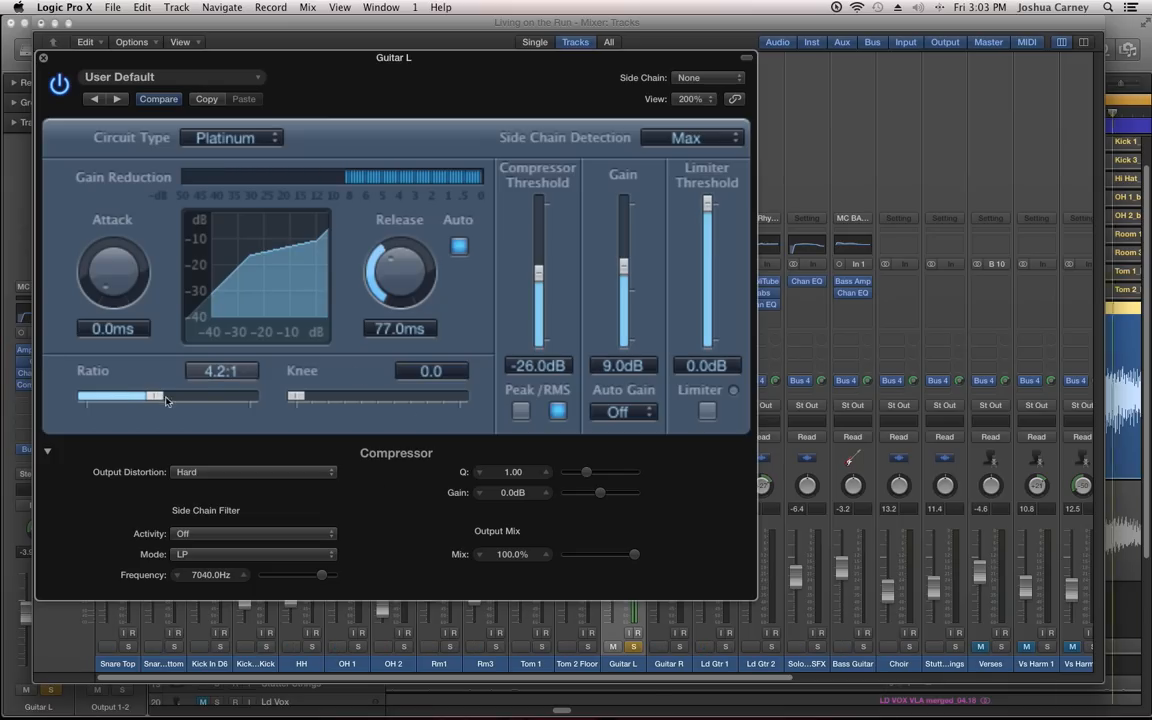
# Step: Set the Guitar L compressor to 6.6:1 ratio, −24 dB threshold and 9.5 dB gain
pyautogui.moveTo(155, 397); pyautogui.dragTo(178, 397)
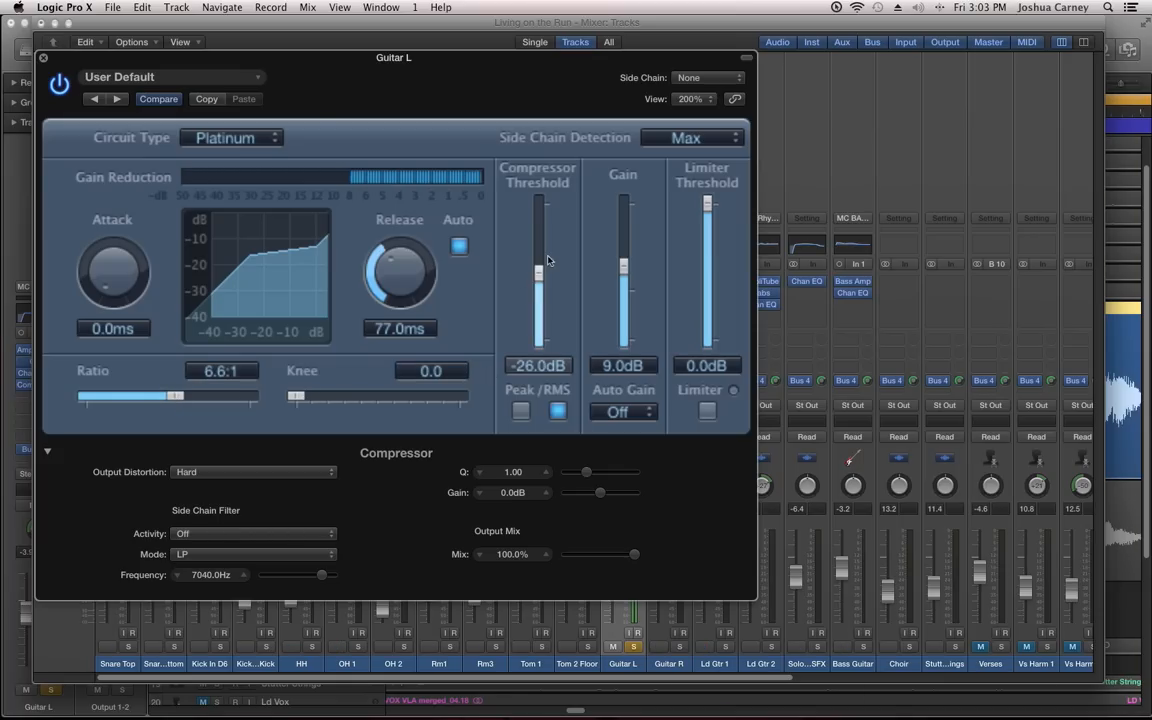
pyautogui.moveTo(538, 280); pyautogui.dragTo(538, 265)
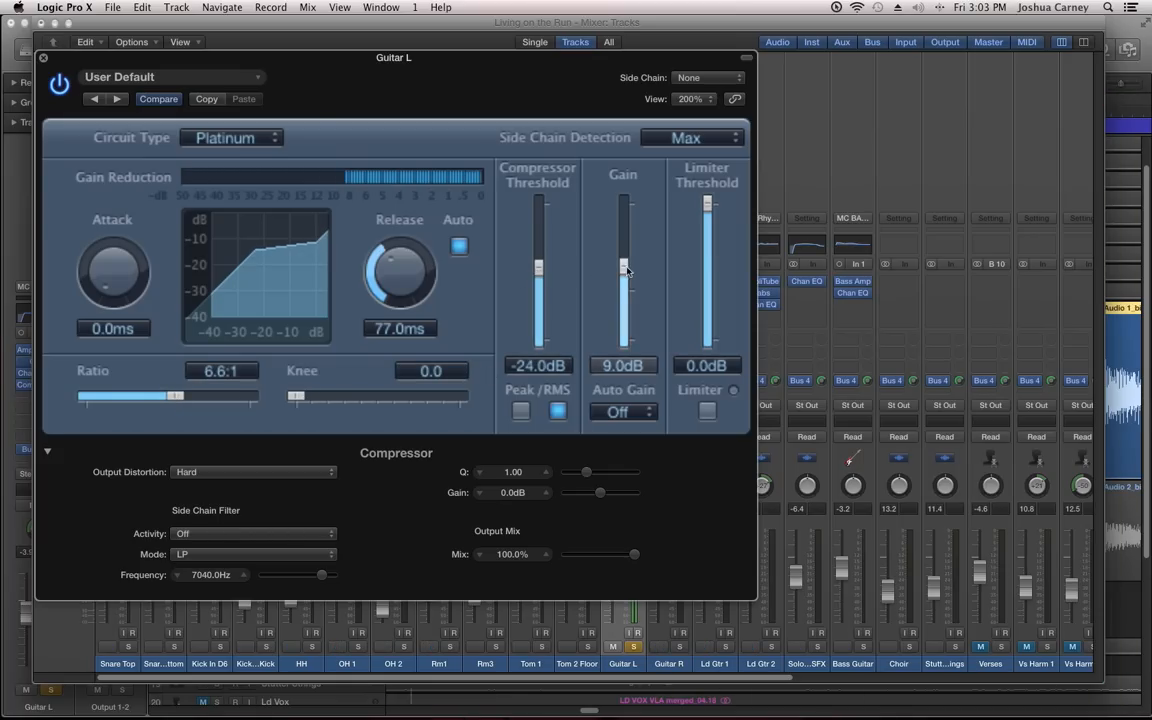
pyautogui.moveTo(623, 270); pyautogui.dragTo(623, 262)
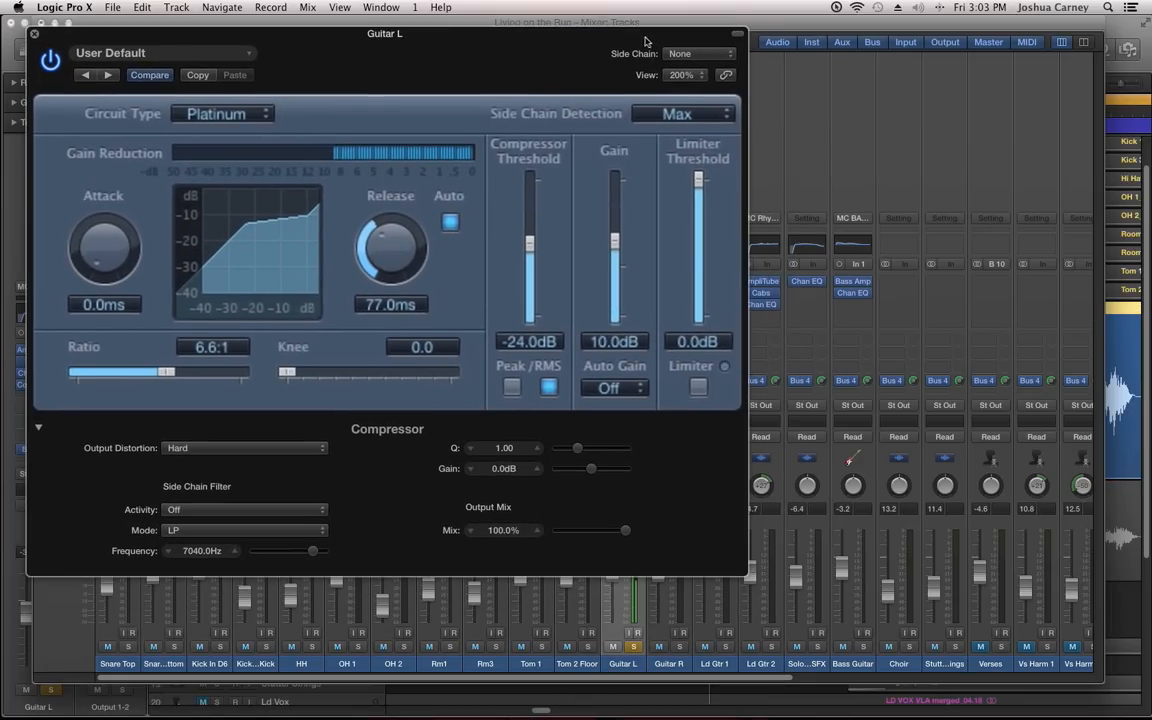
pyautogui.moveTo(614, 240); pyautogui.dragTo(614, 255)
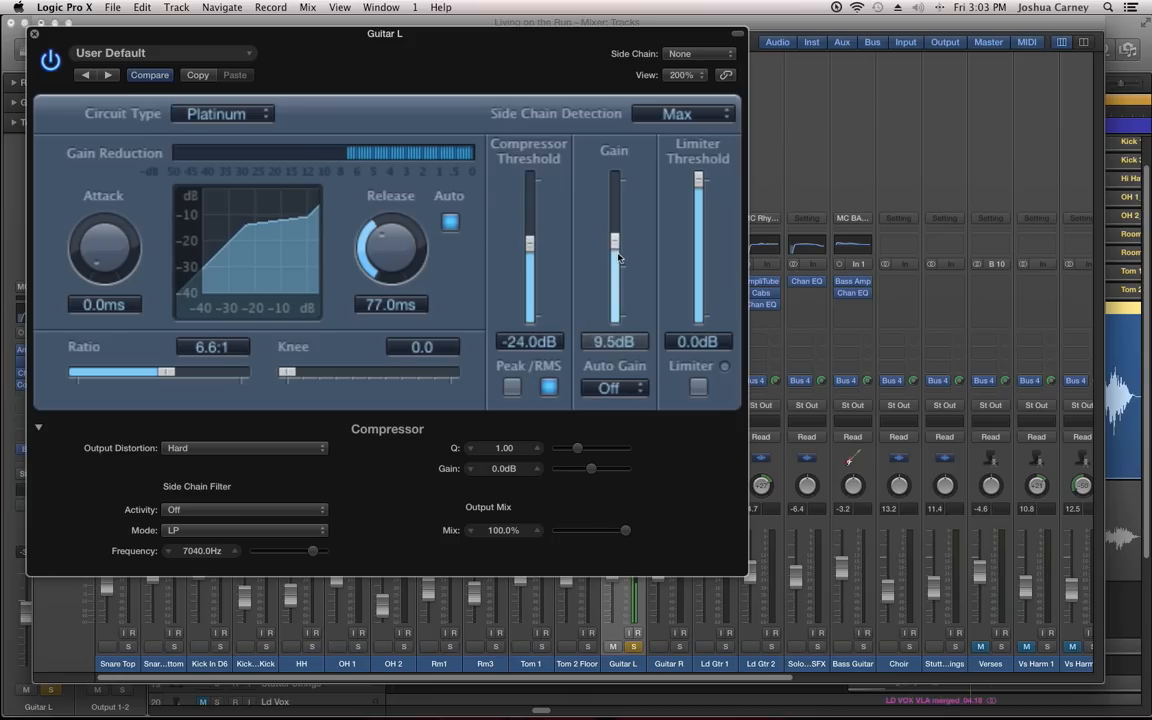
pyautogui.moveTo(614, 230); pyautogui.dragTo(614, 250)
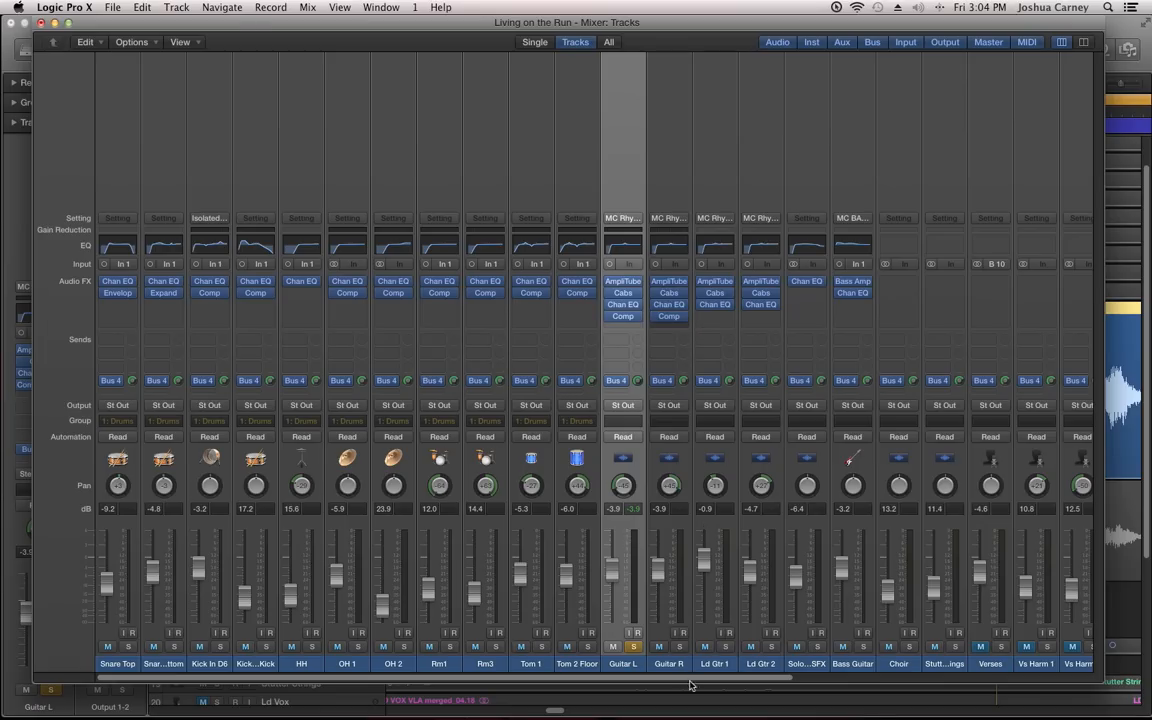
# Step: Reopen the Guitar L compressor settings, close them, then open and close again
pyautogui.click(681, 646)
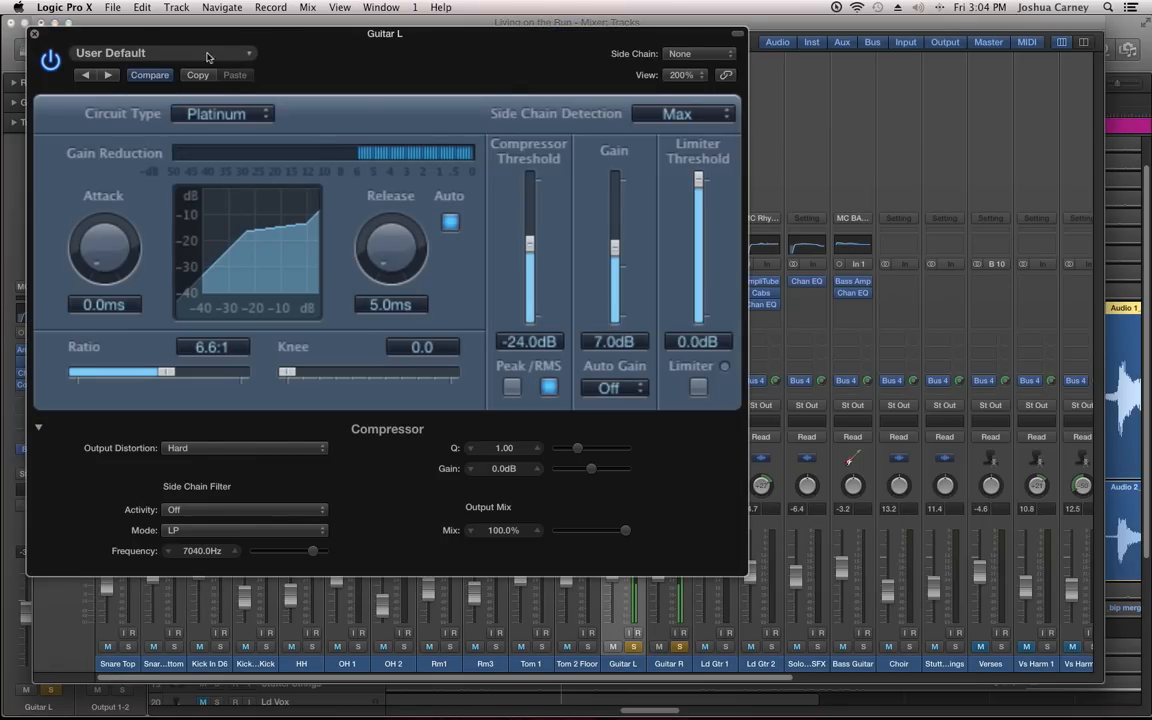
pyautogui.click(34, 33)
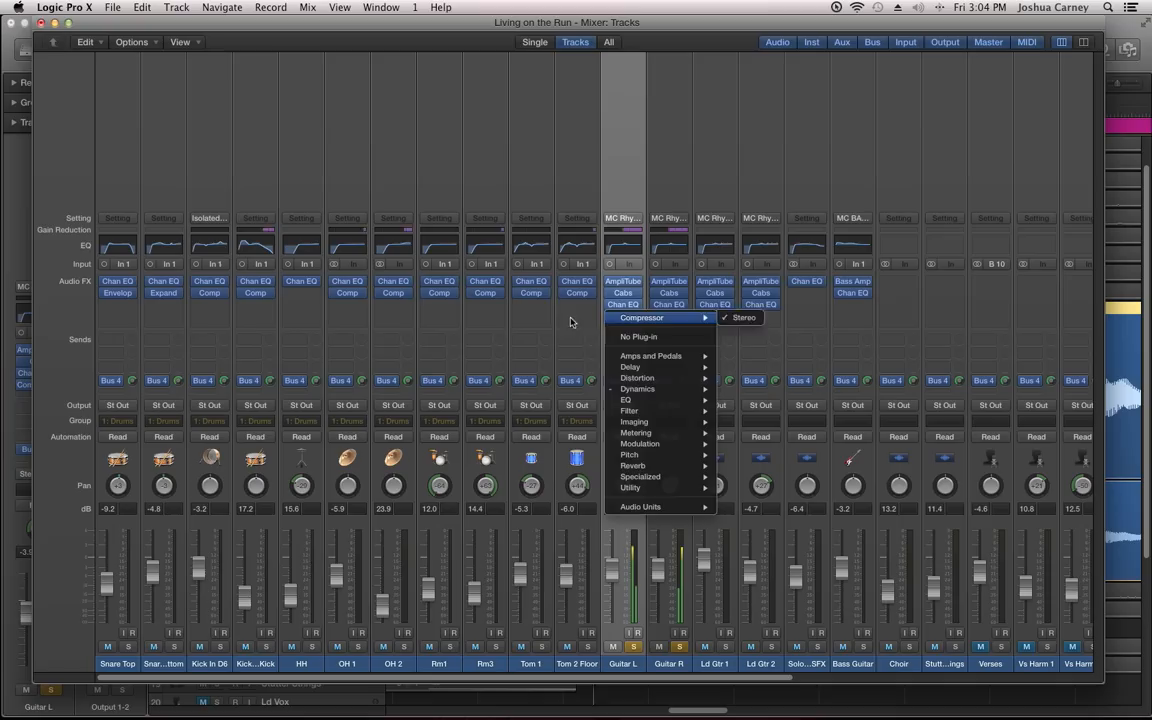
pyautogui.click(641, 317)
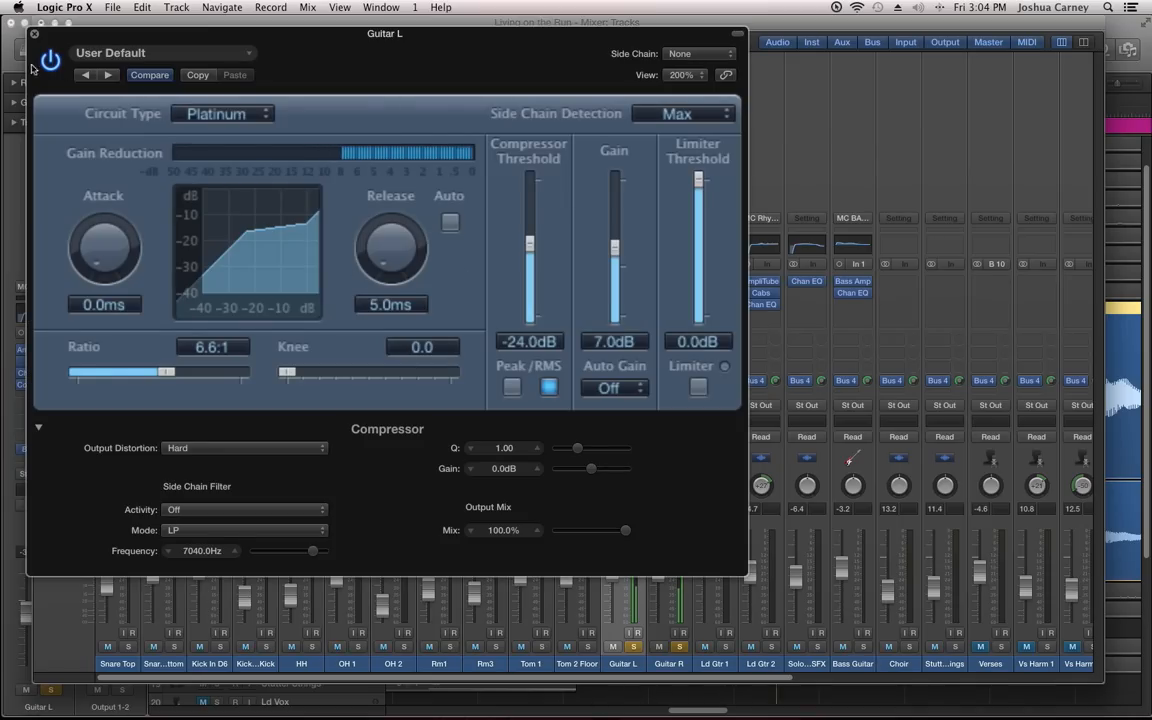
pyautogui.click(34, 33)
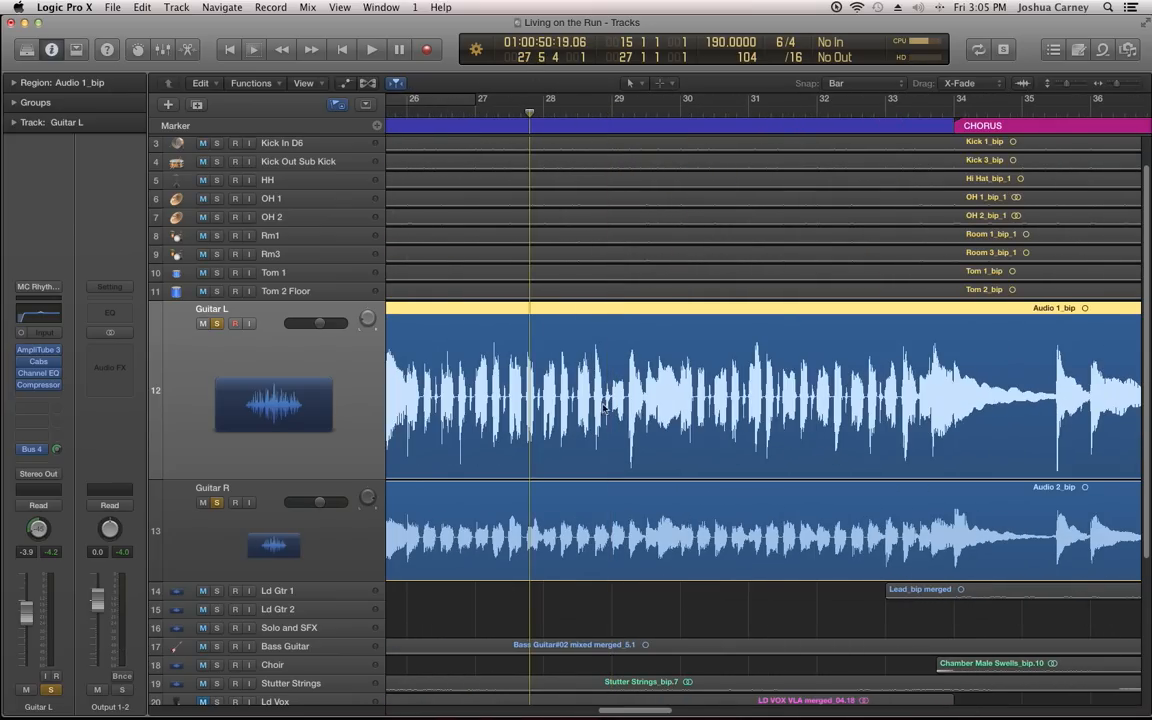
# Step: Play the song, stop it, and return the playhead to the earlier position
pyautogui.click(371, 49)
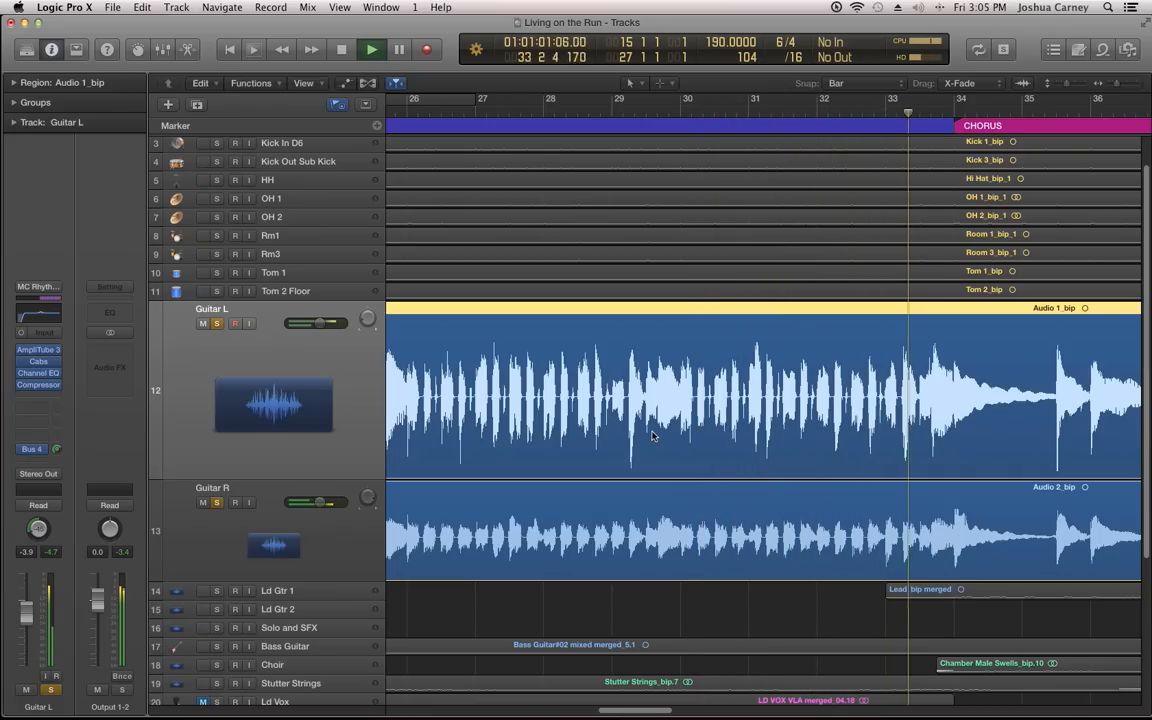
pyautogui.click(371, 49)
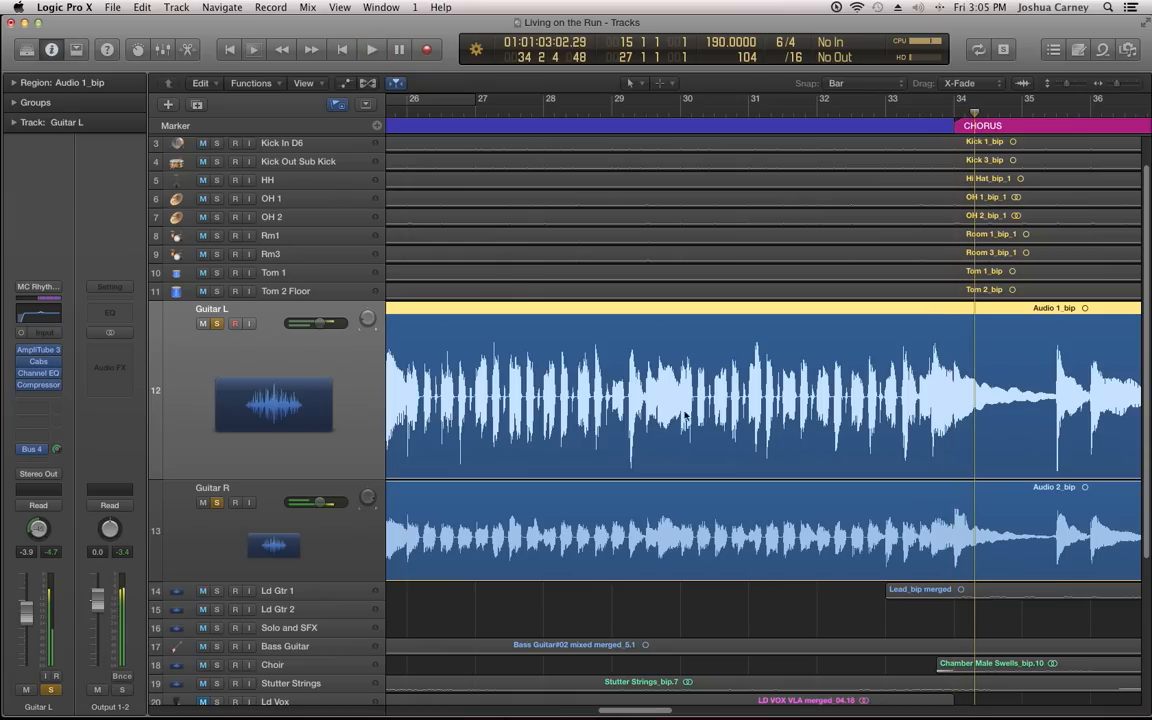
pyautogui.click(519, 113)
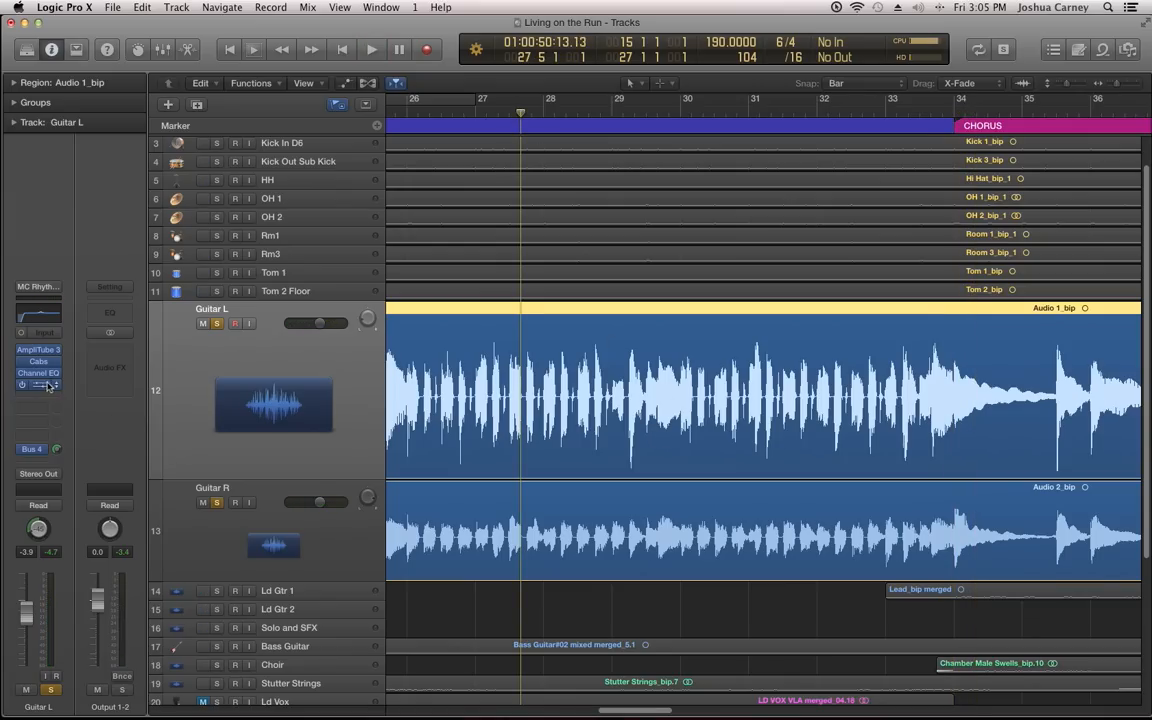
# Step: Open the compressor settings and tweak the release, bringing it back to 5 ms
pyautogui.click(38, 385)
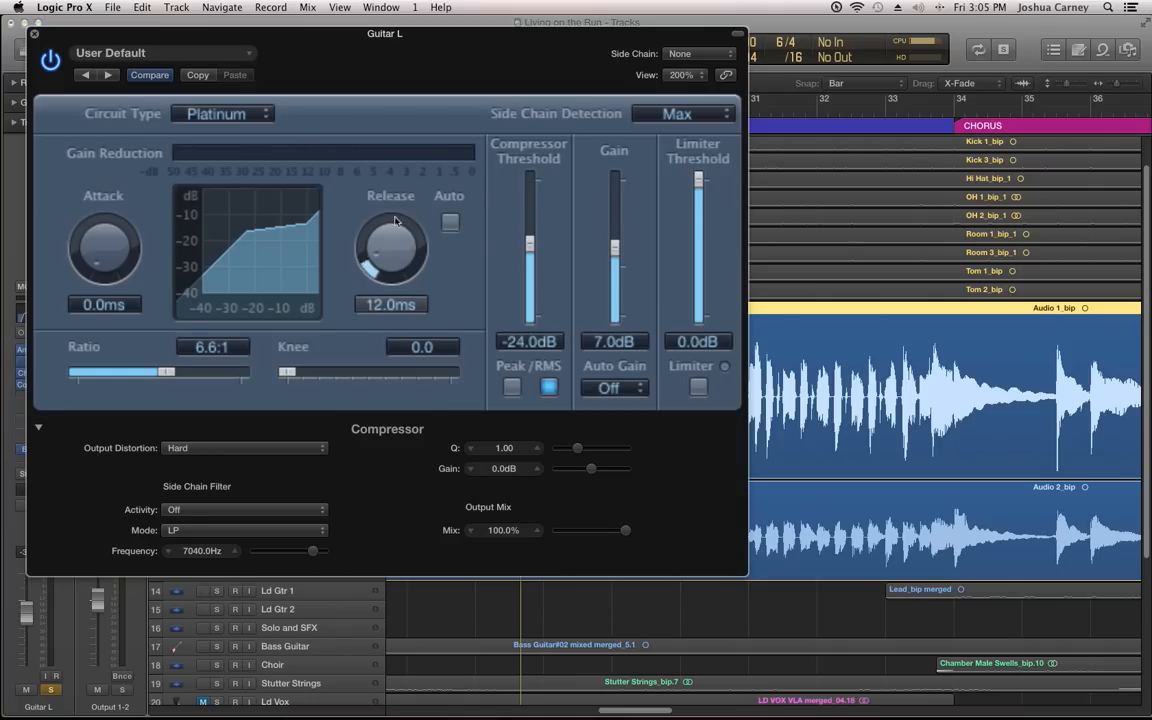
pyautogui.moveTo(391, 250); pyautogui.dragTo(396, 220)
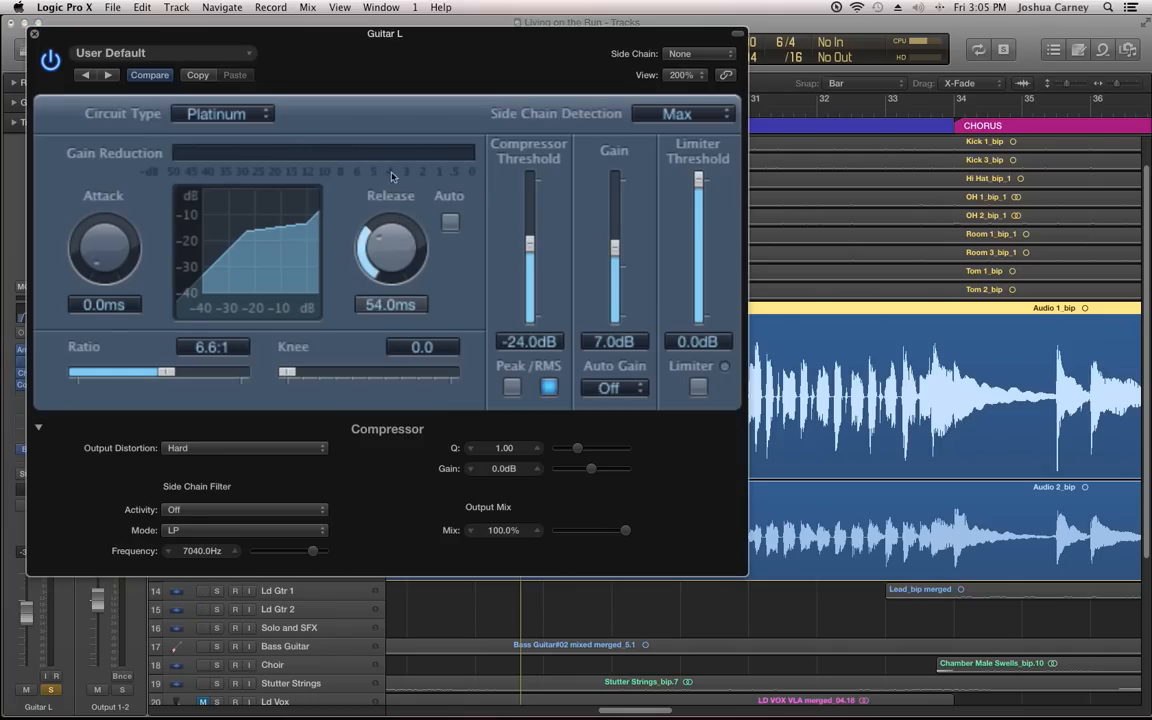
pyautogui.moveTo(390, 240); pyautogui.dragTo(390, 280)
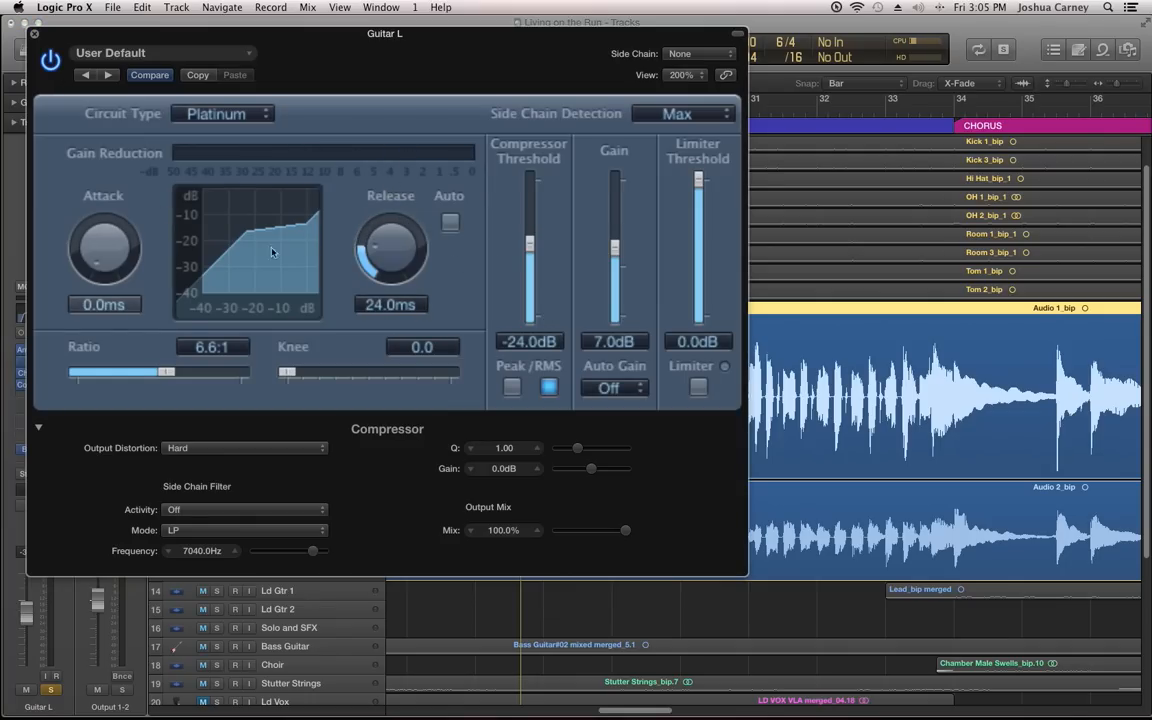
pyautogui.moveTo(390, 240); pyautogui.dragTo(383, 262)
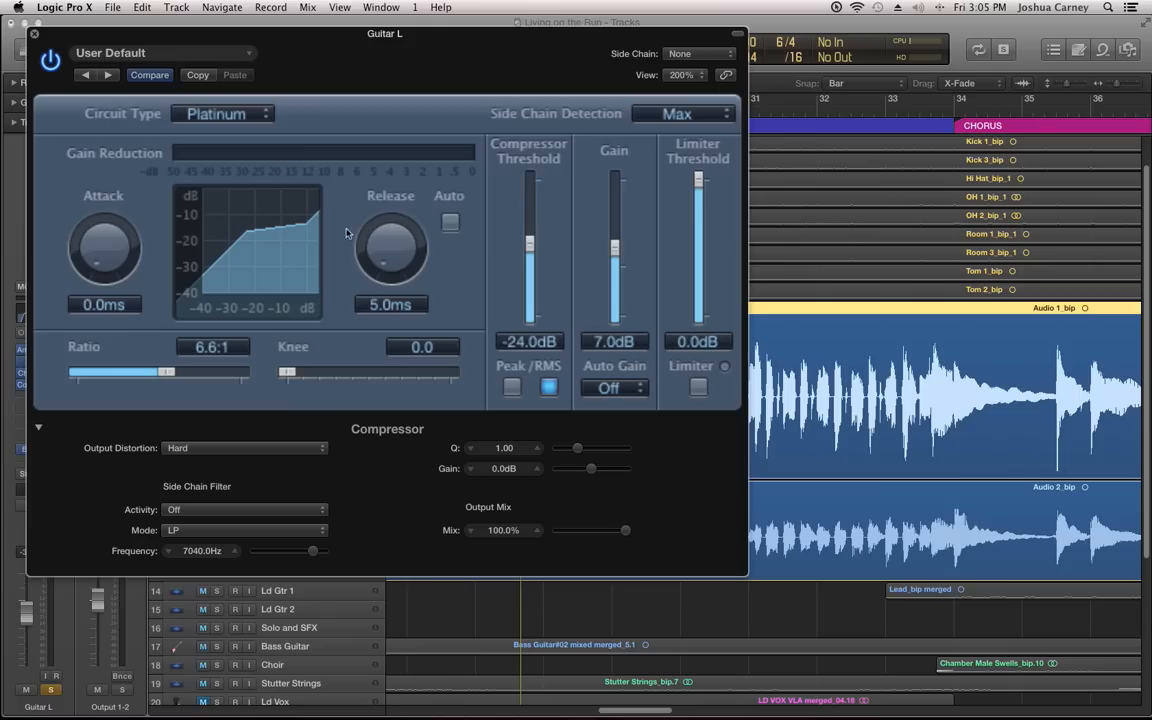
pyautogui.moveTo(288, 372); pyautogui.dragTo(368, 372)
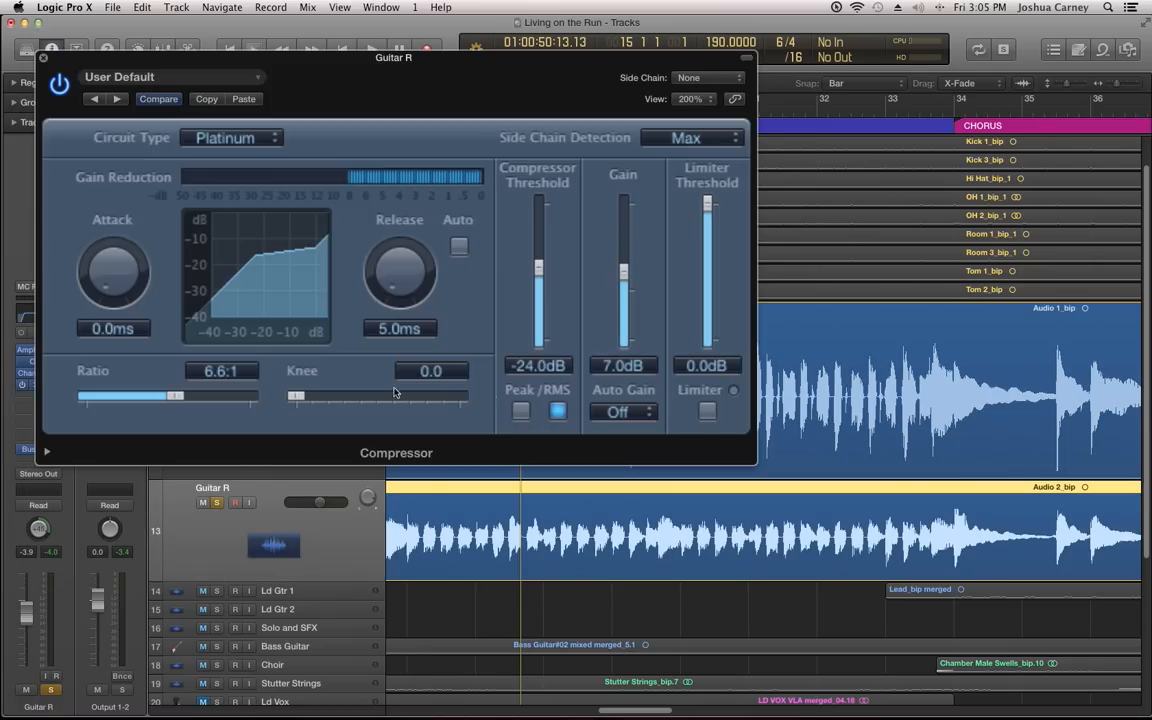
# Step: Soften the Guitar R compressor knee to 0.5 and settle the attack at 20 ms
pyautogui.moveTo(300, 395); pyautogui.dragTo(360, 395)
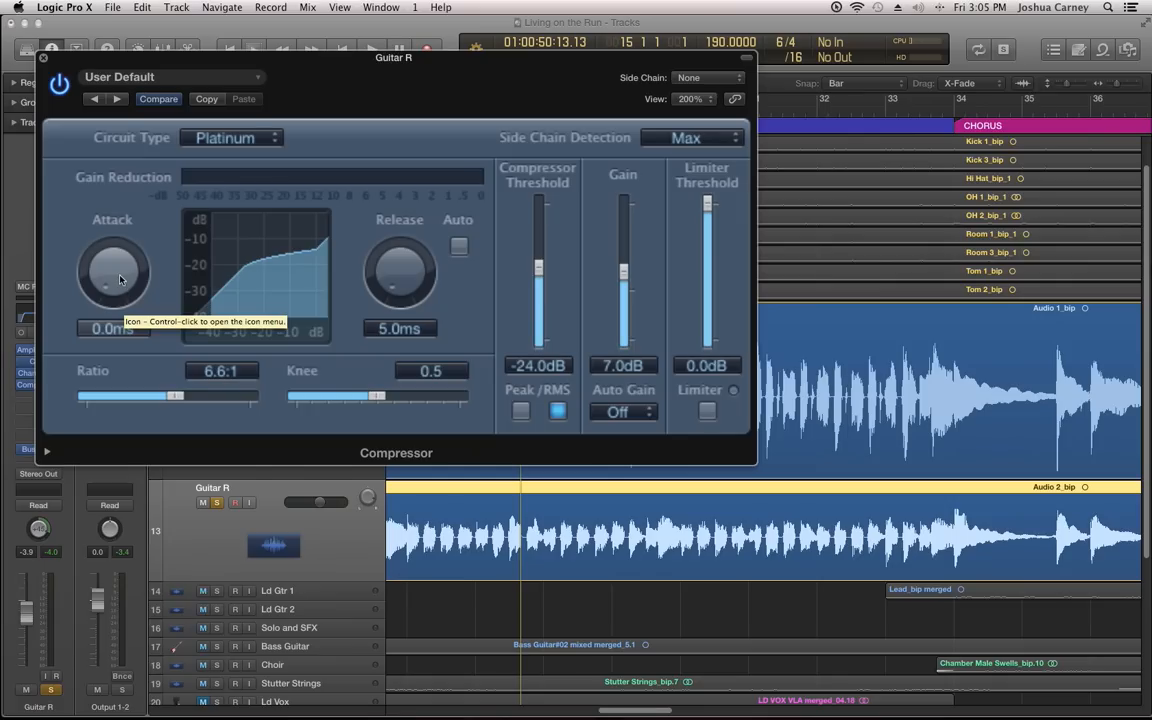
pyautogui.moveTo(113, 280); pyautogui.dragTo(115, 225)
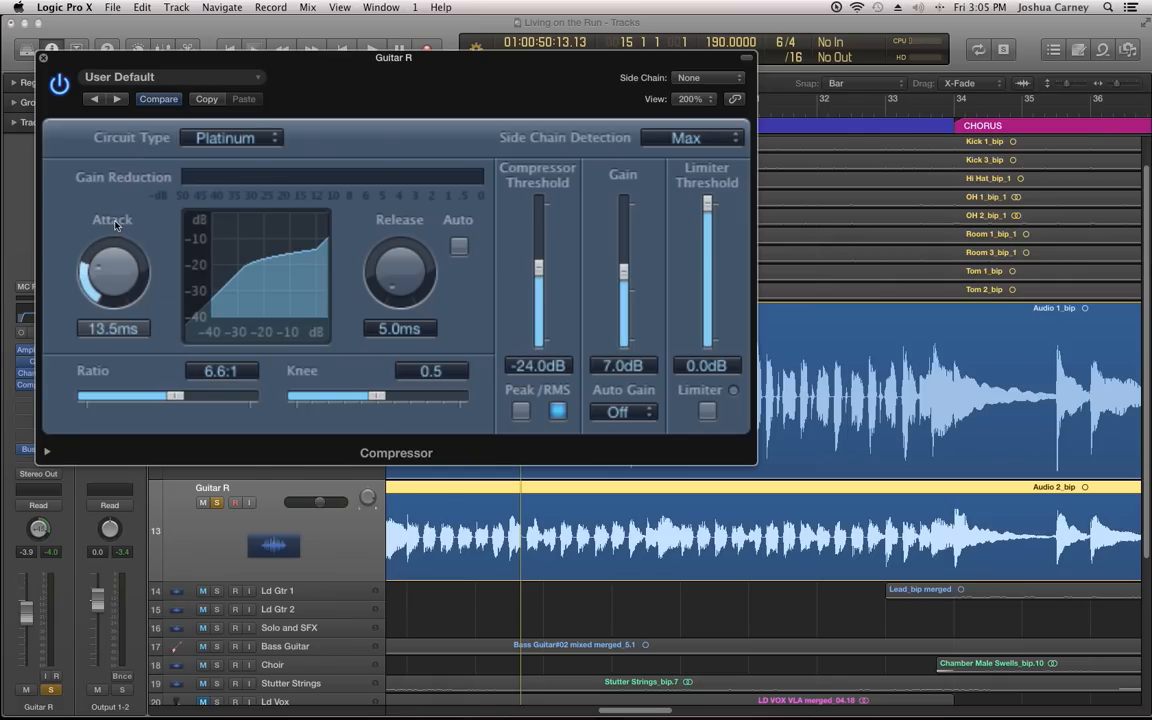
pyautogui.moveTo(113, 270); pyautogui.dragTo(125, 305)
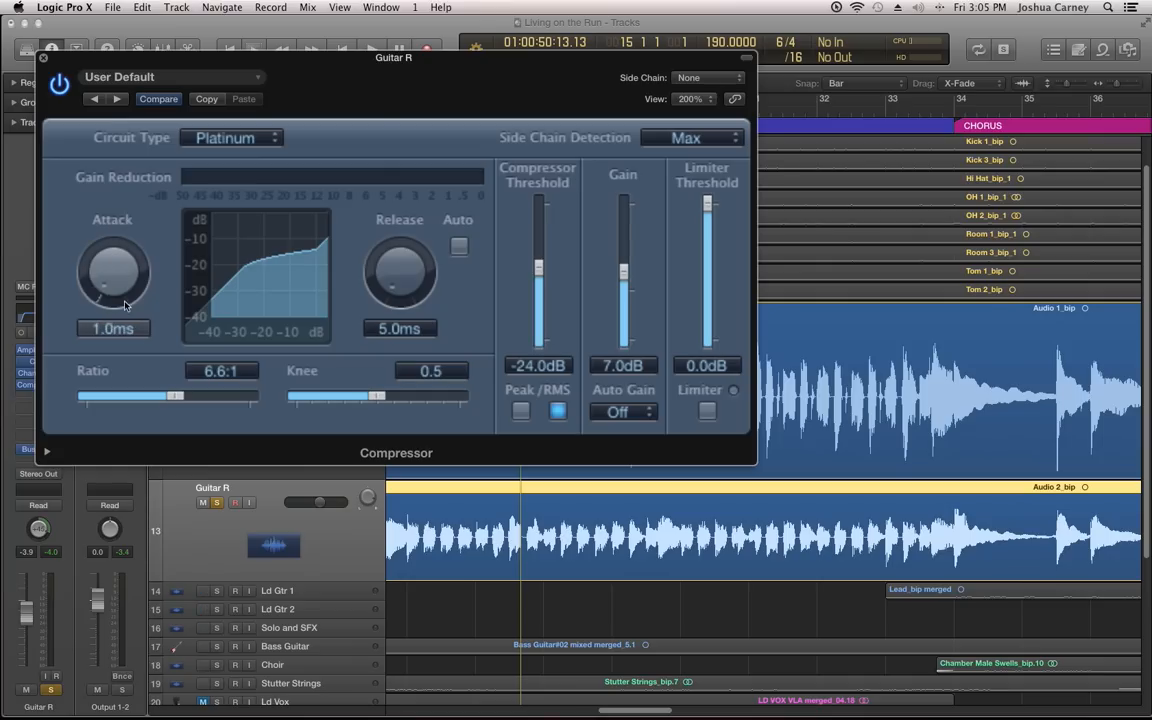
pyautogui.moveTo(113, 290); pyautogui.dragTo(120, 250)
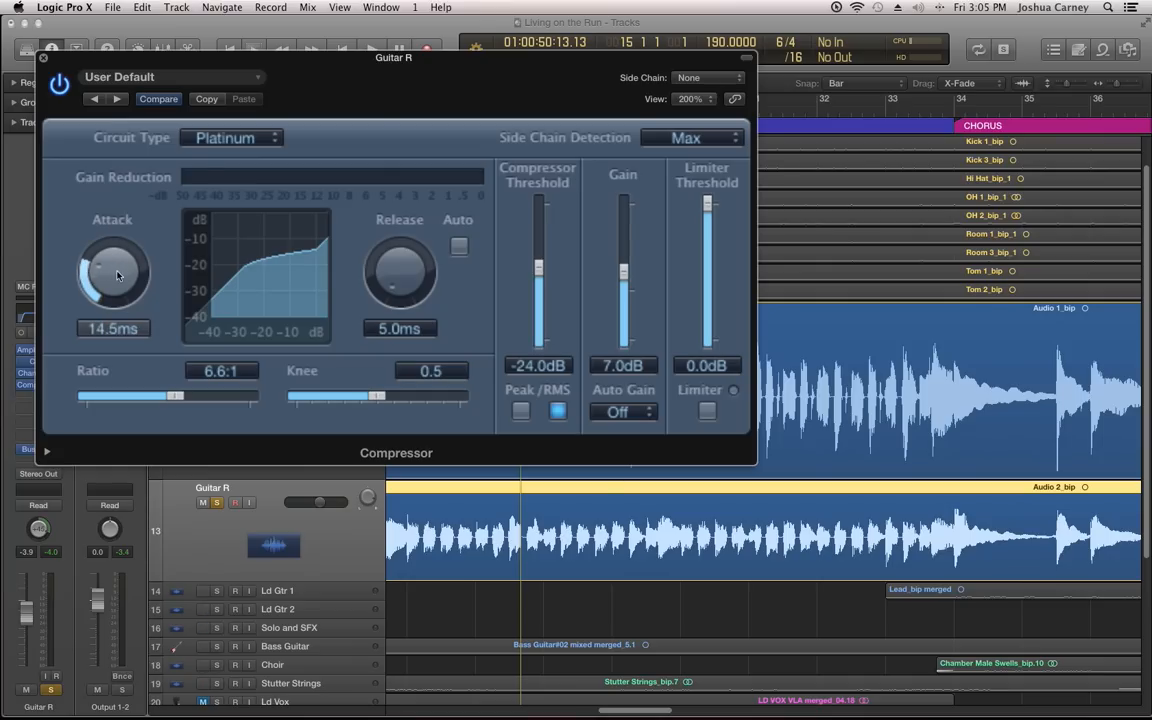
pyautogui.moveTo(113, 272); pyautogui.dragTo(120, 260)
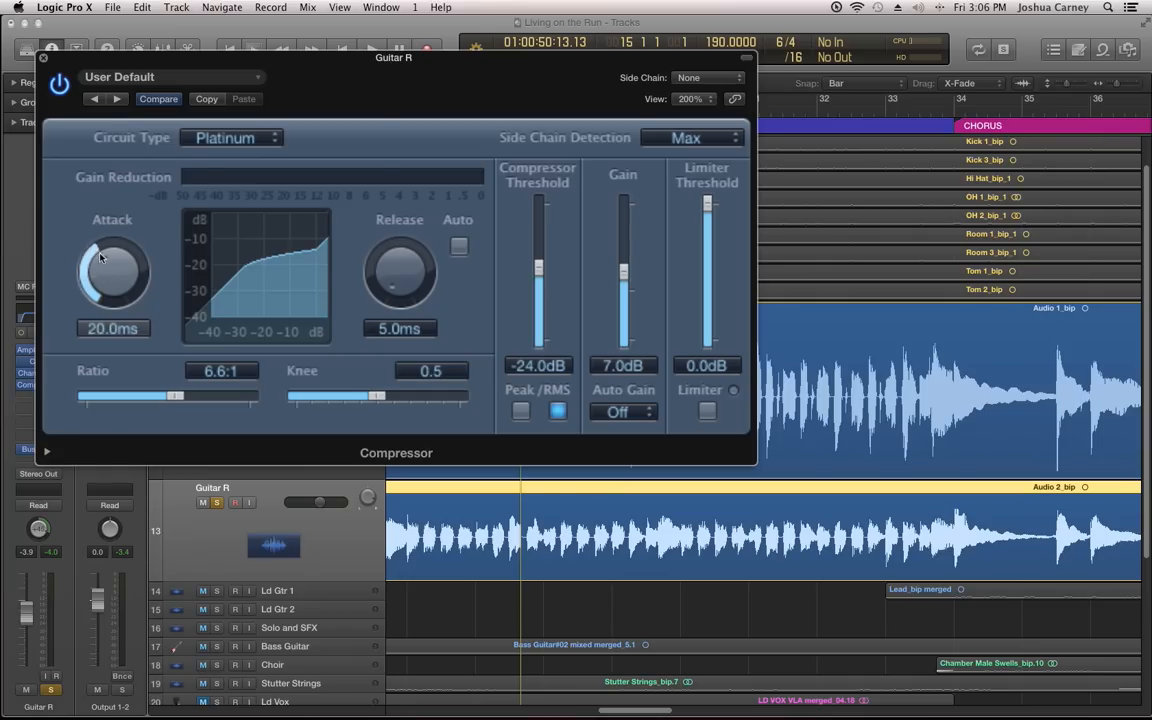
pyautogui.moveTo(112, 270); pyautogui.dragTo(112, 290)
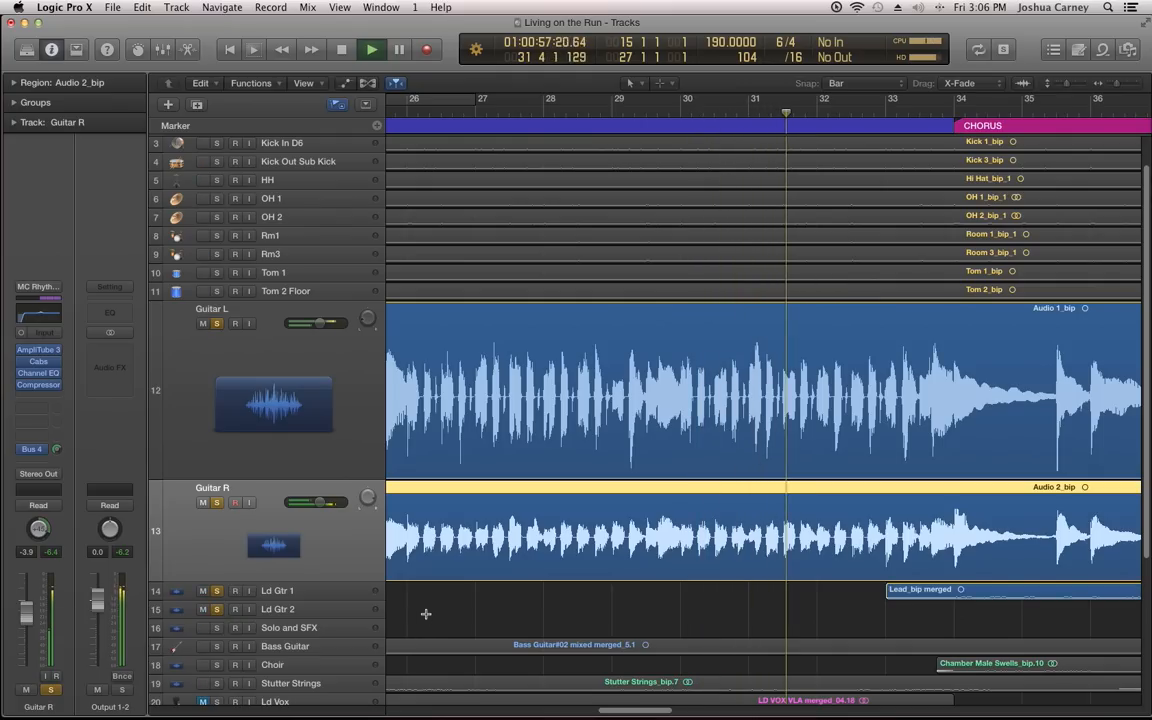
# Step: Reopen Guitar L's compressor settings over the mixer, showing 0.5 knee and 6.1:1 ratio
pyautogui.click(381, 7)
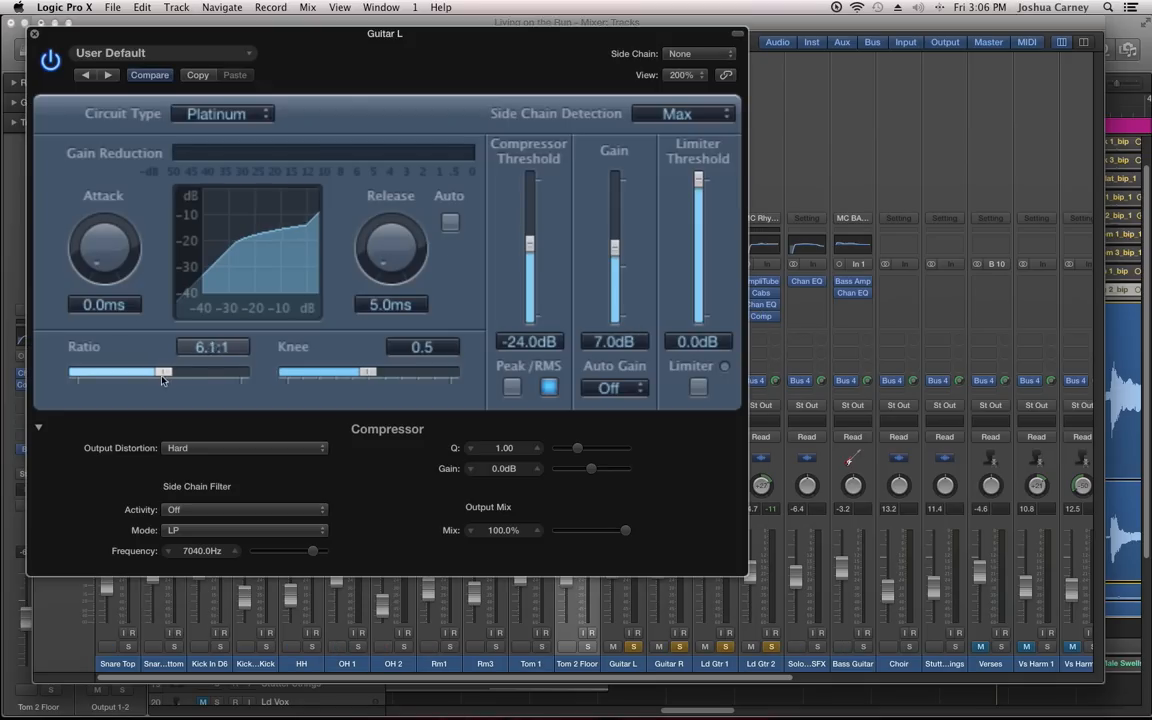
# Step: Drop the Guitar L compressor ratio to 3.1:1 and close back to the Tracks area
pyautogui.moveTo(160, 372); pyautogui.dragTo(130, 372)
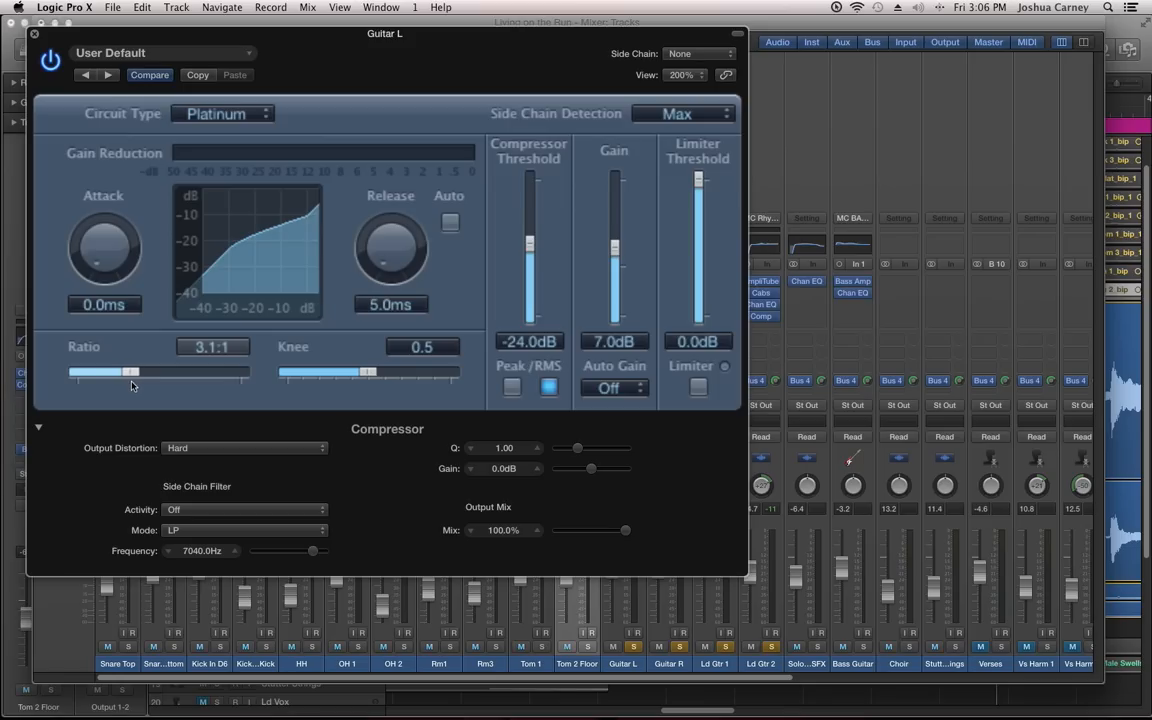
pyautogui.click(49, 60)
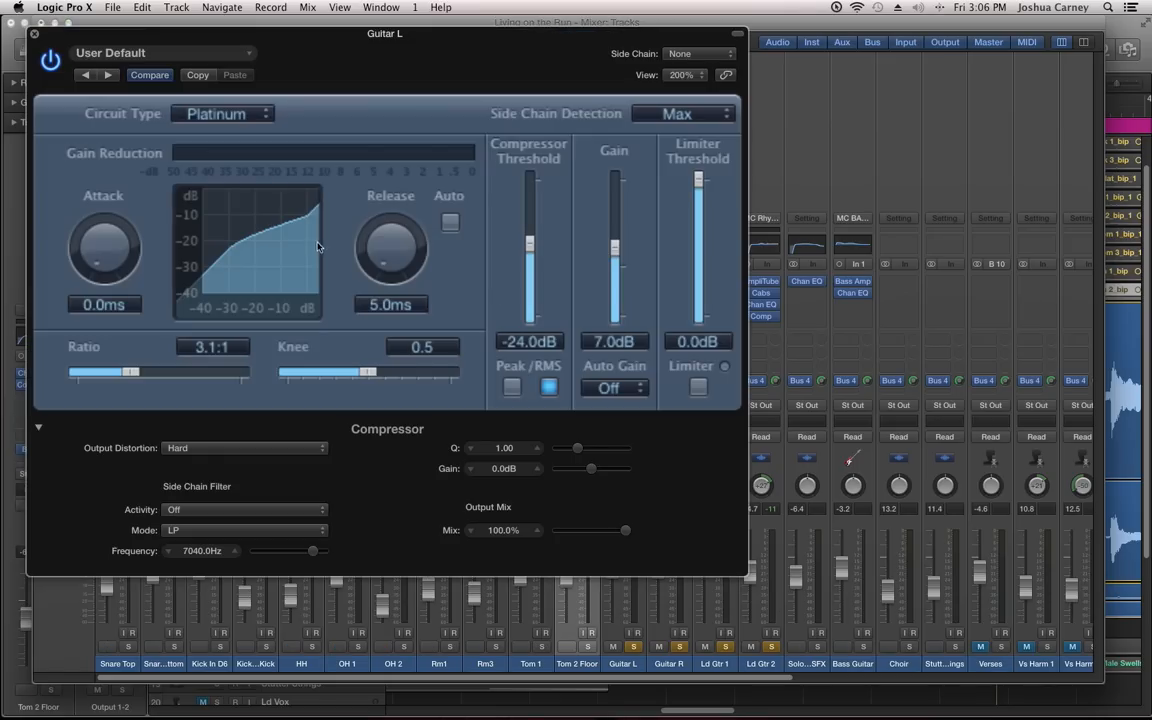
pyautogui.moveTo(390, 248); pyautogui.dragTo(390, 210)
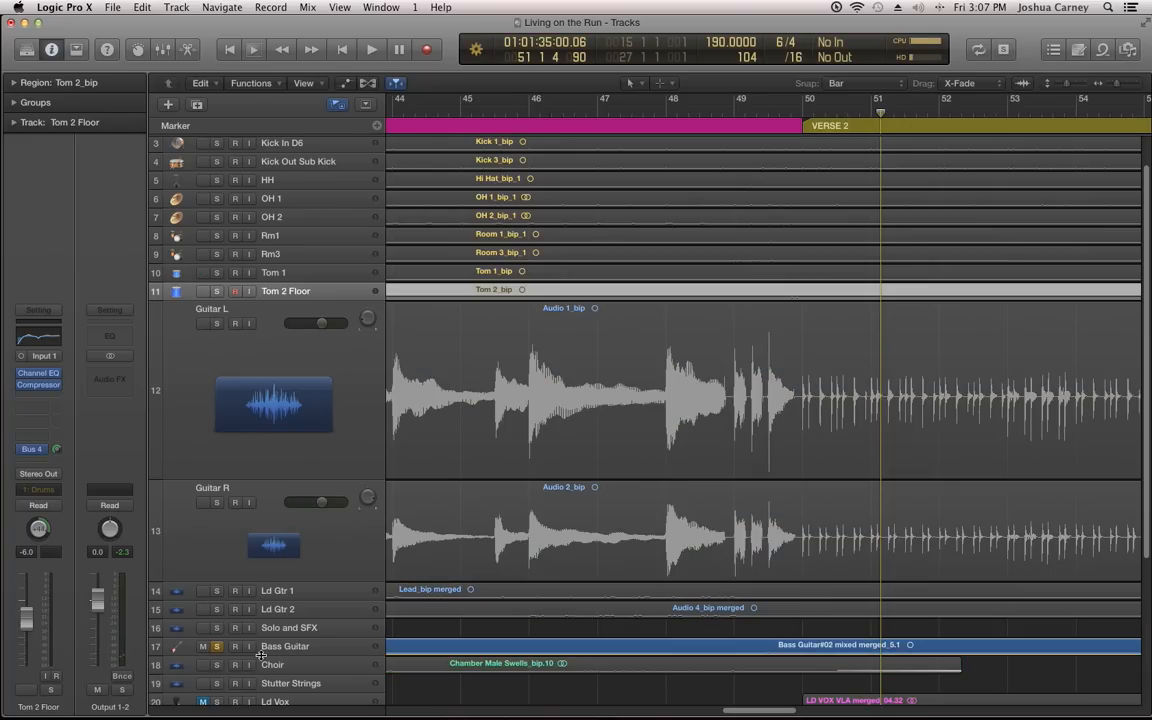
# Step: Select the Bass Guitar track and open an empty Audio FX slot's Compressor list
pyautogui.scroll(-3)
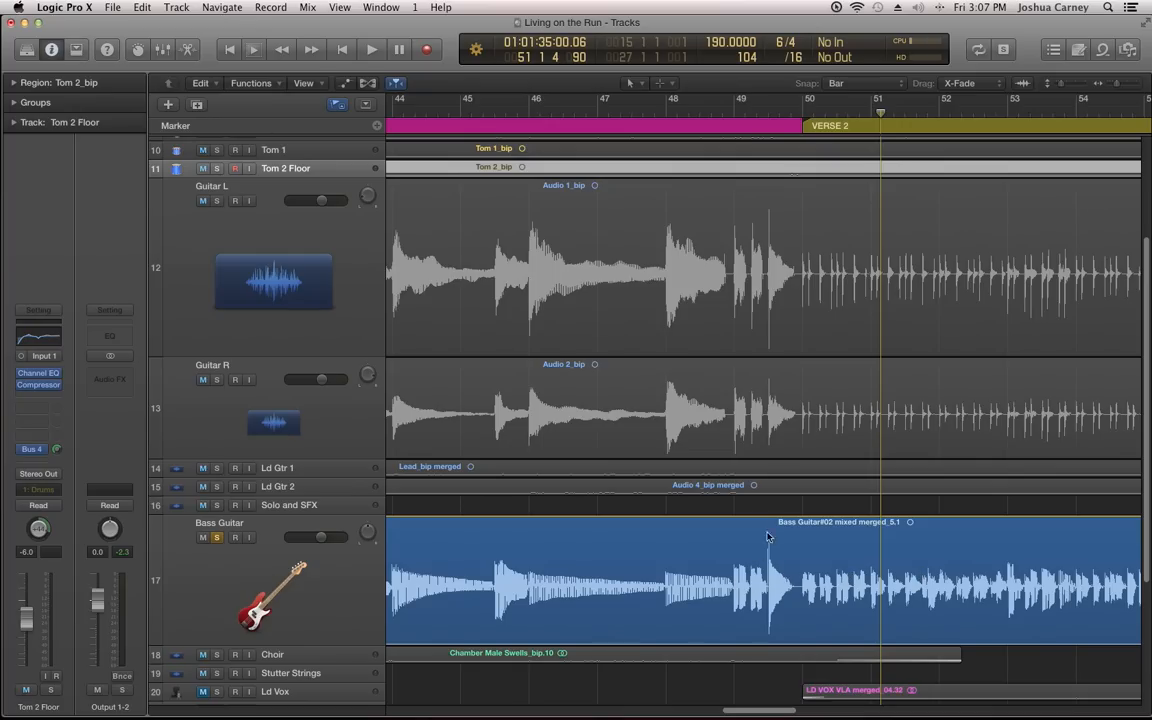
pyautogui.moveTo(770, 528)
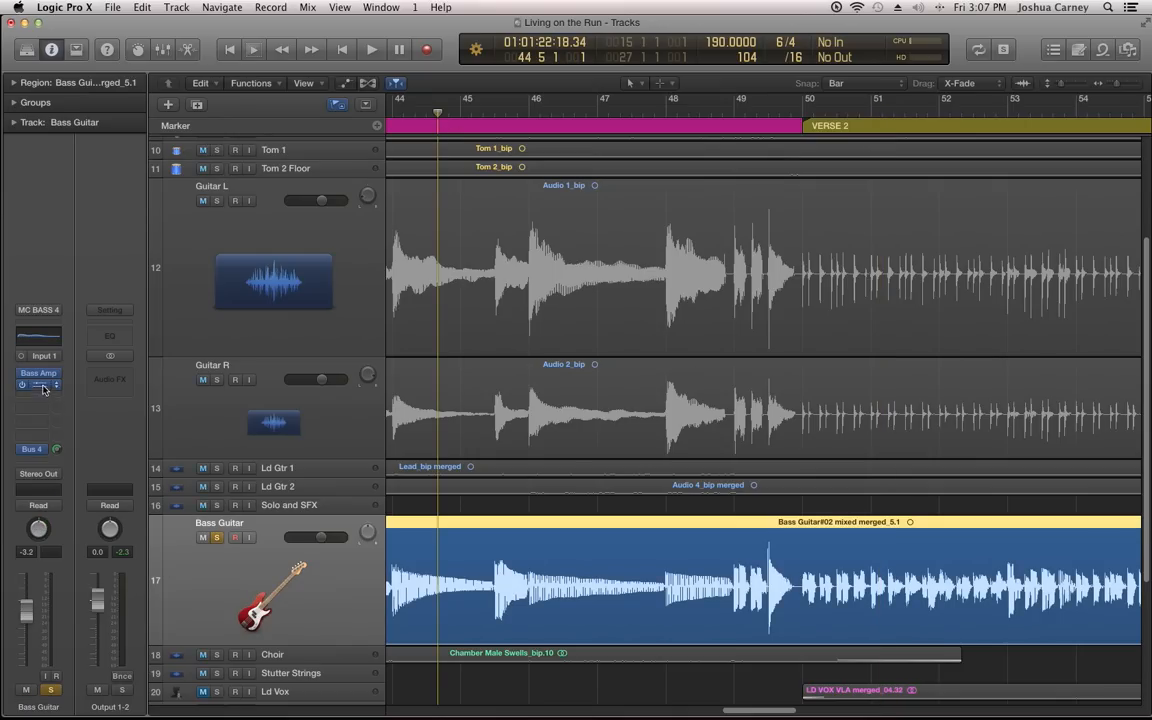
pyautogui.click(38, 385)
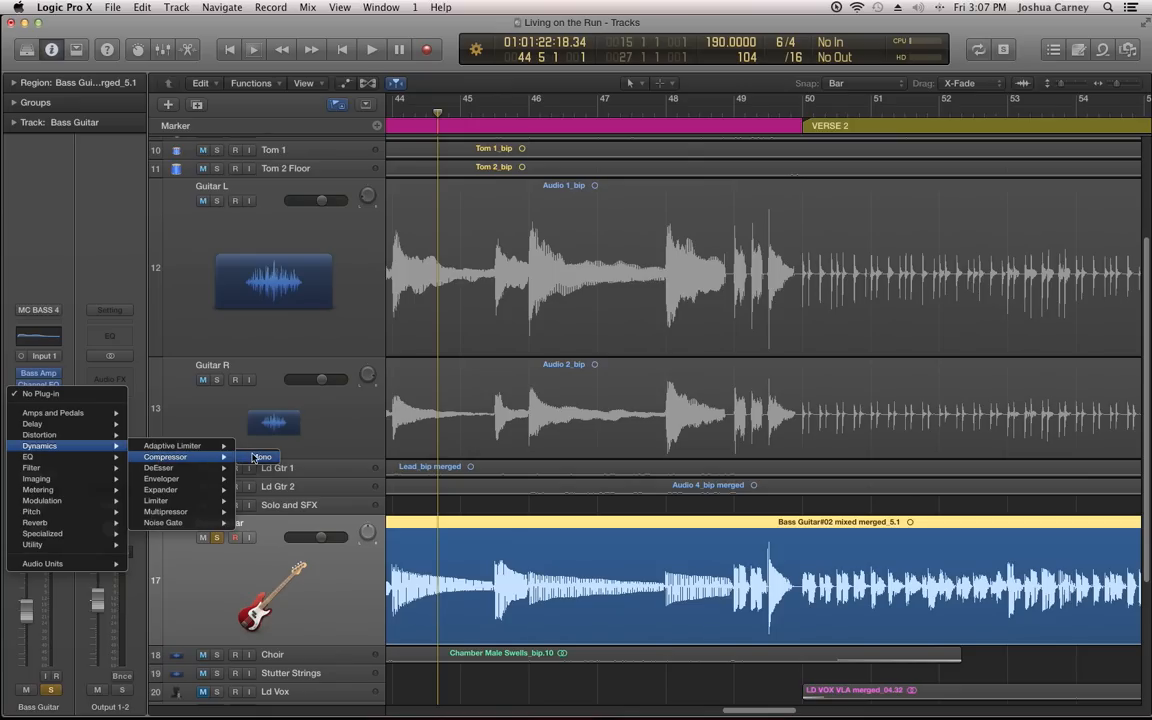
# Step: Insert a mono compressor on Bass Guitar, push the ratio to 20:1 and shorten attack
pyautogui.click(261, 457)
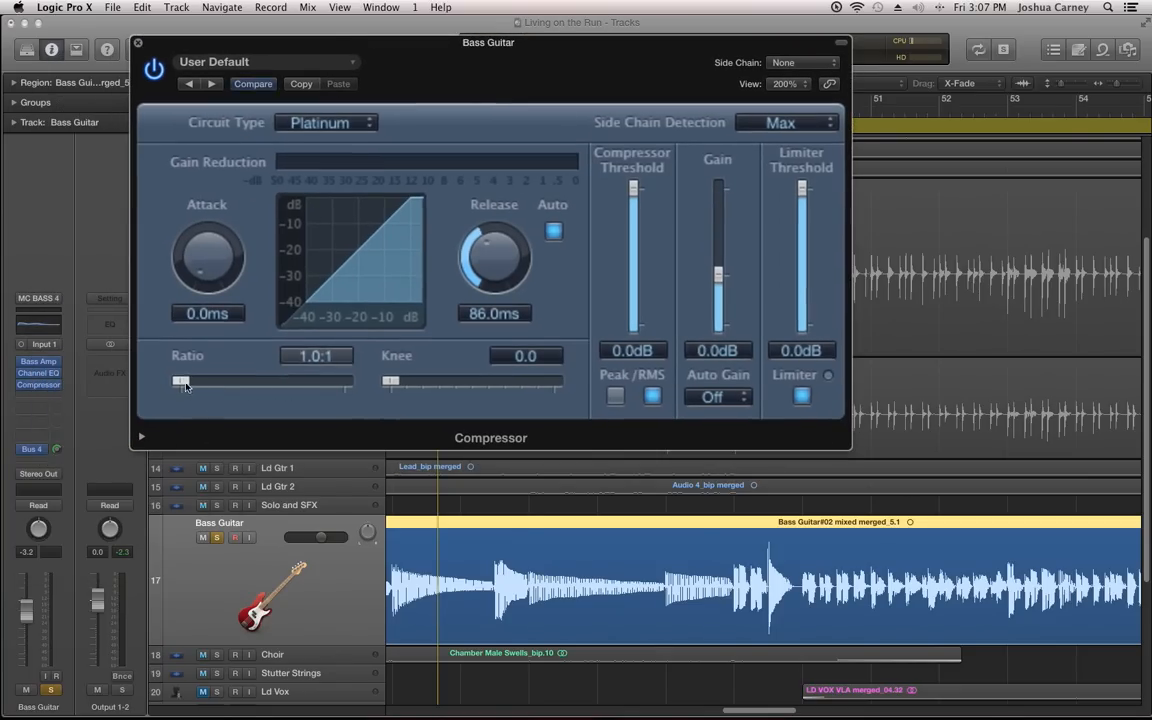
pyautogui.moveTo(185, 381); pyautogui.dragTo(320, 381)
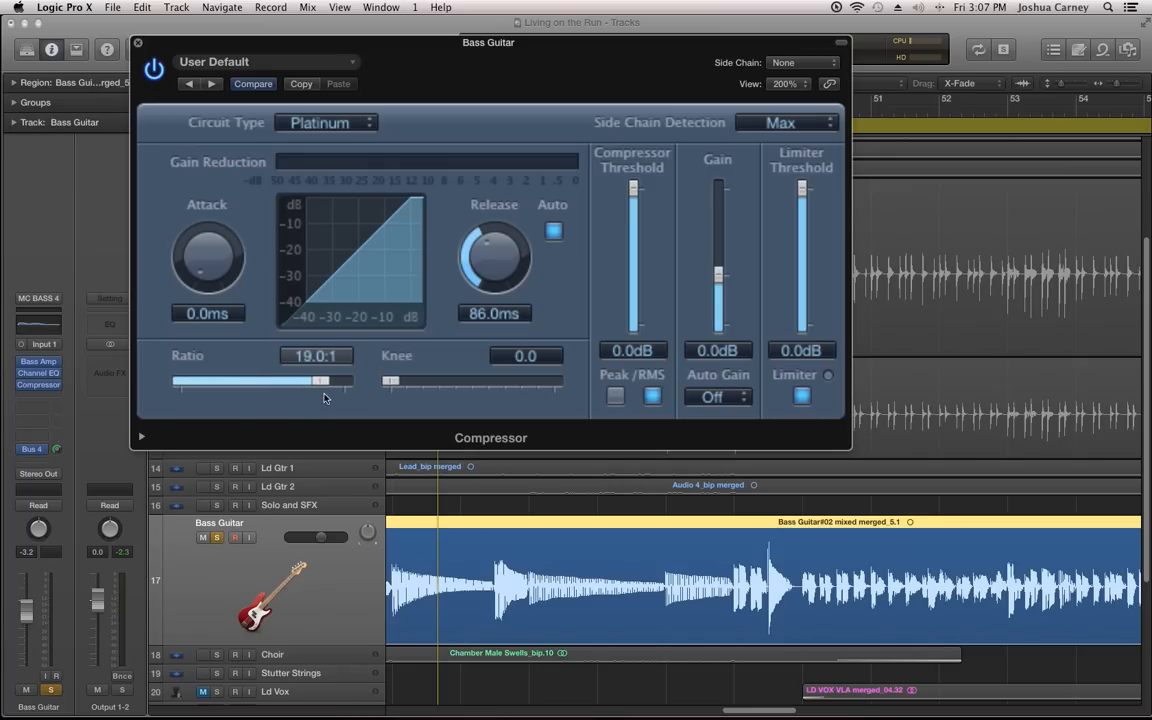
pyautogui.moveTo(318, 381); pyautogui.dragTo(325, 381)
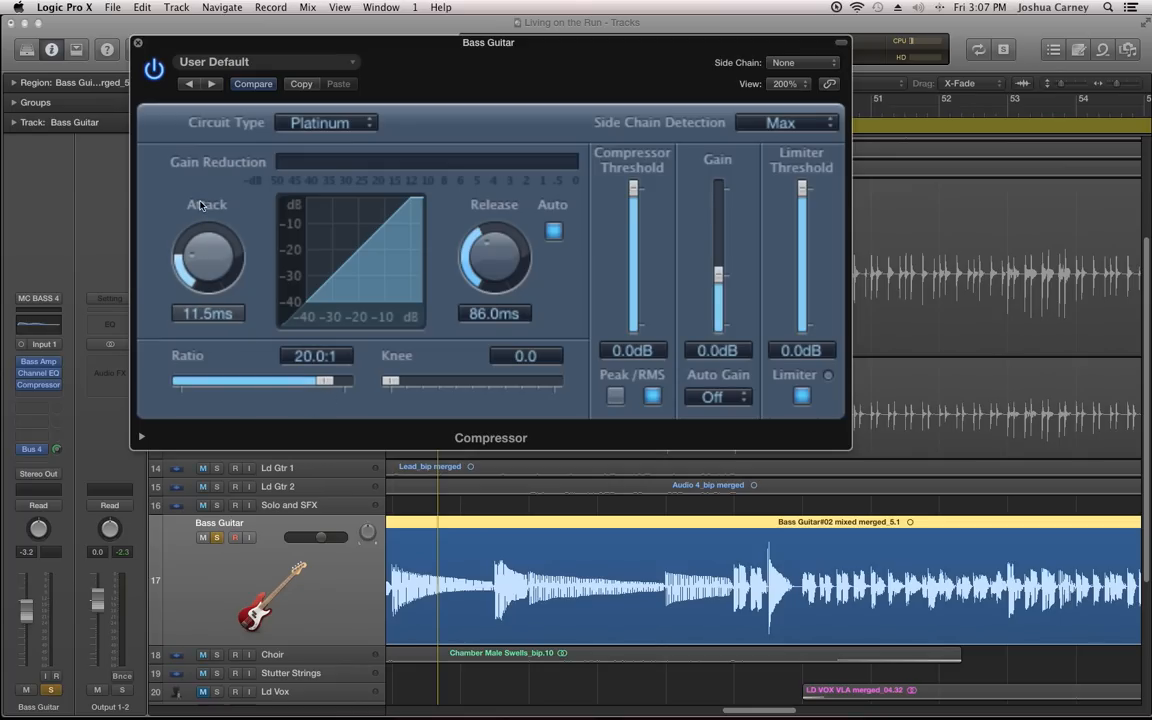
pyautogui.moveTo(208, 258); pyautogui.dragTo(208, 275)
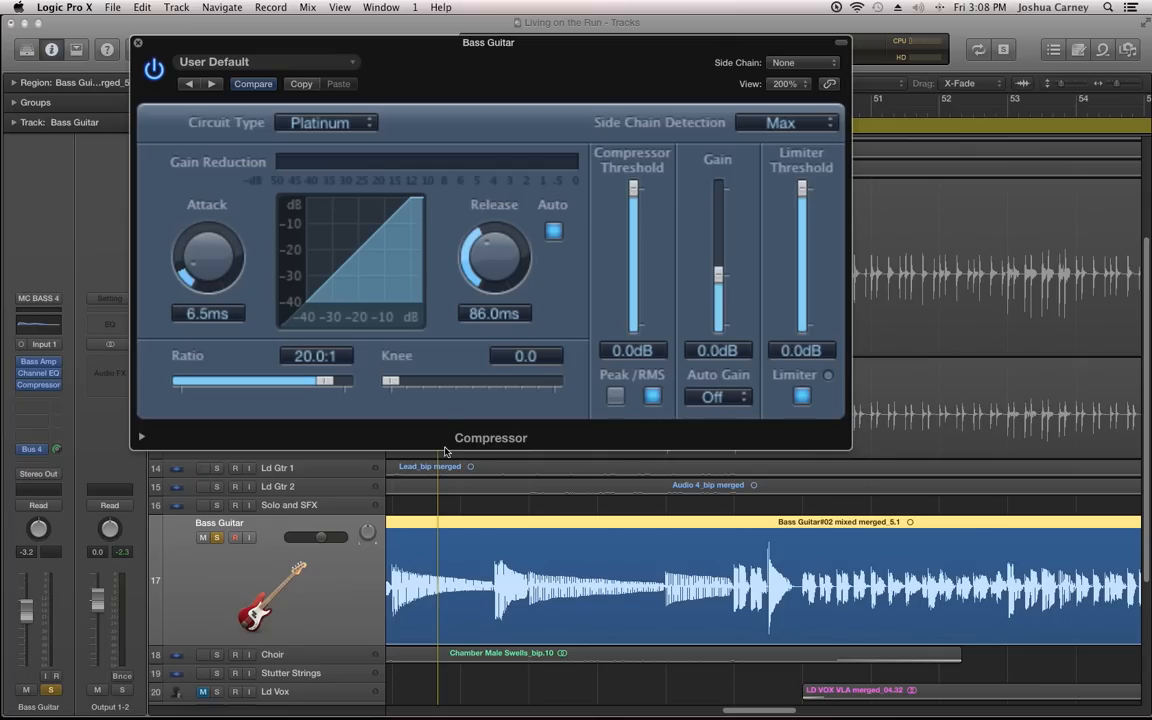
# Step: Set release 160 ms, threshold −21 dB, attack 7 ms and makeup gain 11.5 dB
pyautogui.moveTo(494, 255); pyautogui.dragTo(485, 230)
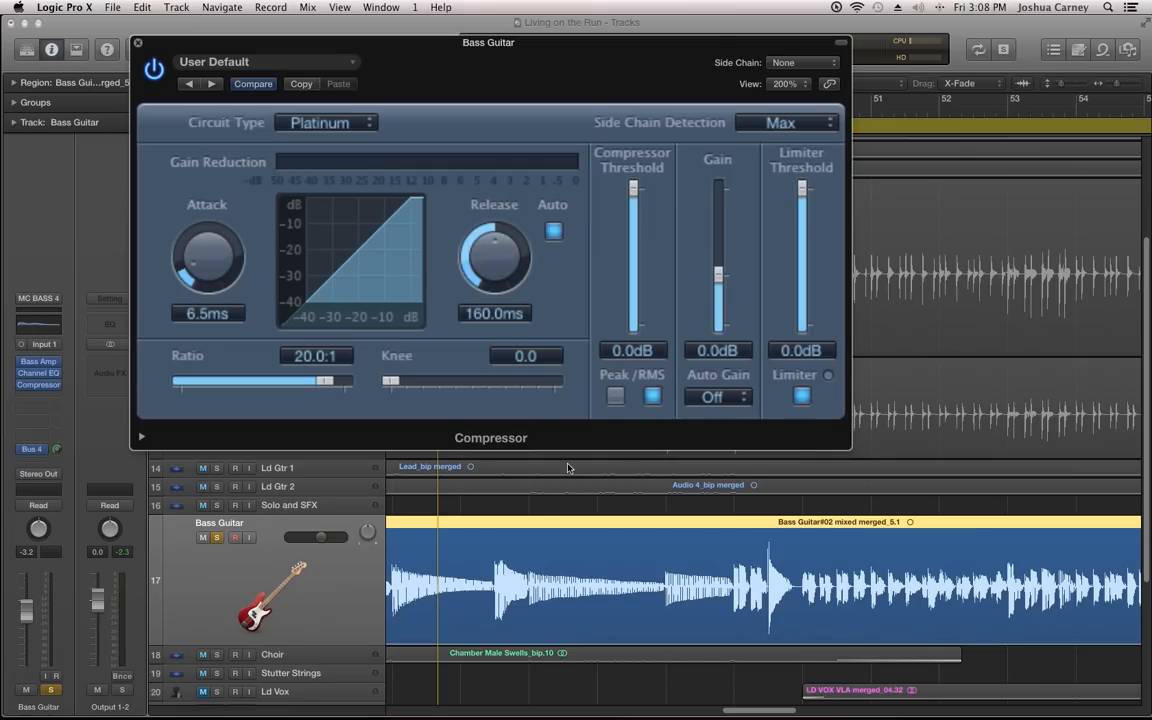
pyautogui.moveTo(635, 435)
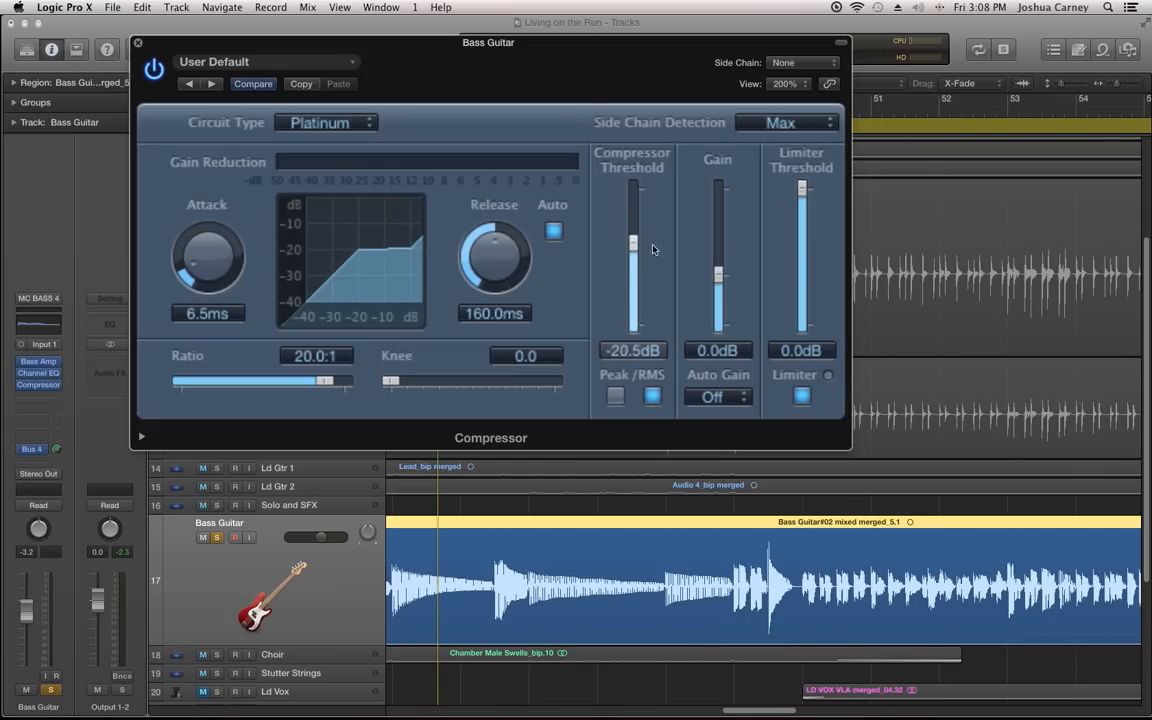
pyautogui.moveTo(633, 245); pyautogui.dragTo(633, 250)
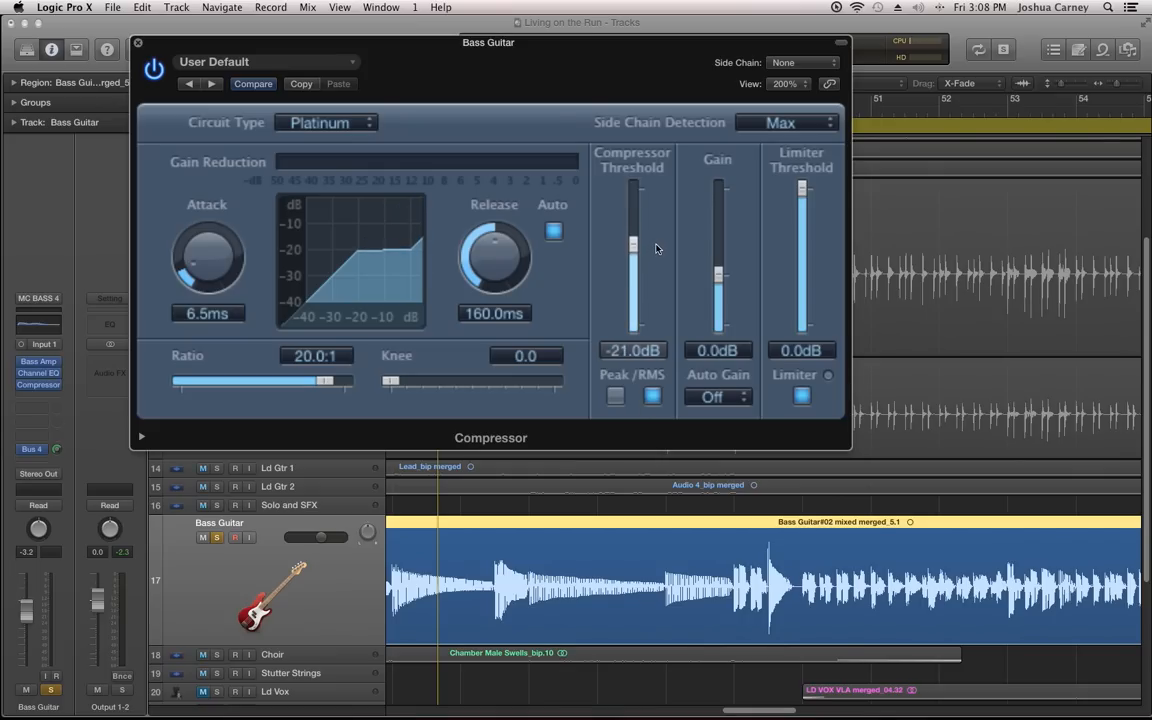
pyautogui.moveTo(718, 278); pyautogui.dragTo(718, 250)
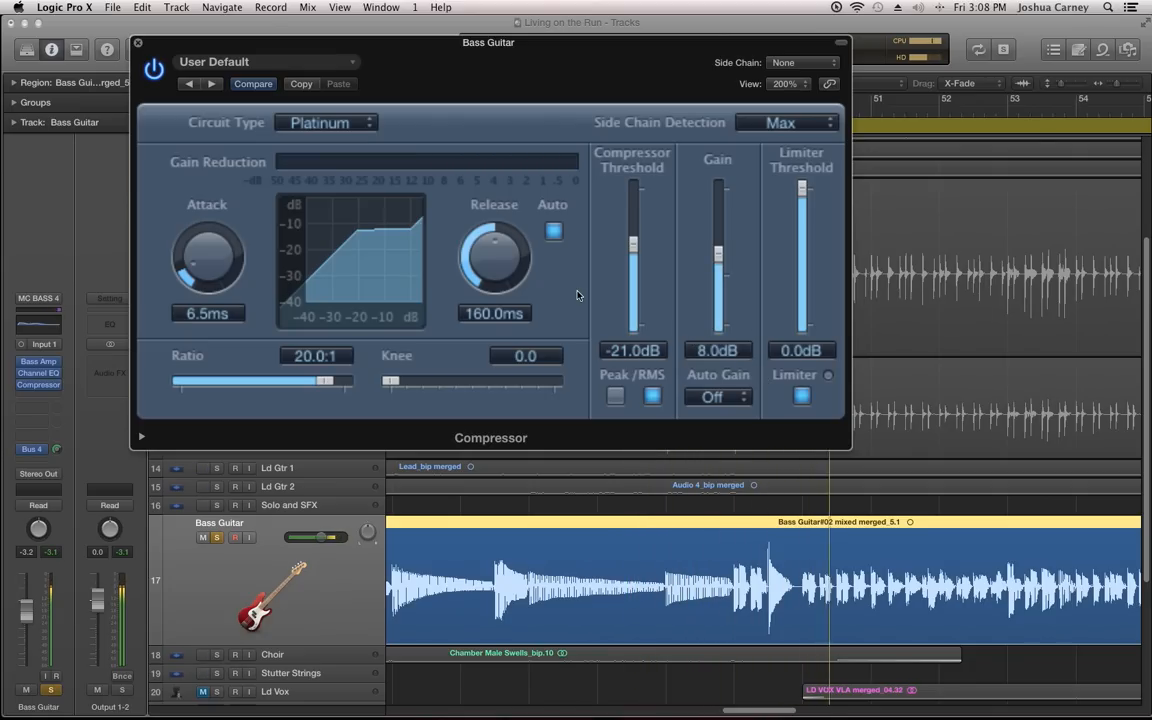
pyautogui.moveTo(205, 255); pyautogui.dragTo(215, 235)
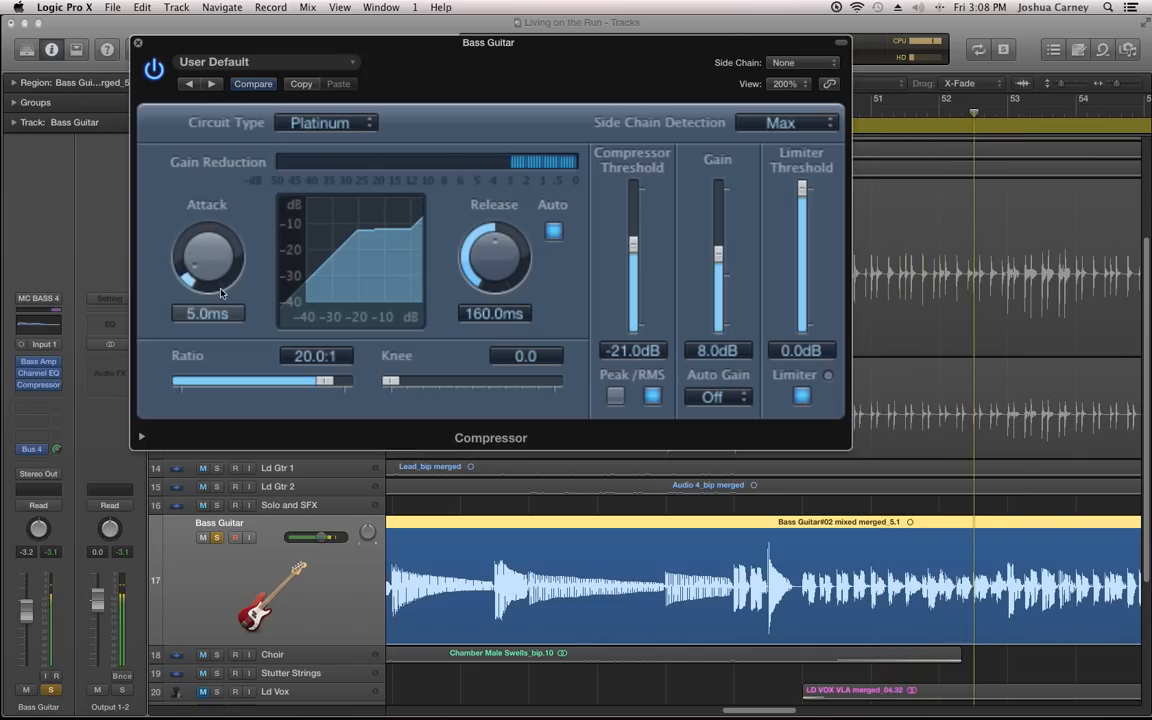
pyautogui.moveTo(207, 258); pyautogui.dragTo(207, 228)
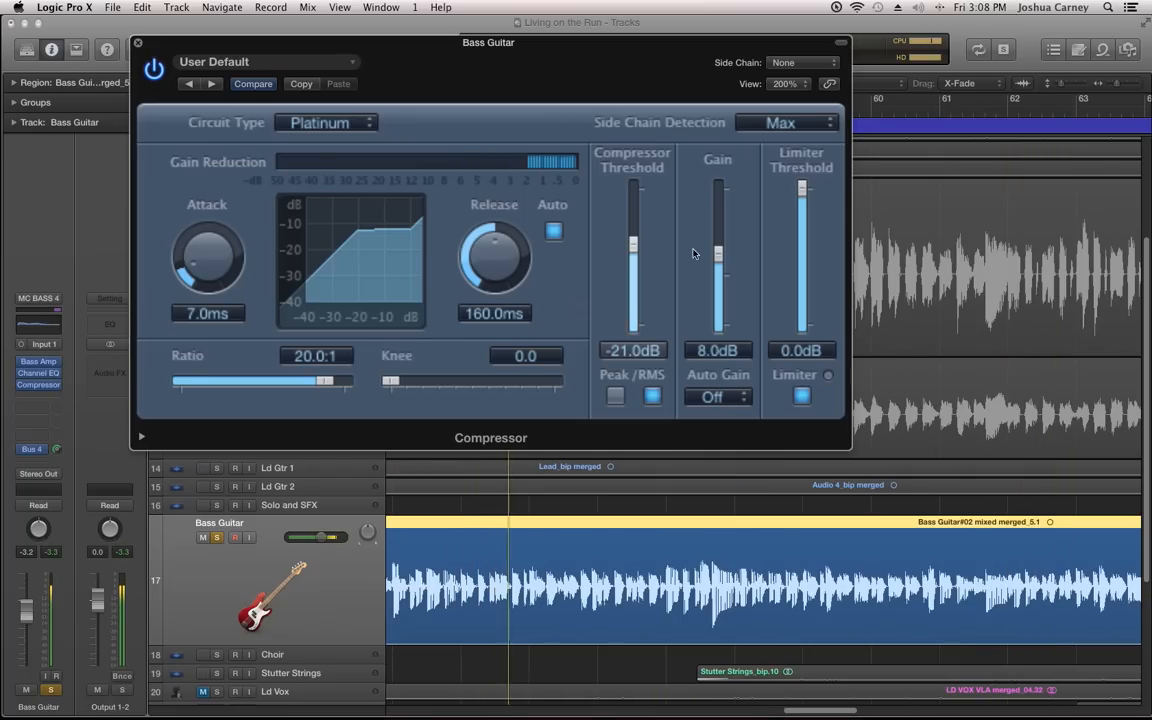
pyautogui.moveTo(717, 255); pyautogui.dragTo(717, 240)
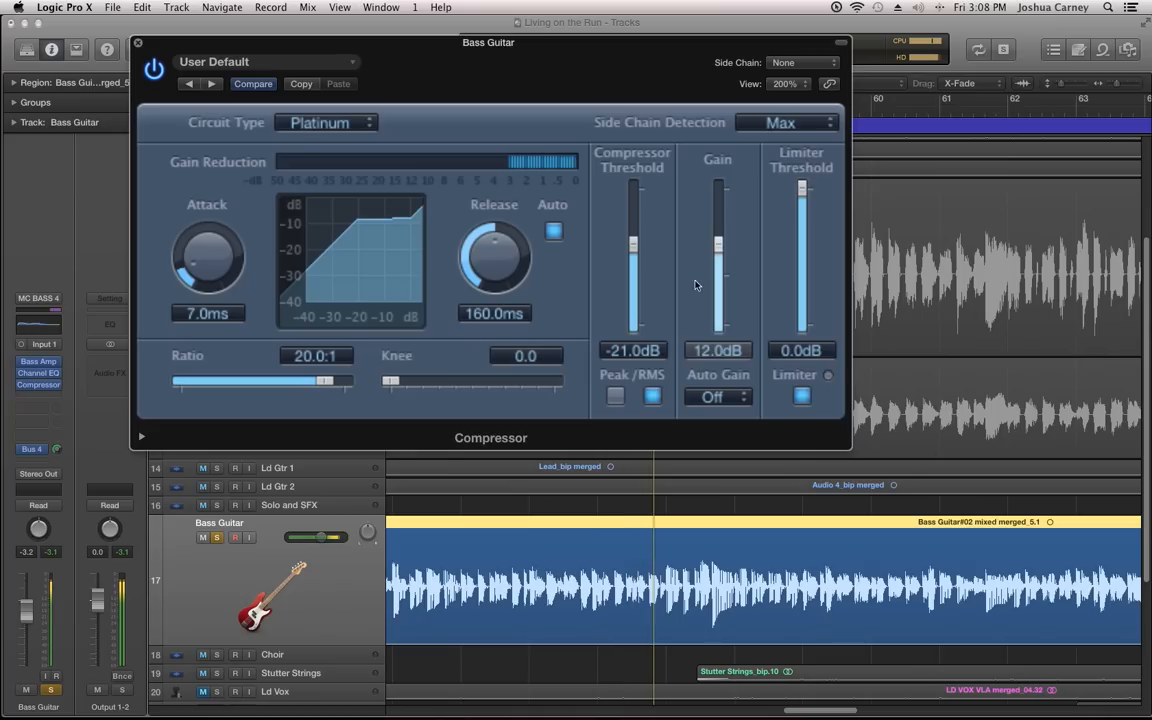
pyautogui.moveTo(717, 243); pyautogui.dragTo(717, 252)
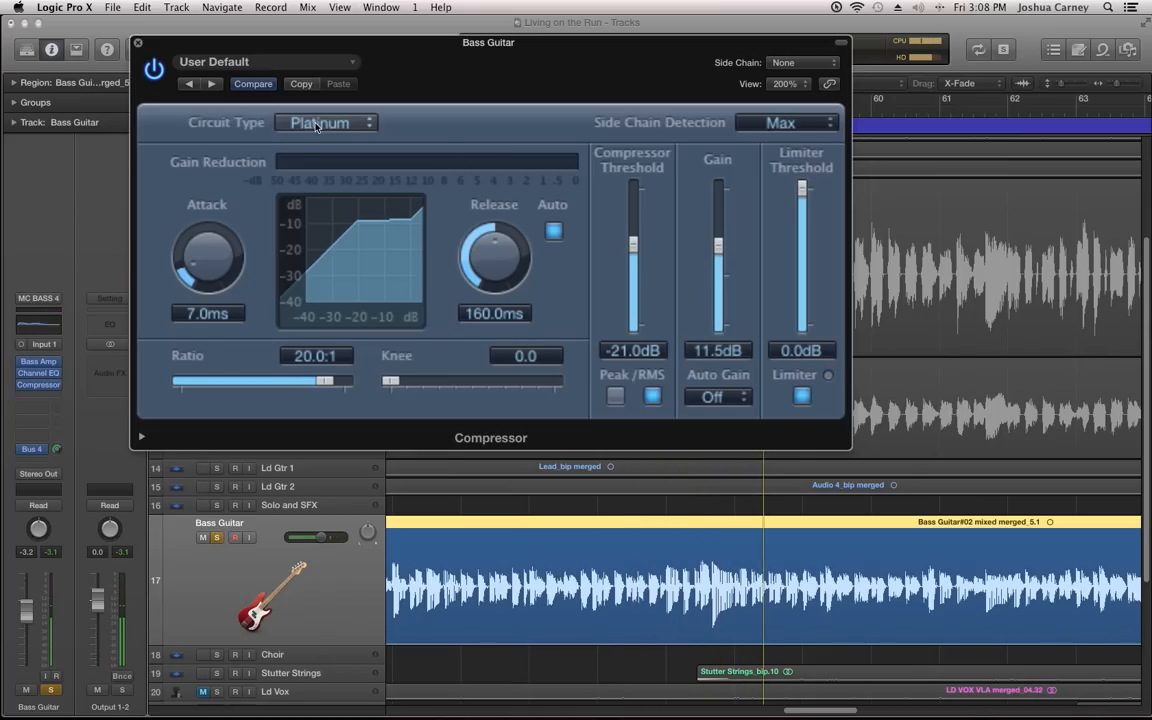
# Step: Switch the bass compressor to Vintage VCA, nudge the 375 Hz EQ boost, and set gain 15.5 dB
pyautogui.click(325, 122)
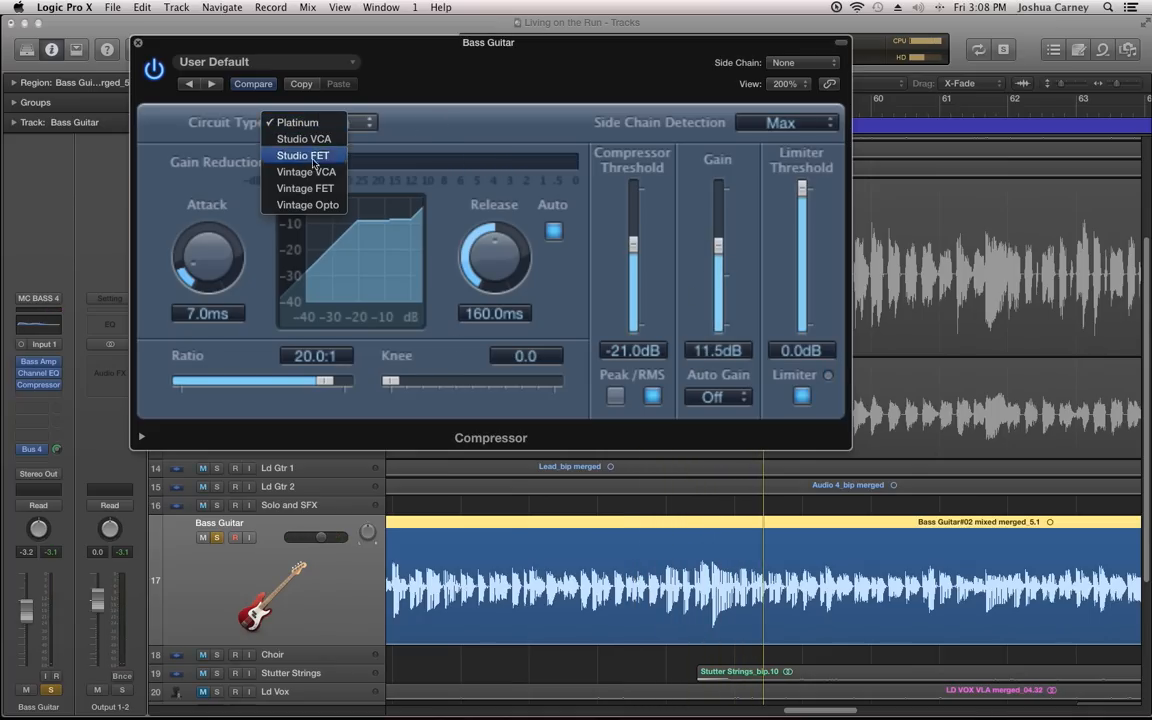
pyautogui.moveTo(305, 171)
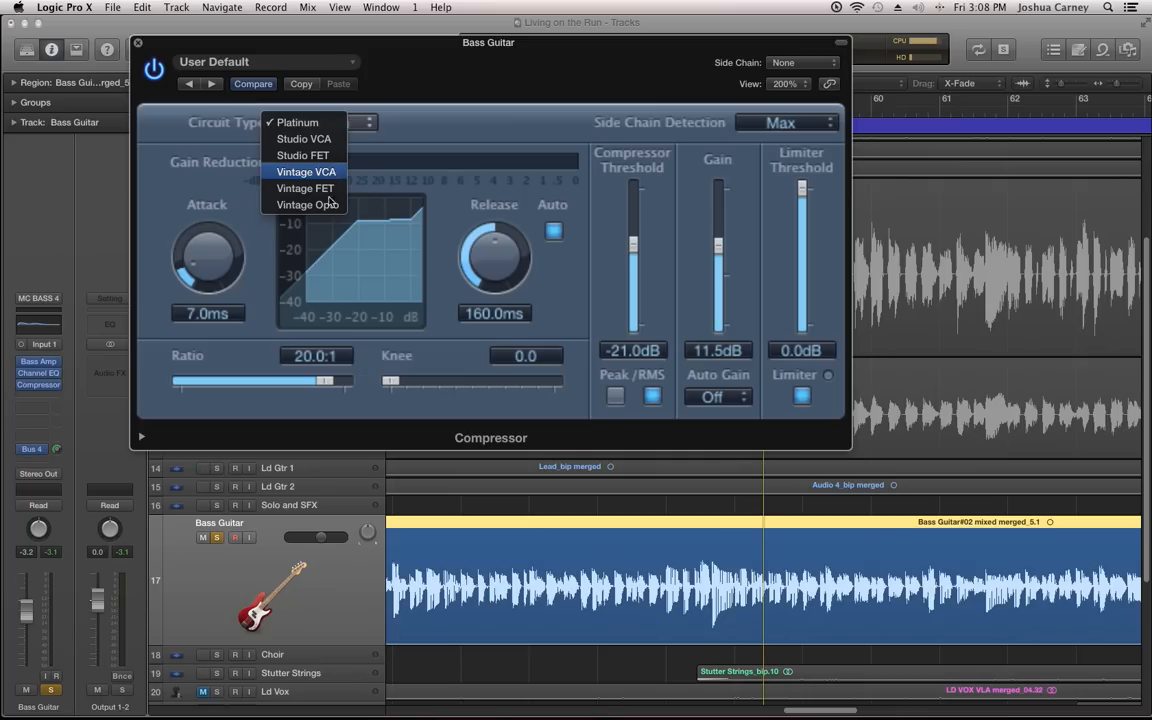
pyautogui.moveTo(307, 205)
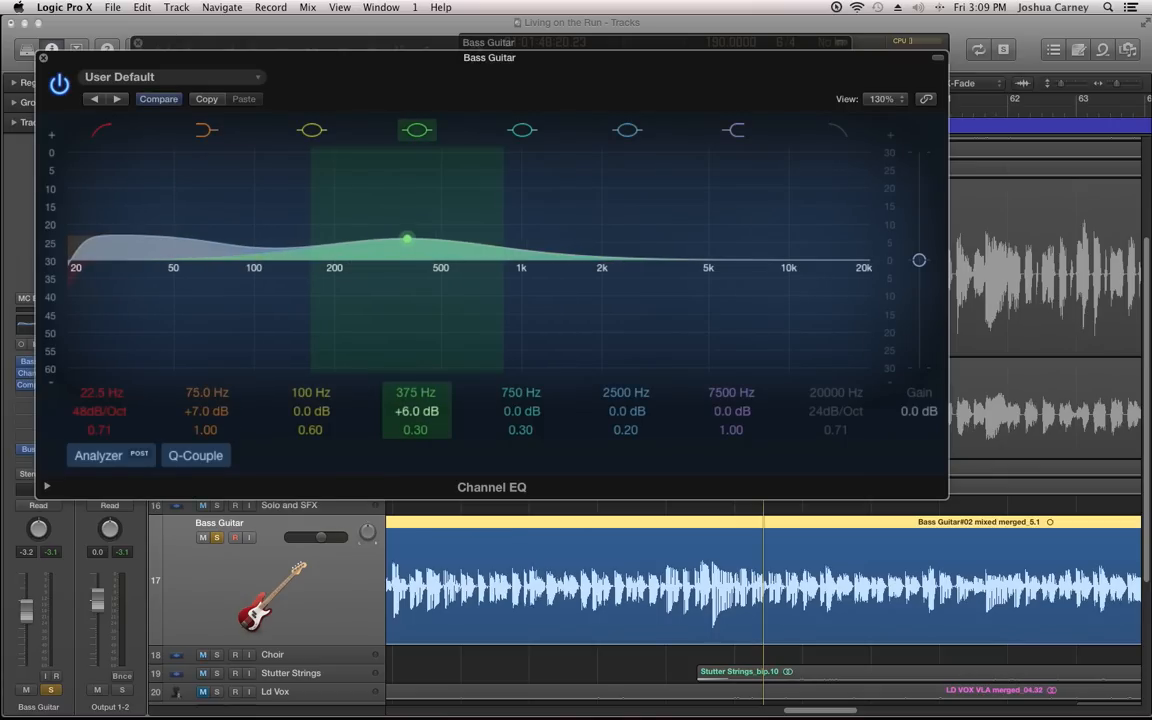
pyautogui.moveTo(407, 239); pyautogui.dragTo(407, 231)
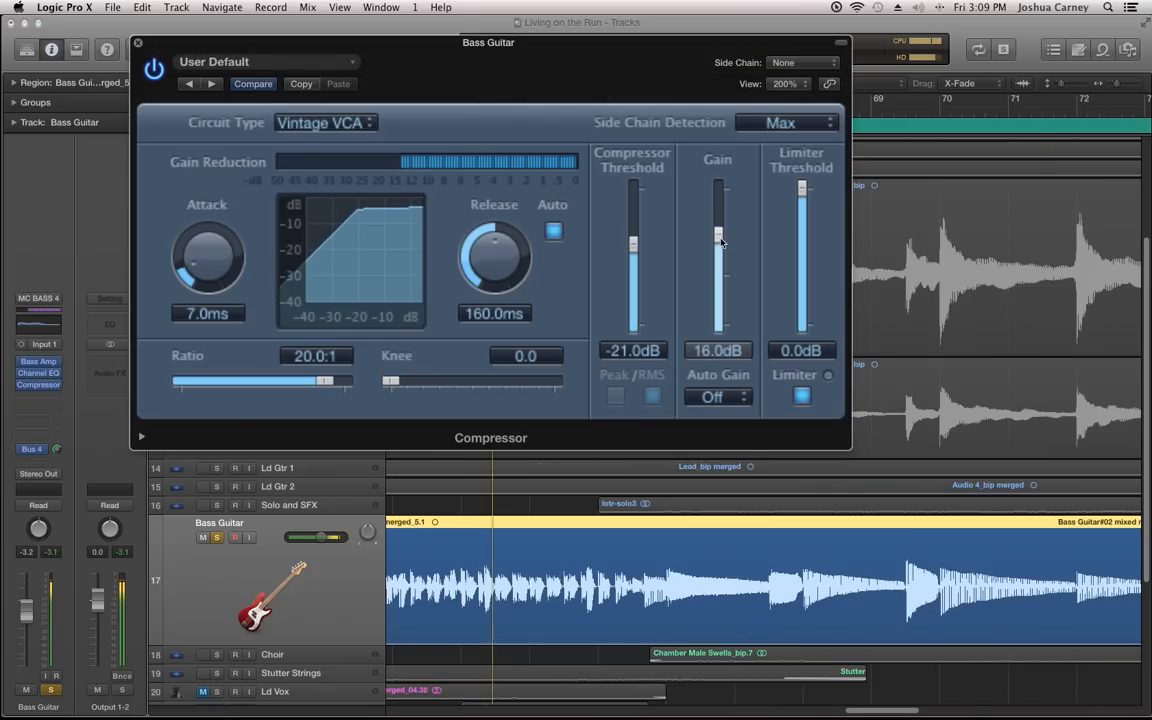
pyautogui.moveTo(718, 240); pyautogui.dragTo(718, 245)
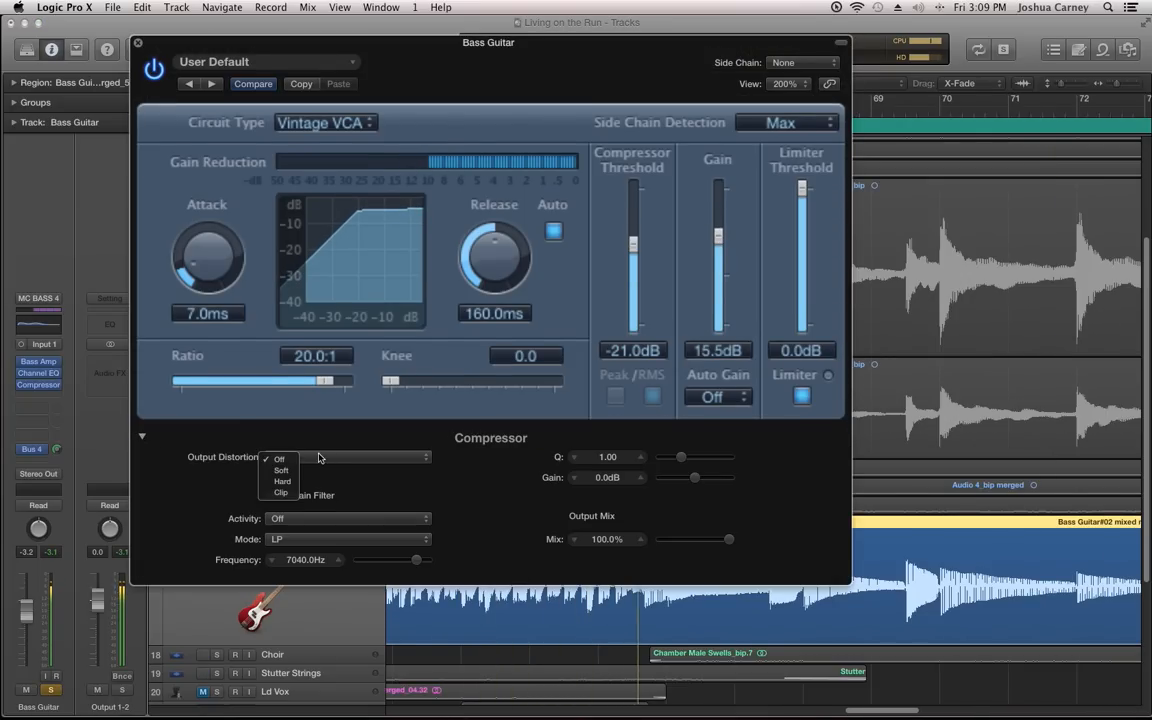
# Step: Set the bass compressor's Output Distortion to Hard
pyautogui.click(282, 481)
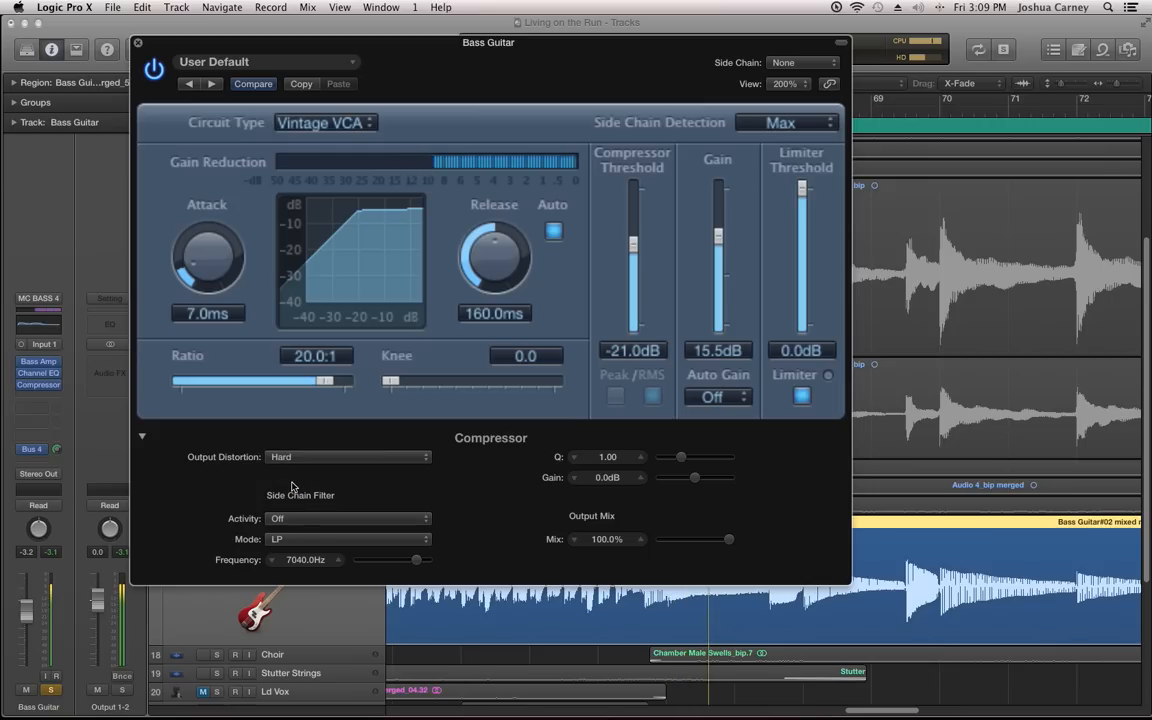
pyautogui.moveTo(373, 479)
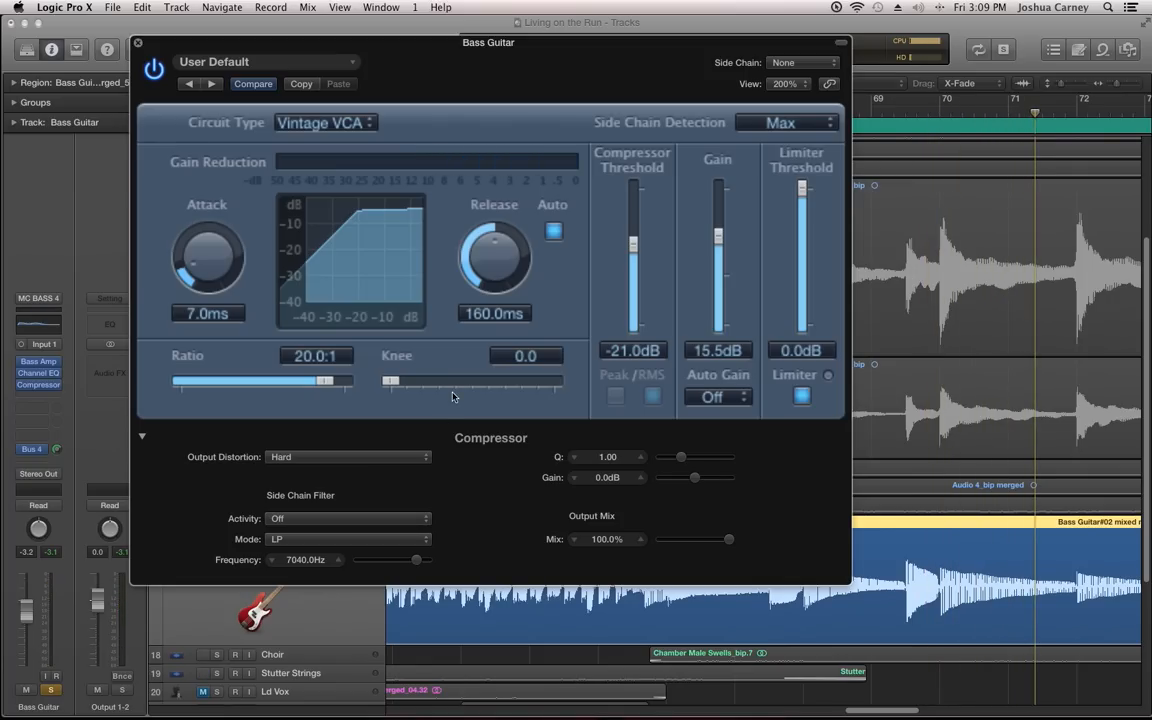
pyautogui.moveTo(278, 469)
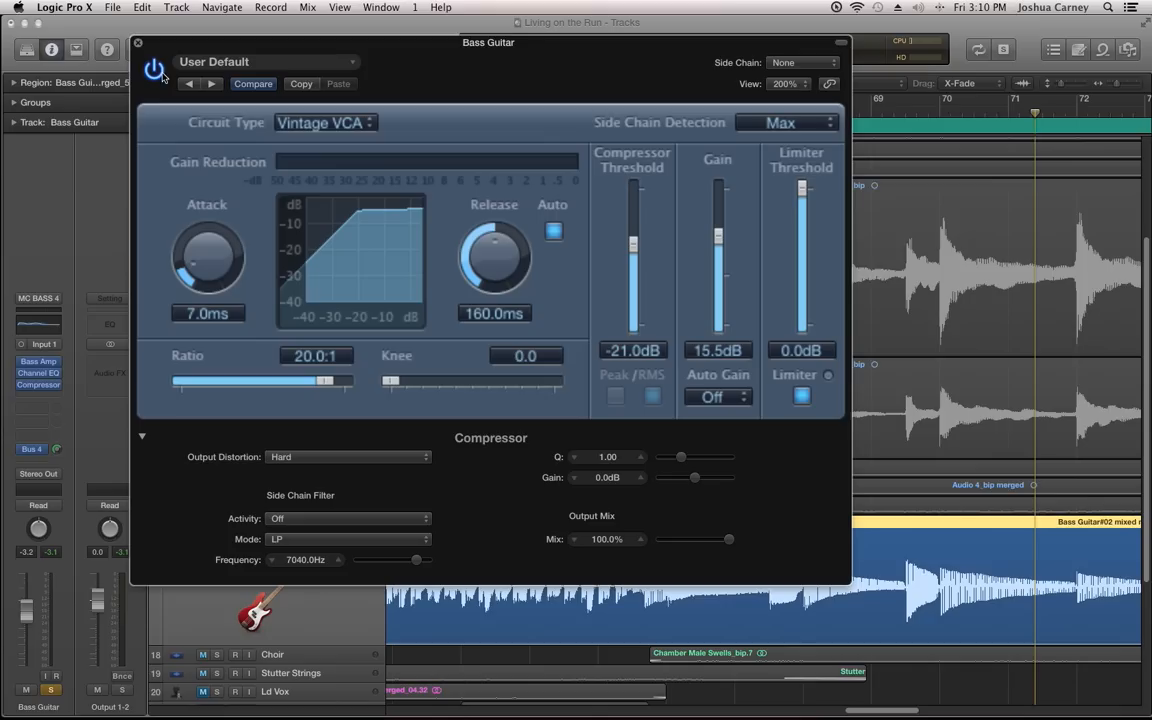
pyautogui.moveTo(473, 73)
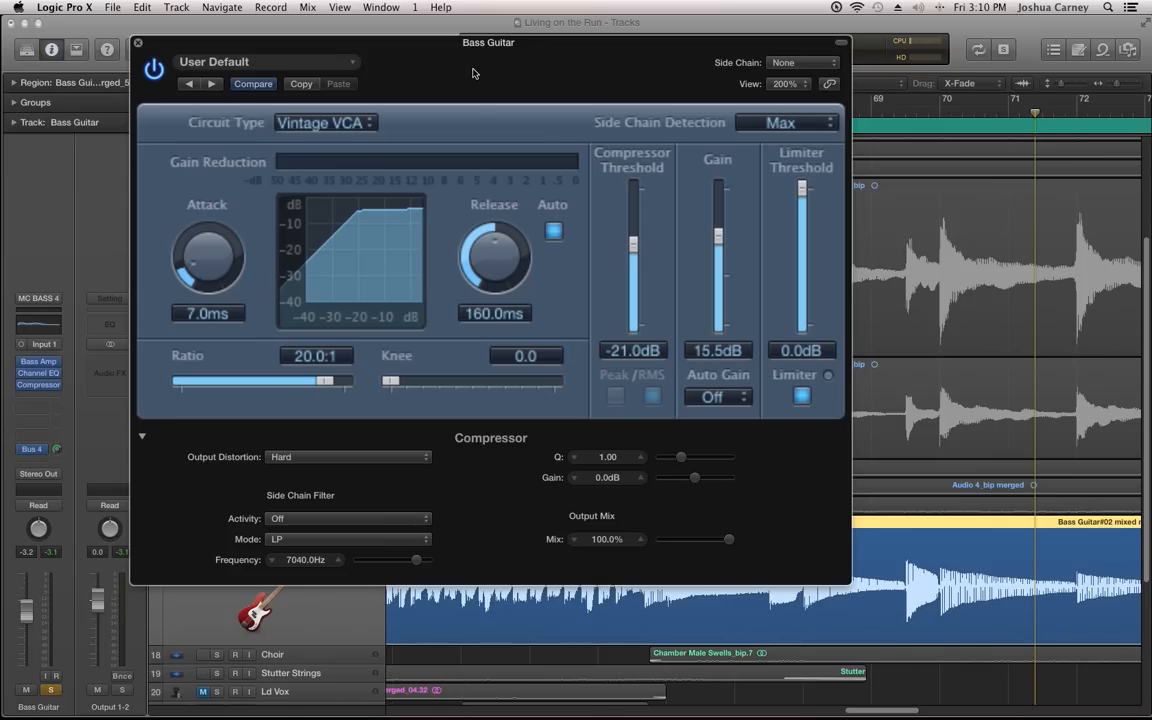
pyautogui.moveTo(257, 474)
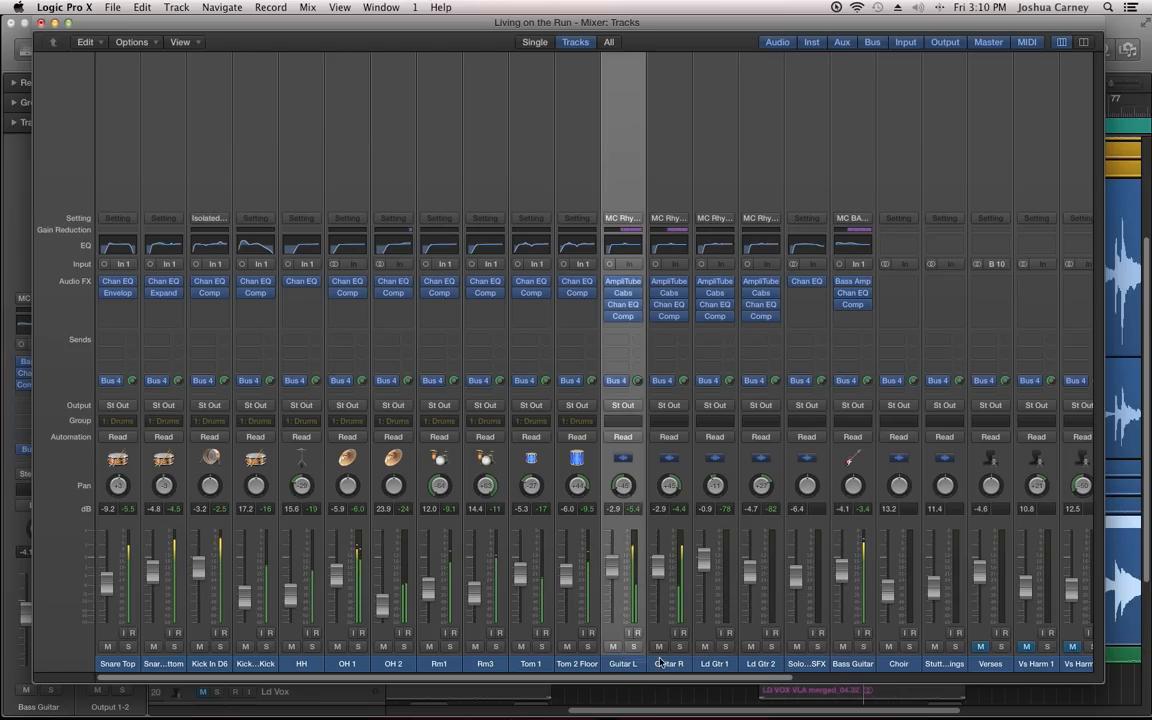
# Step: Add the Guitar R channel to the Guitar L selection in the Mixer
pyautogui.click(668, 663)
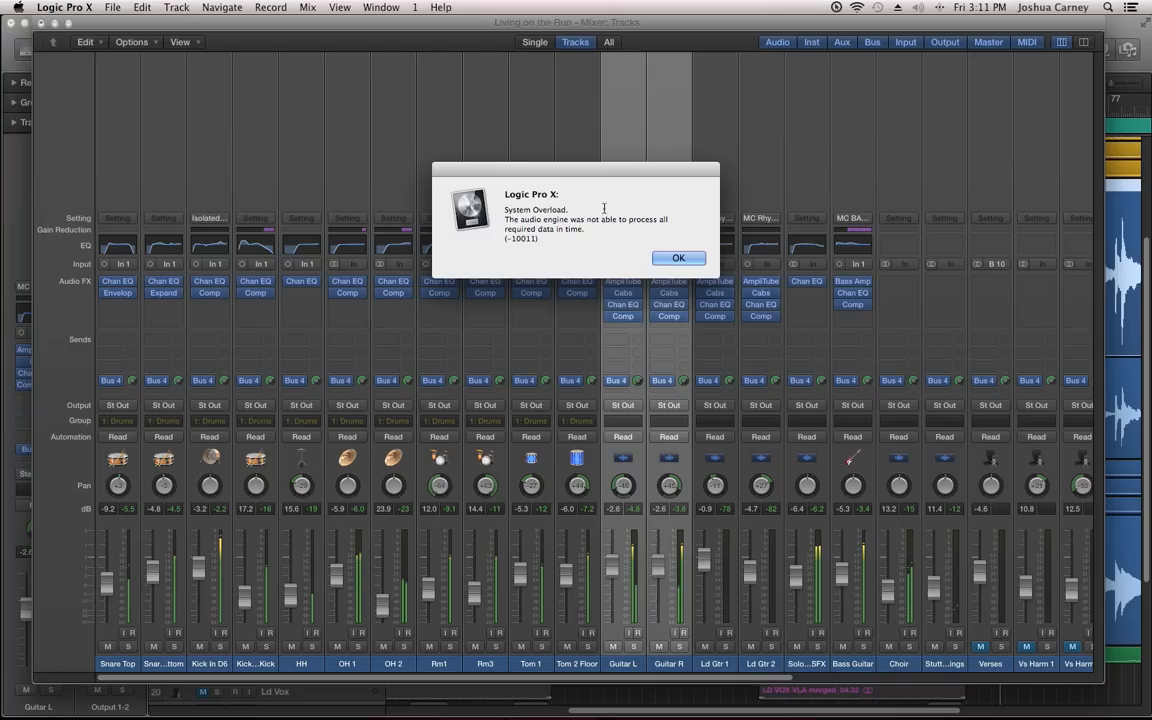
# Step: Dismiss the overload alert and set the audio I/O buffer size to 1024 samples
pyautogui.click(12, 7)
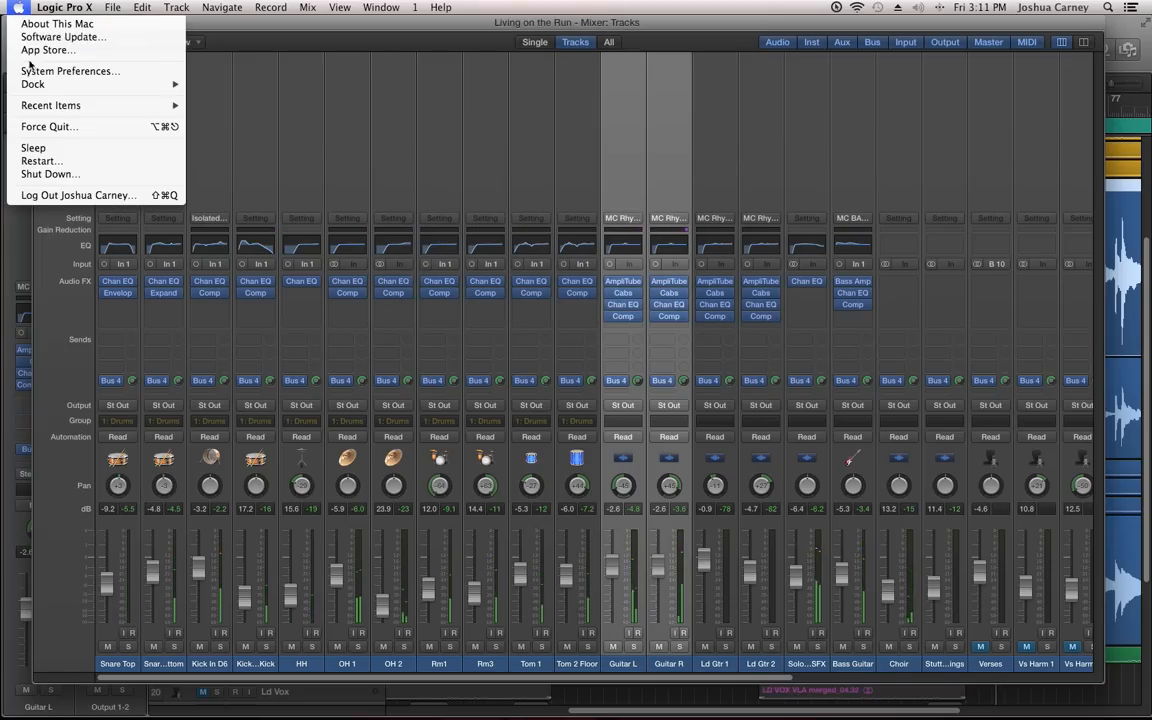
pyautogui.click(70, 71)
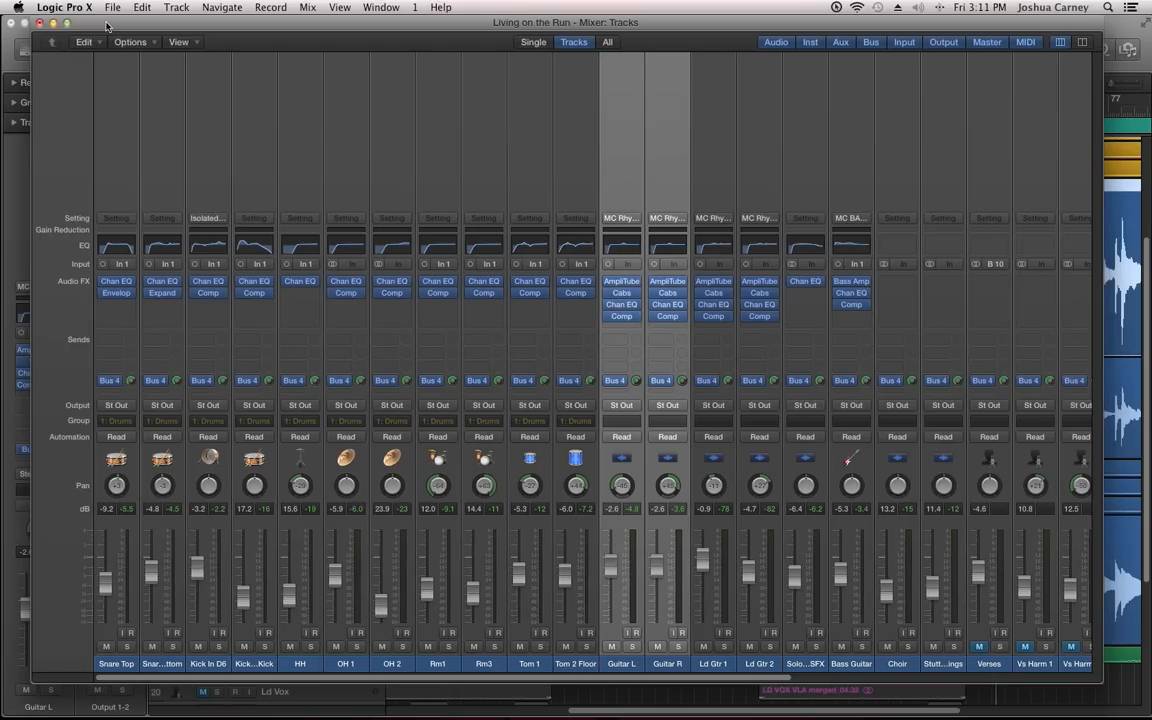
pyautogui.click(63, 7)
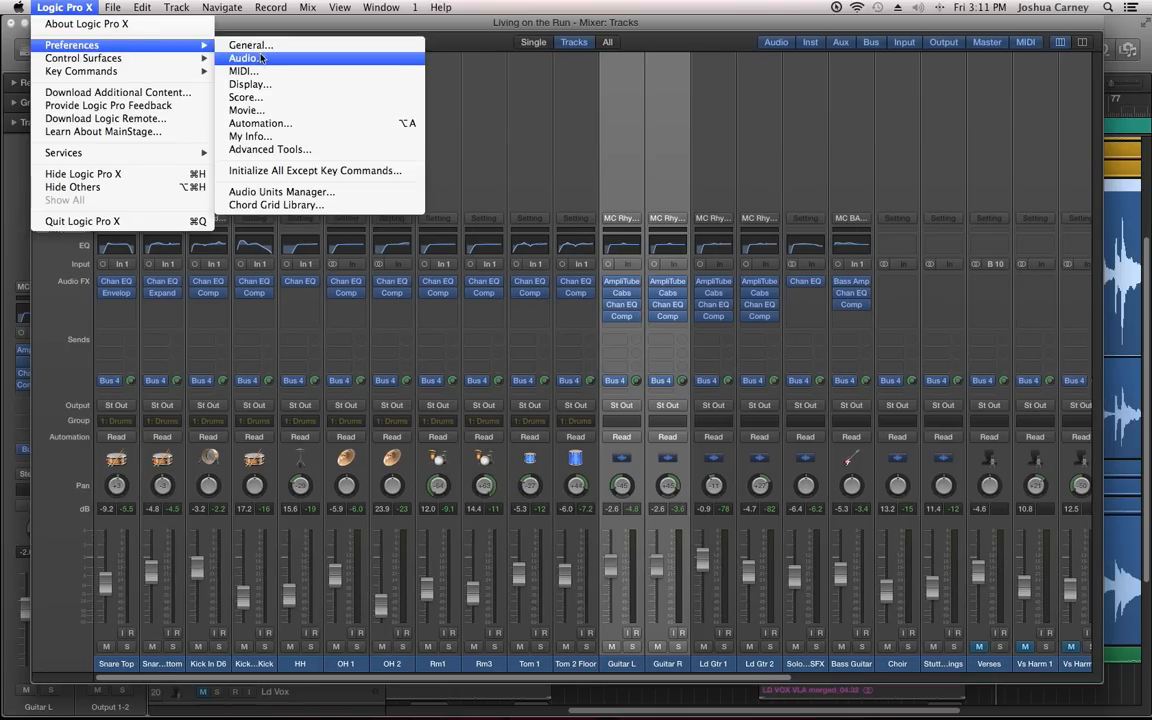
pyautogui.click(243, 57)
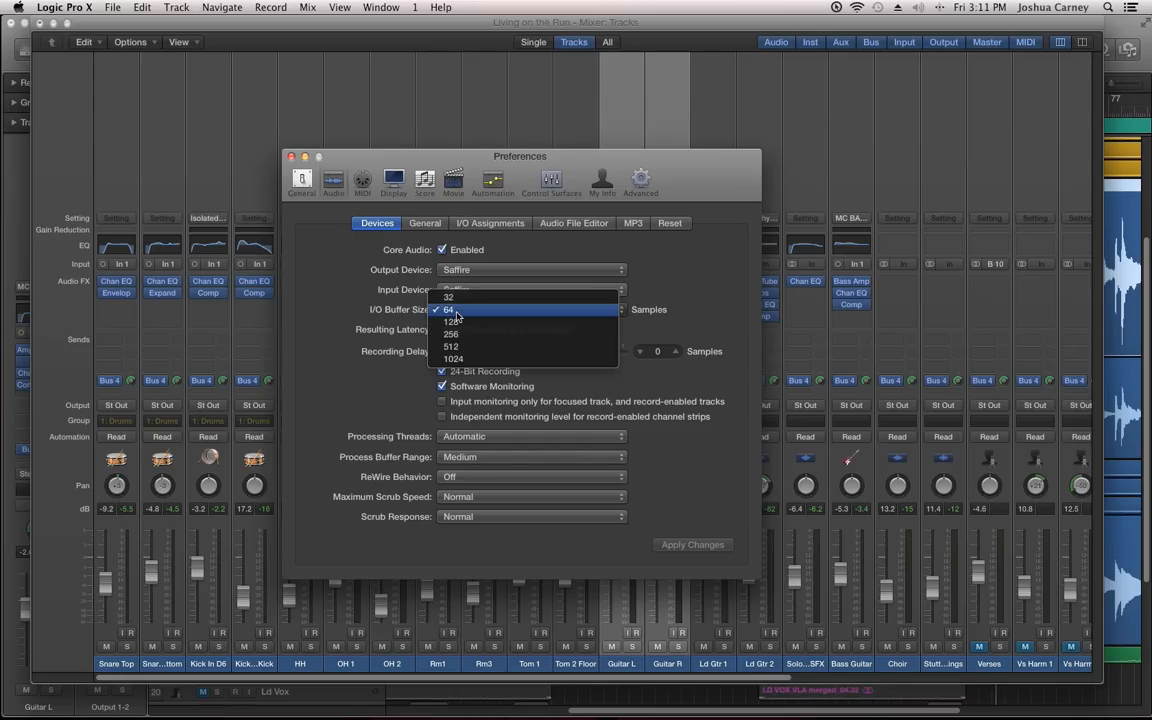
pyautogui.click(453, 358)
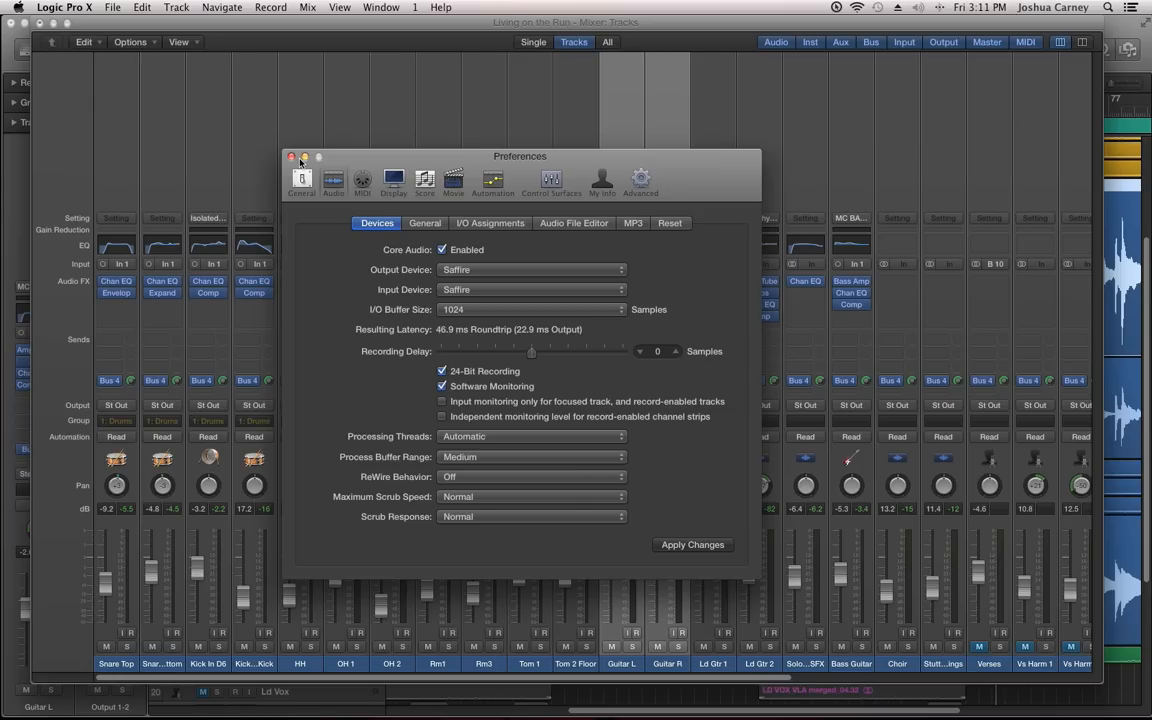
pyautogui.click(291, 156)
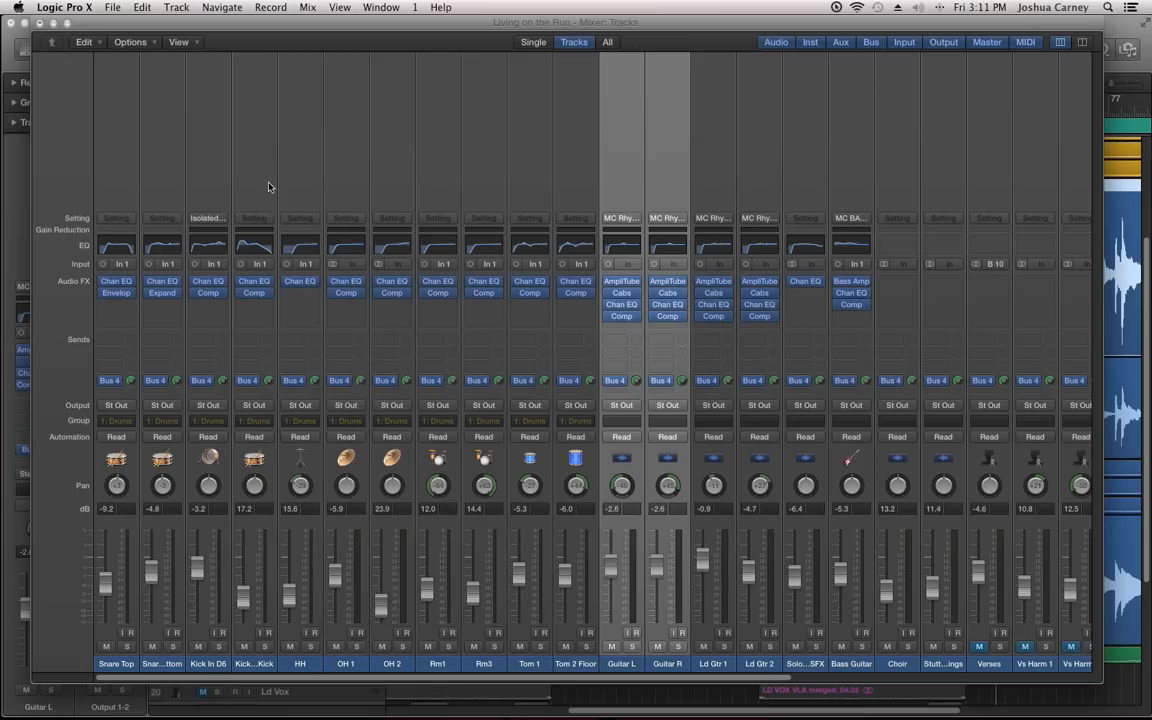
pyautogui.moveTo(770, 329)
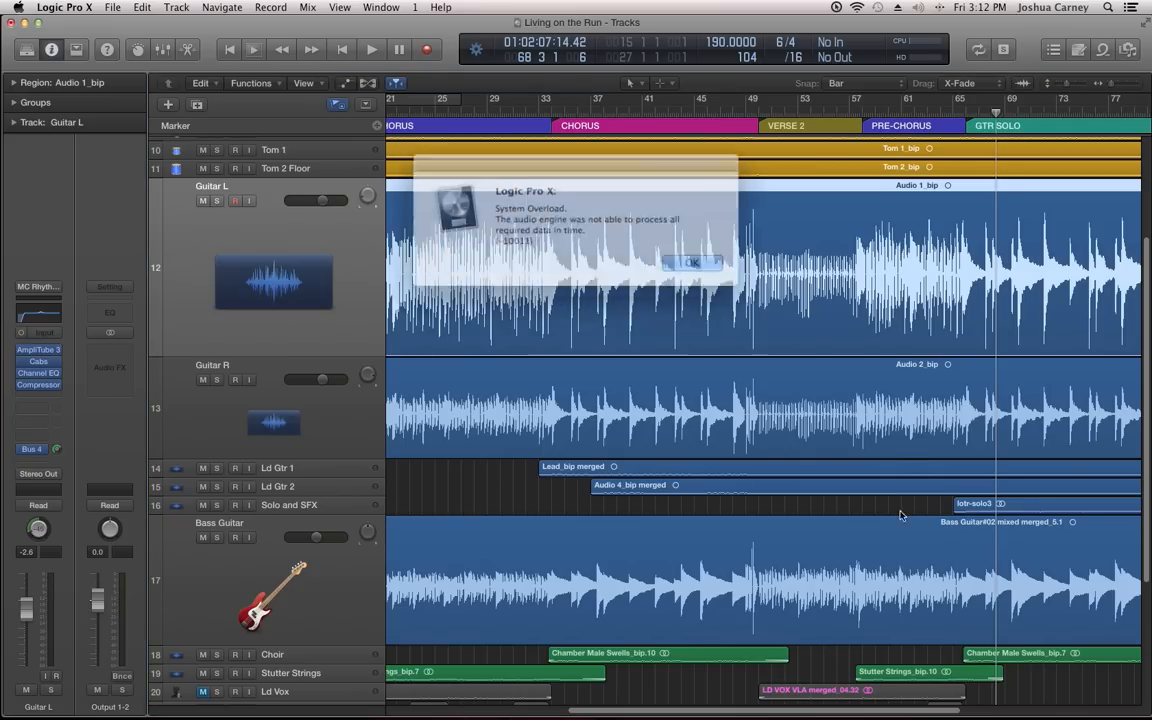
# Step: Clear the overload alert, play the song from the GTR SOLO marker, then stop
pyautogui.click(692, 261)
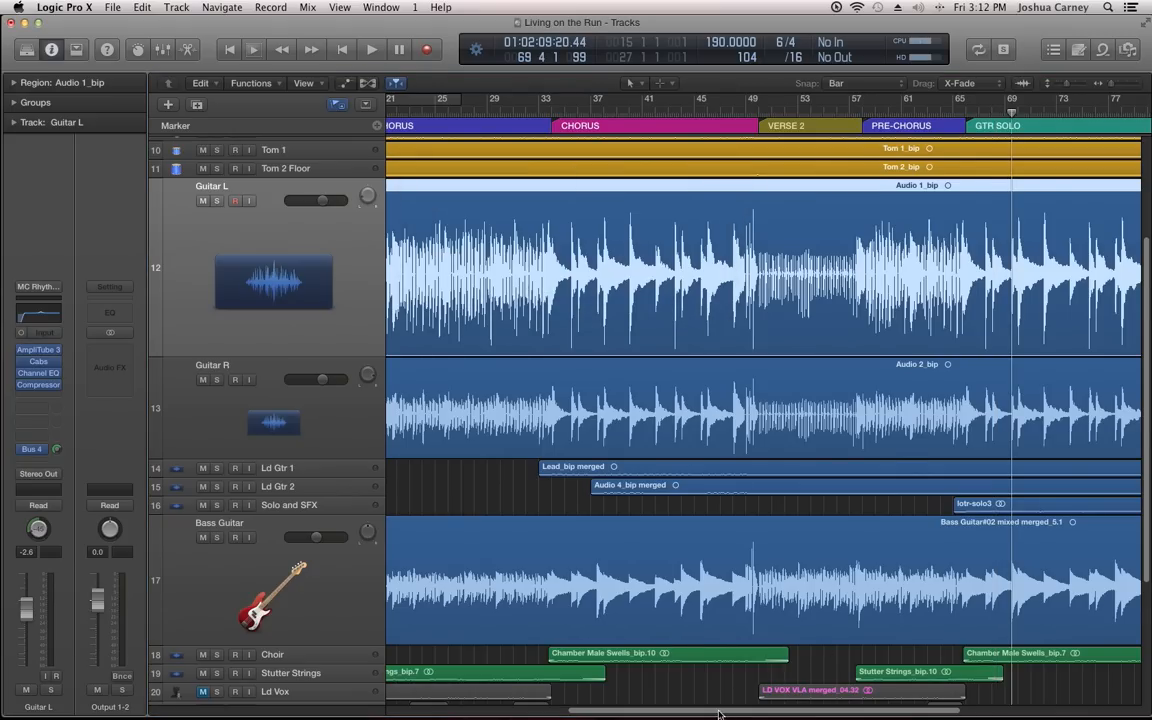
pyautogui.hscroll(3)
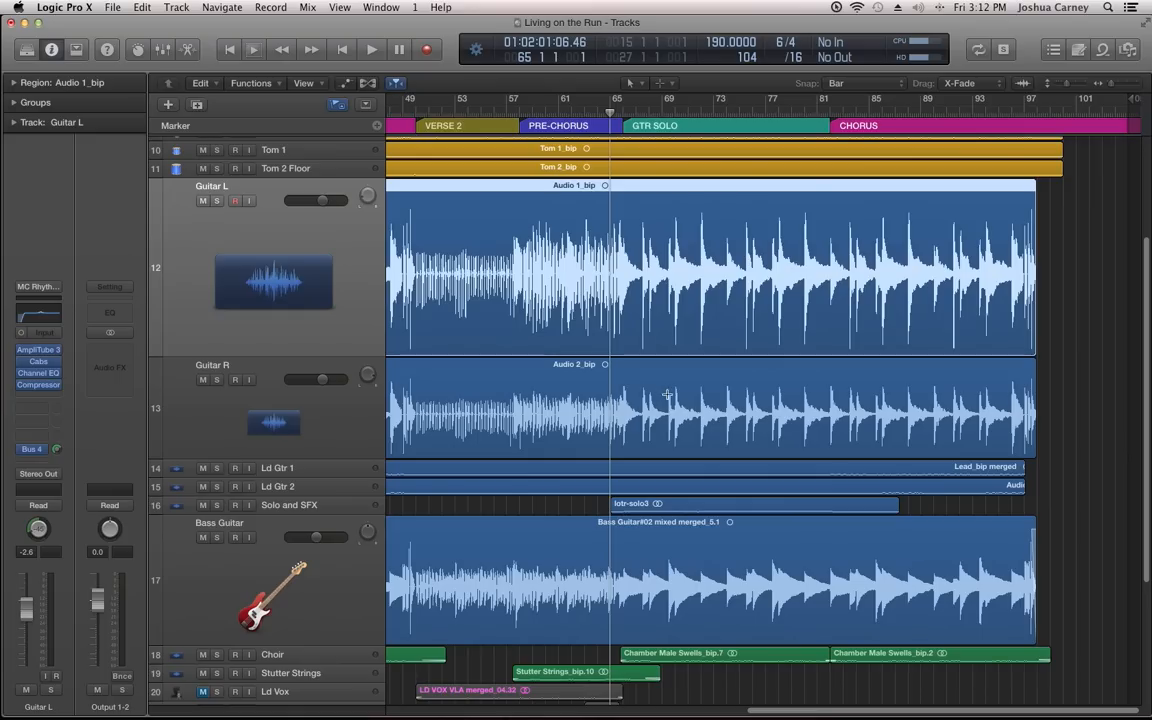
pyautogui.click(371, 49)
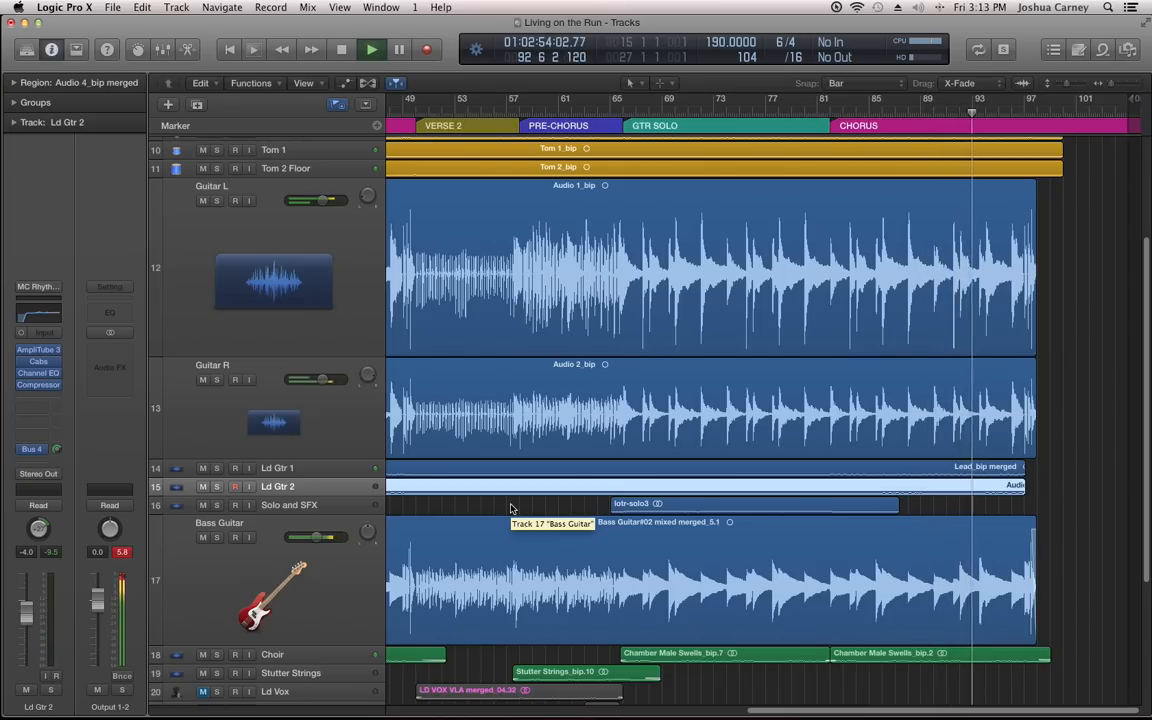
pyautogui.click(371, 50)
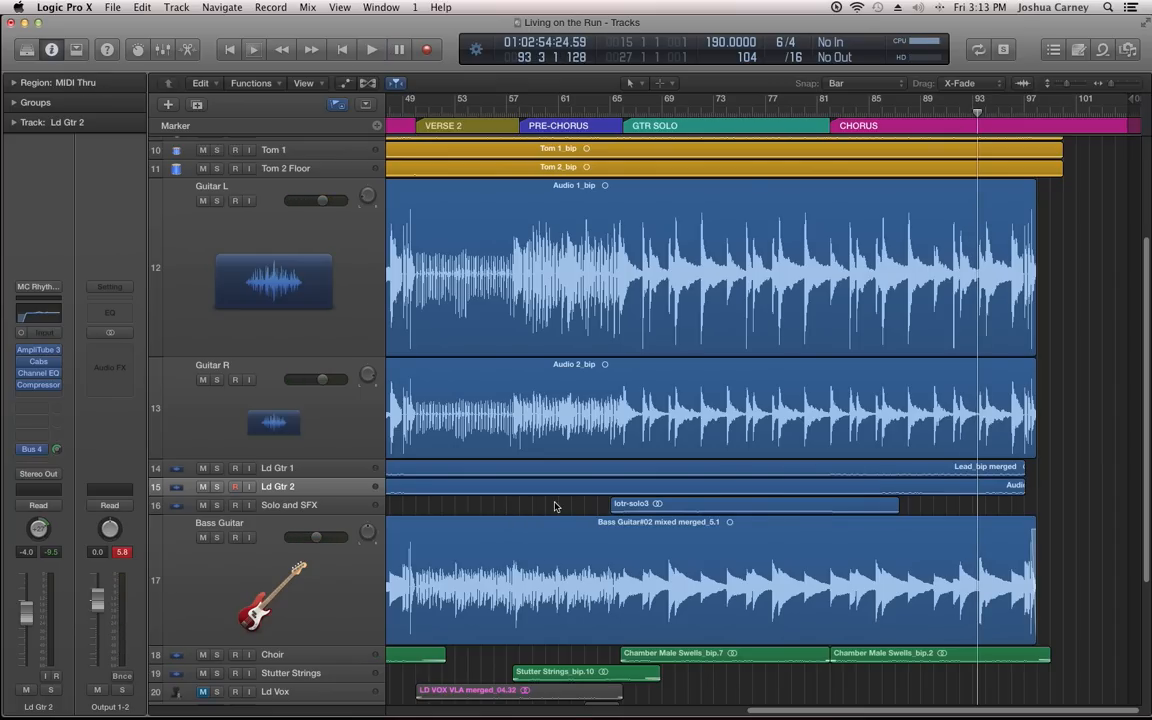
# Step: Open the Mixer showing all tracks' channels, with Ld Gtr 2 selected
pyautogui.click(381, 7)
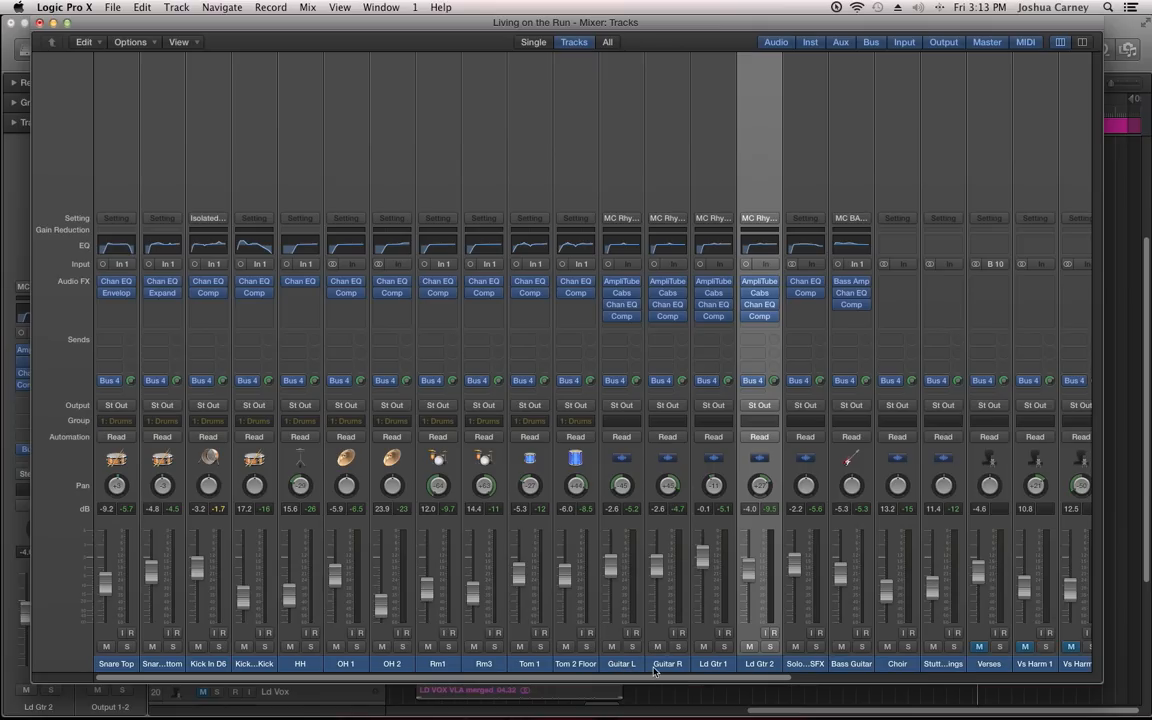
pyautogui.moveTo(667, 664)
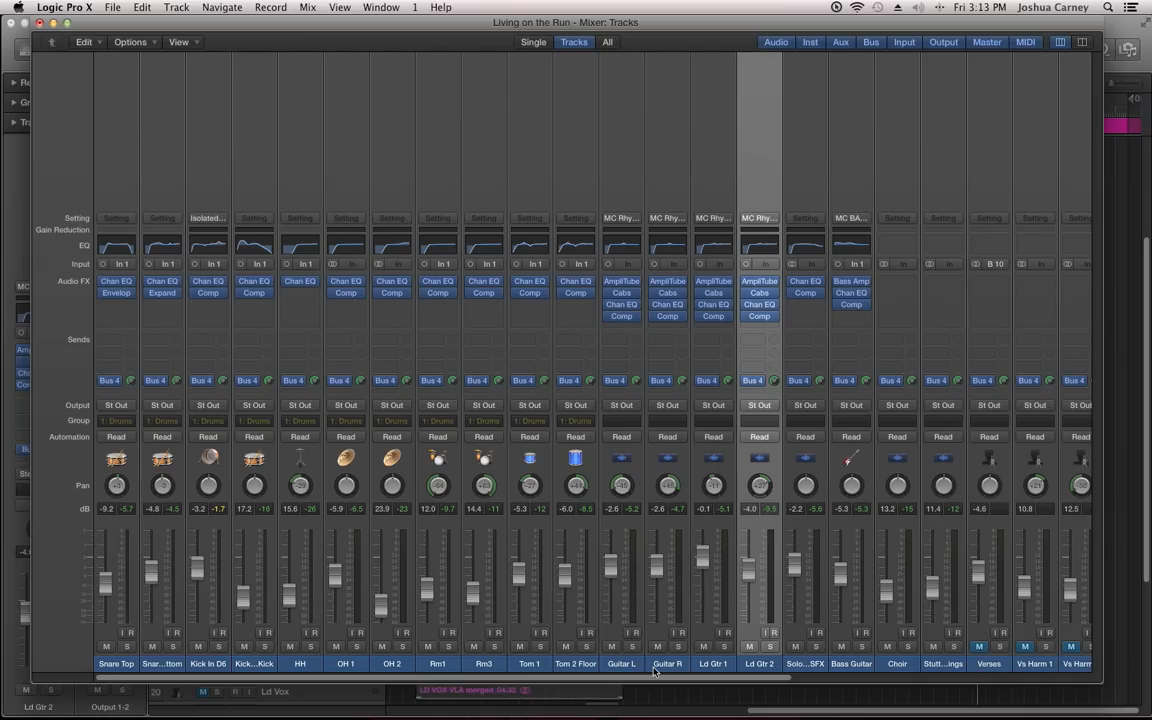
pyautogui.moveTo(518, 491)
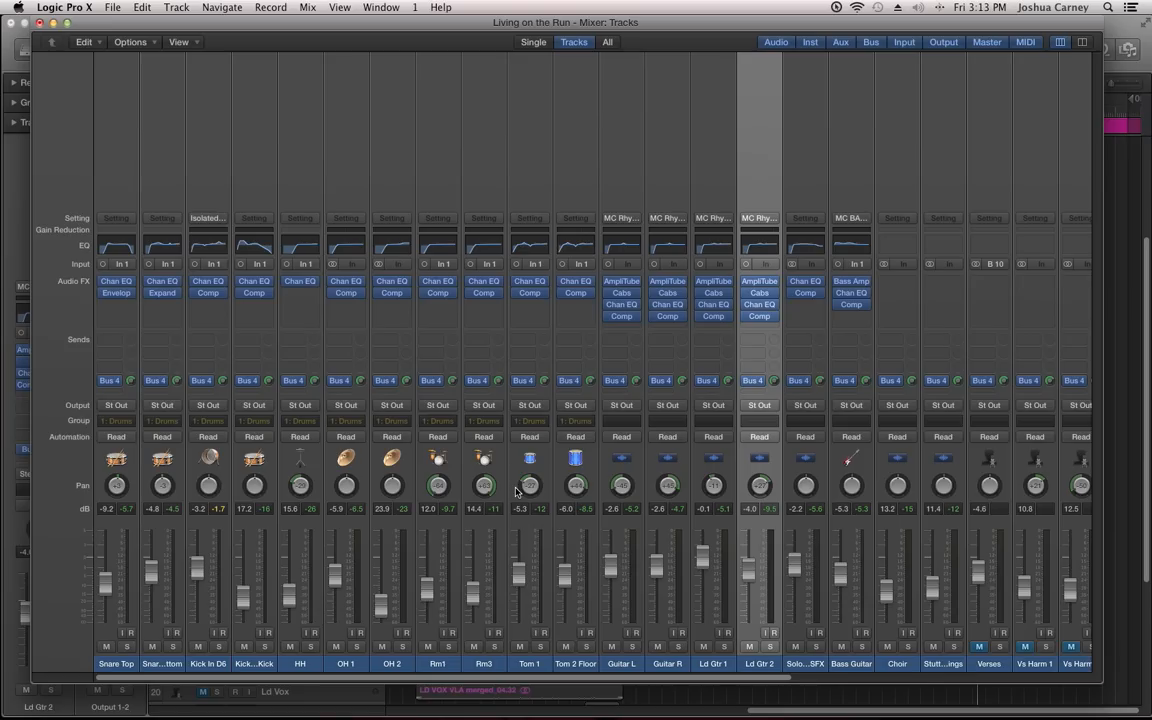
pyautogui.moveTo(604, 34)
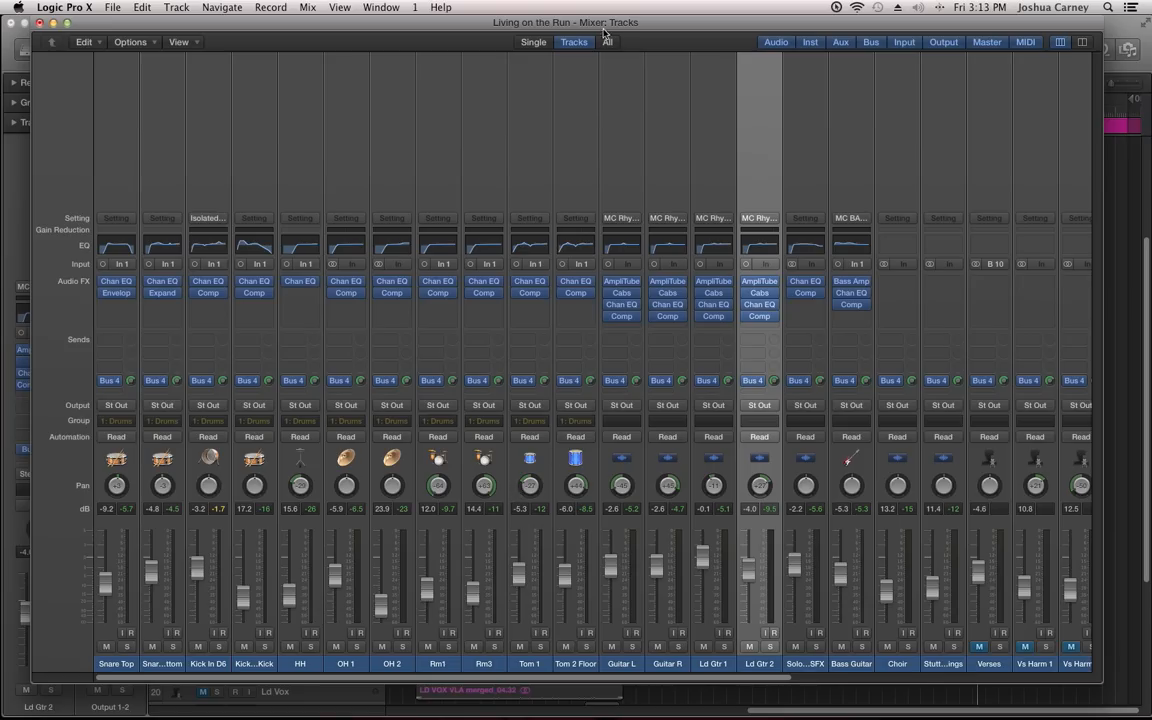